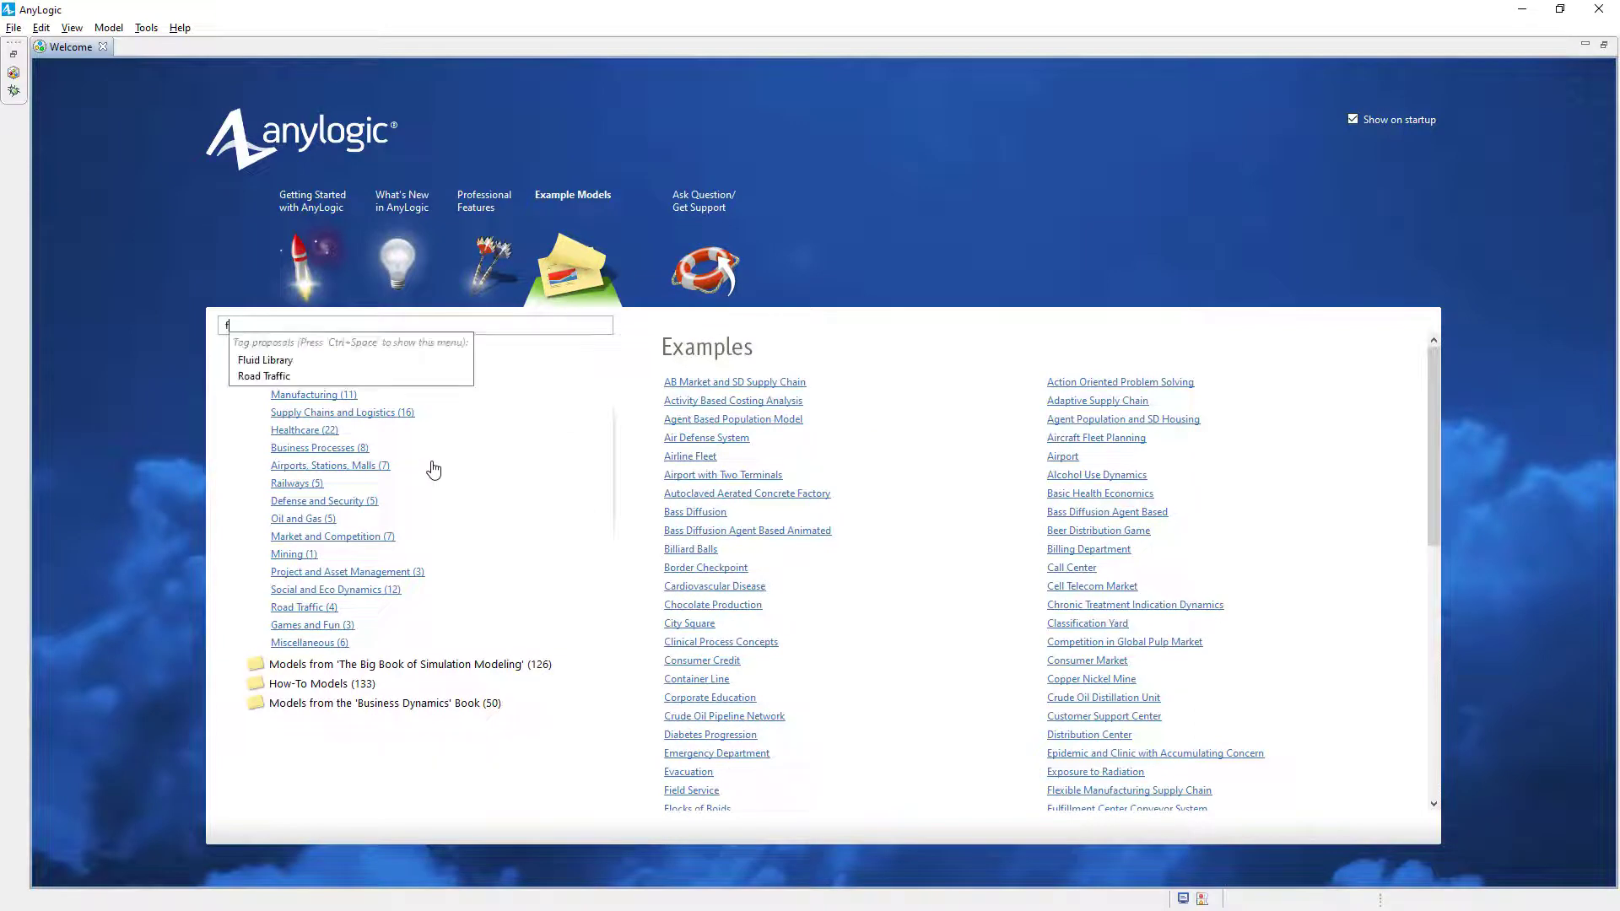
Search the example models for 'feeding' and load the Feeding Populations From AnyLogic Database how-to model
{"action": "type", "text": "eeding"}
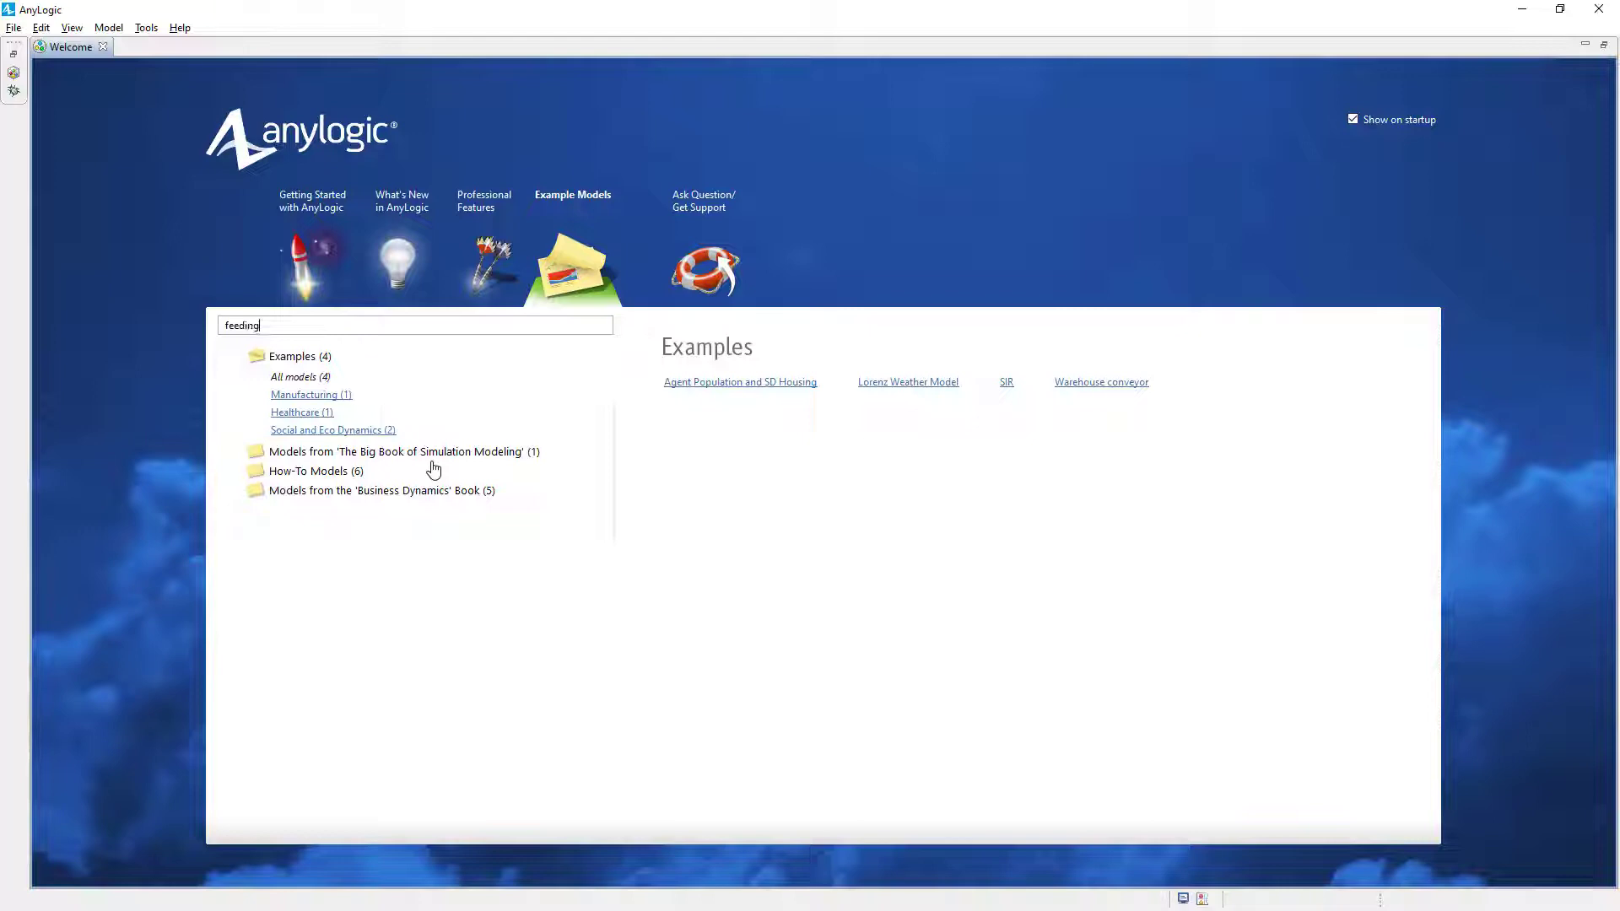
{"action": "left_click", "coordinate": [307, 471]}
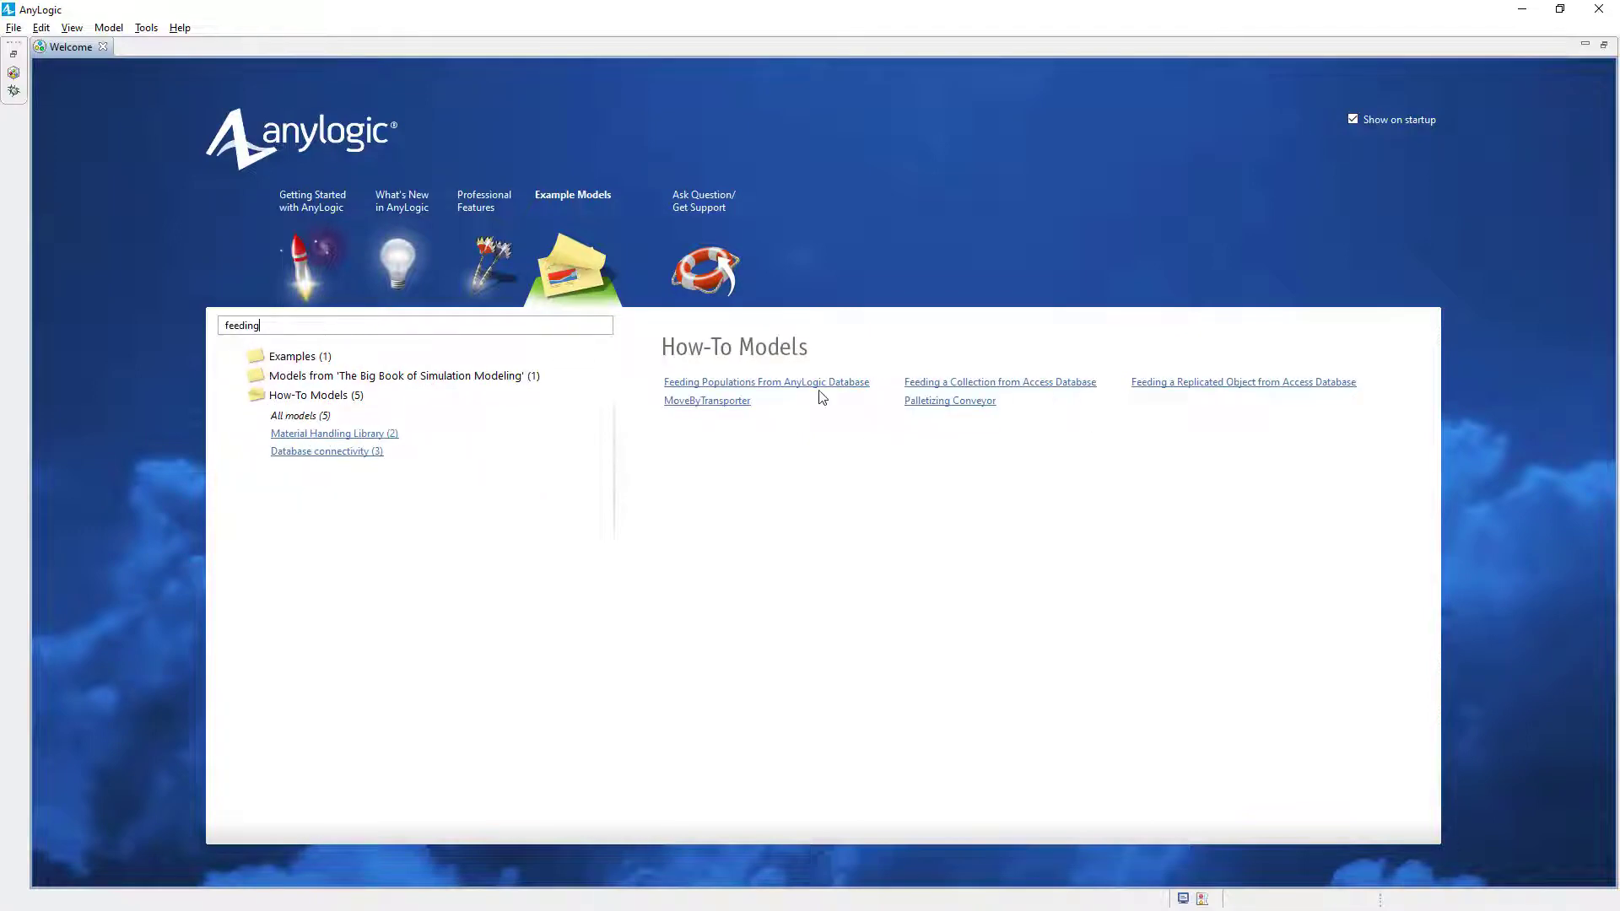
{"action": "left_click", "coordinate": [766, 382]}
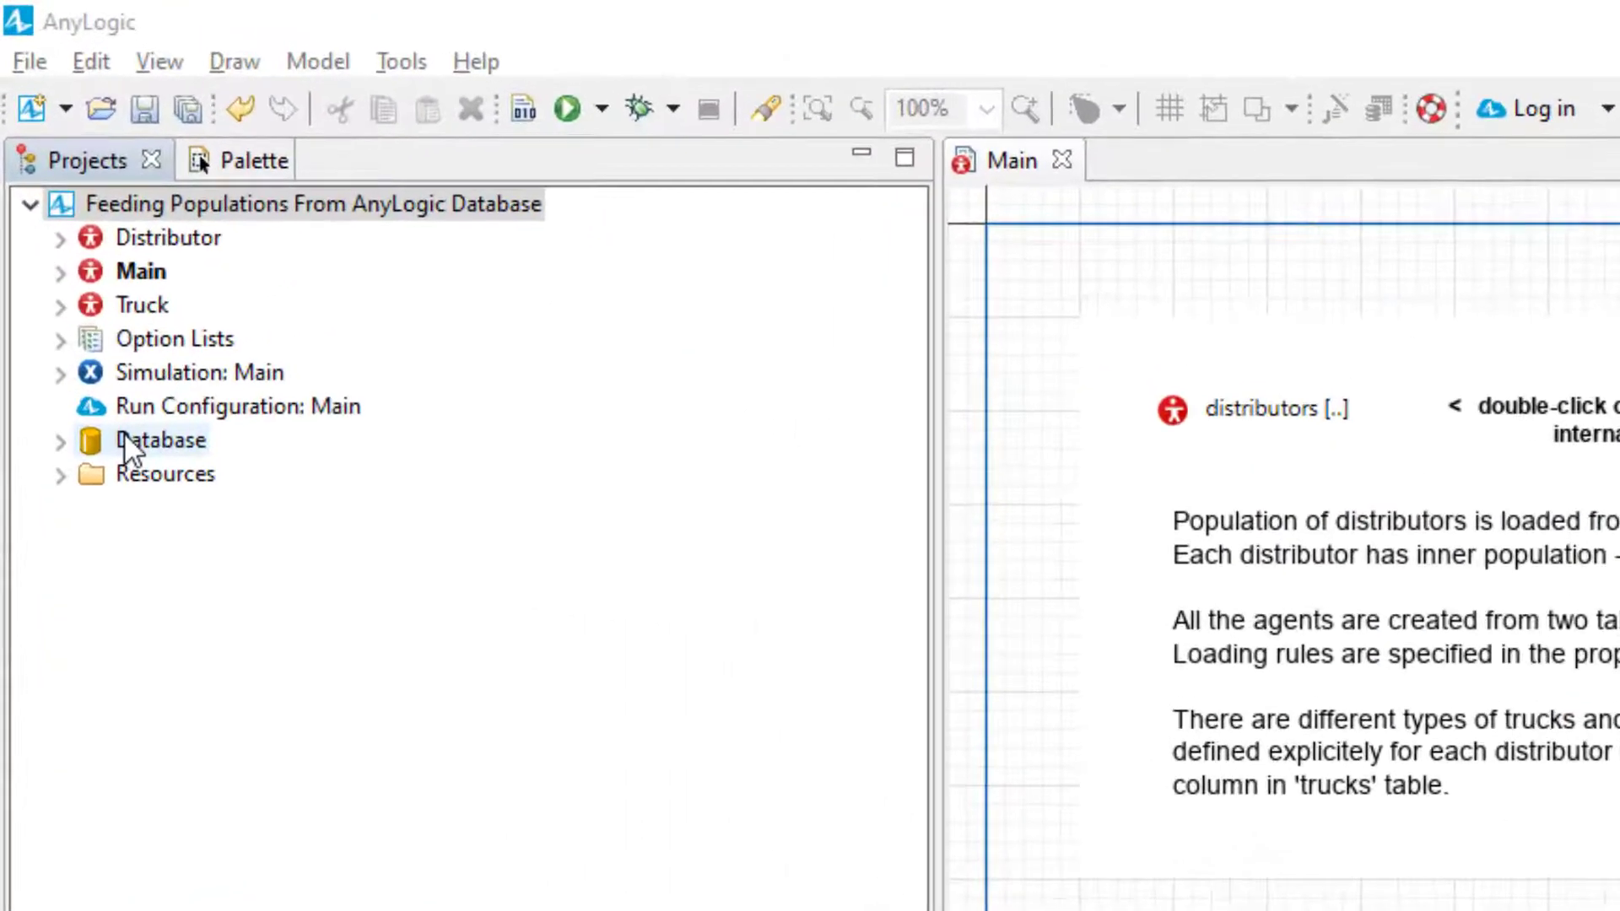
Expand the model's Database in the Projects tree and bring up the trucks table of fleet sizes
{"action": "left_click", "coordinate": [61, 439]}
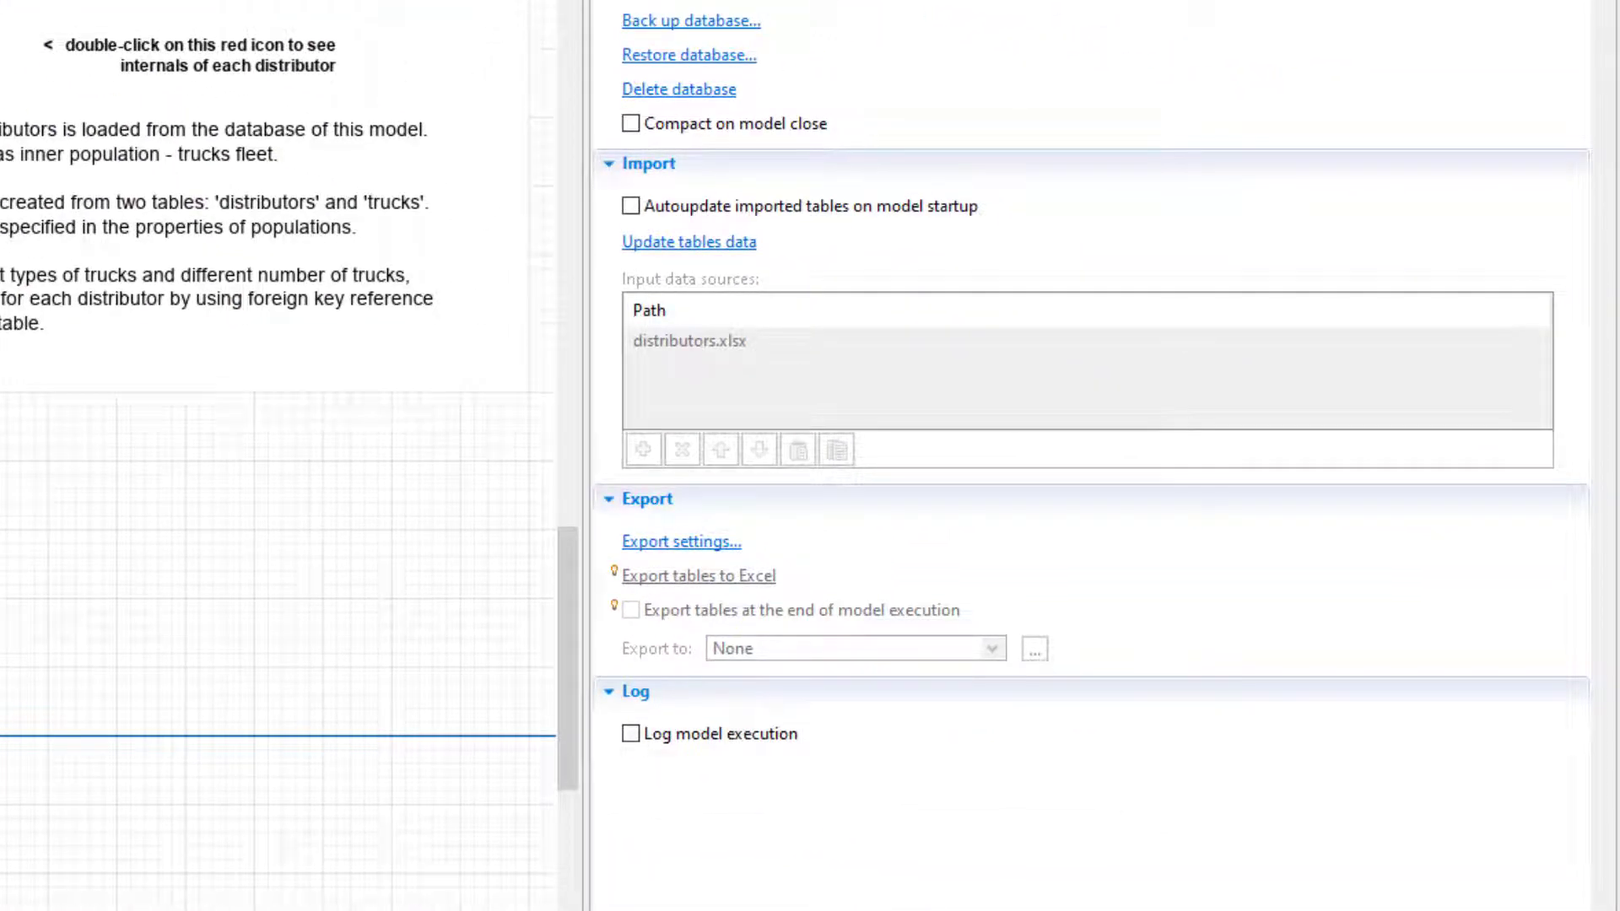
{"action": "left_click", "coordinate": [688, 339]}
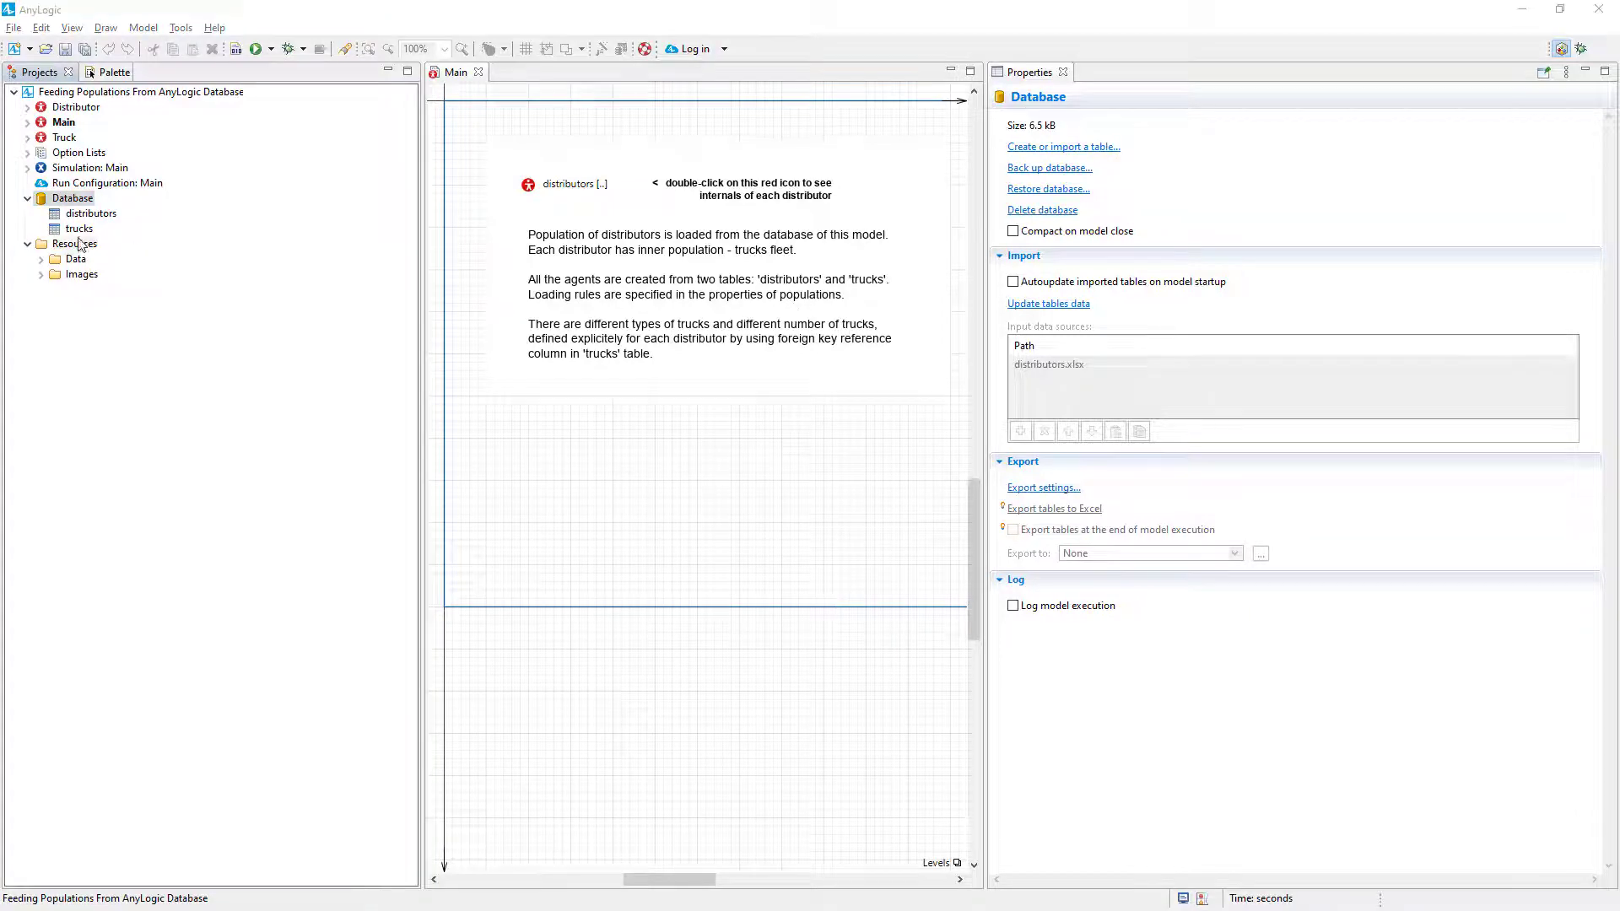
{"action": "double_click", "coordinate": [91, 215]}
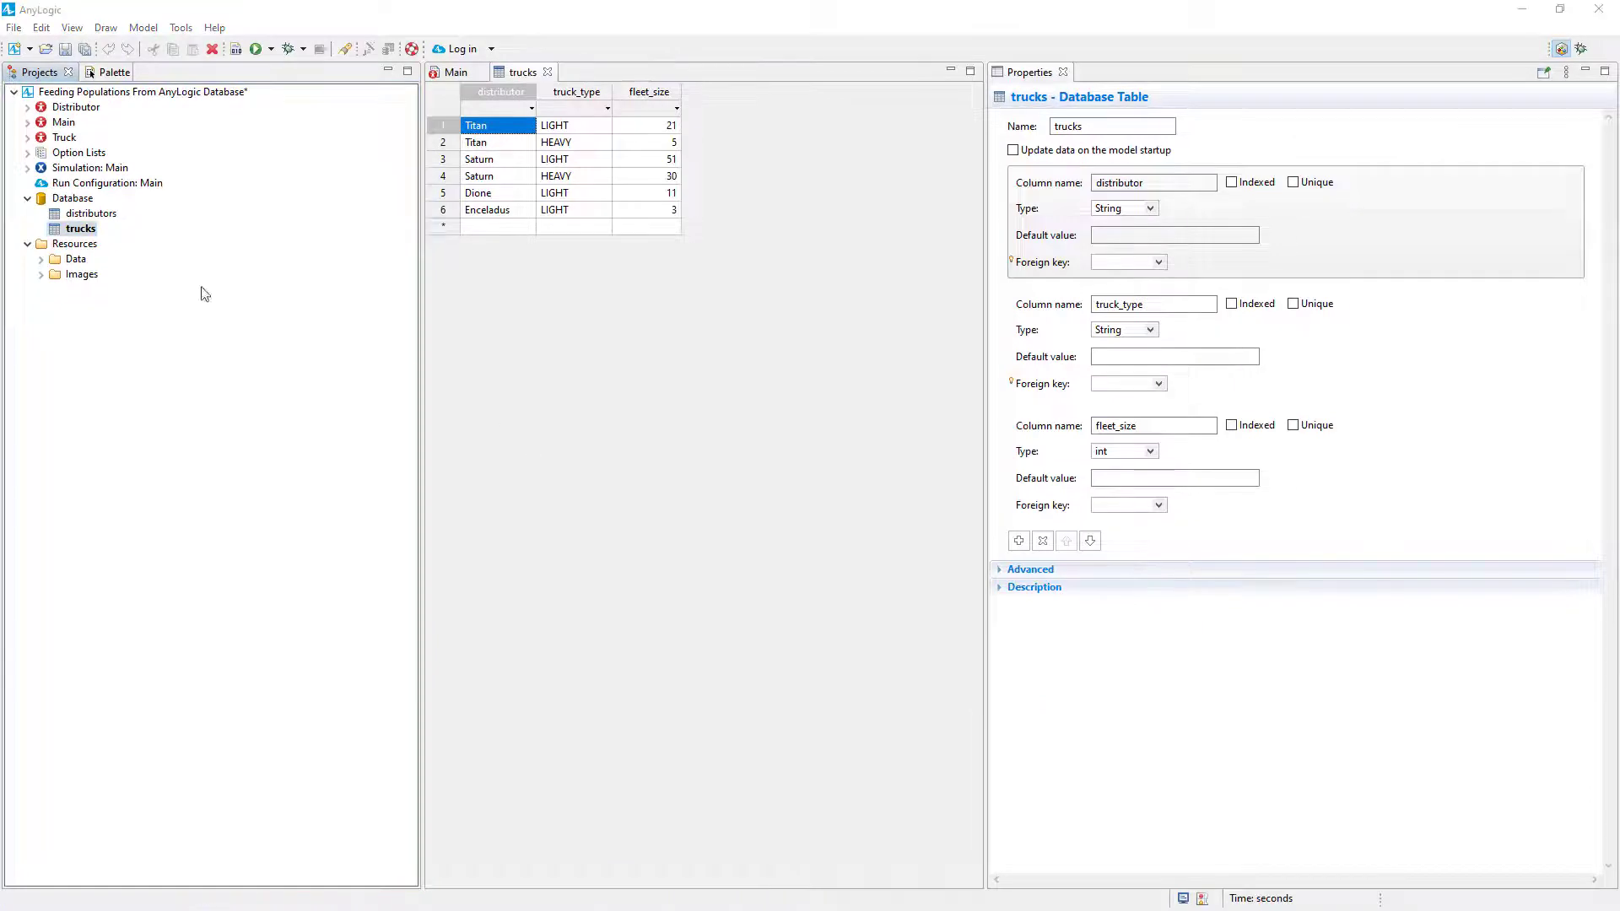
Create a new database table named results with its first column renamed distributor
{"action": "right_click", "coordinate": [71, 198]}
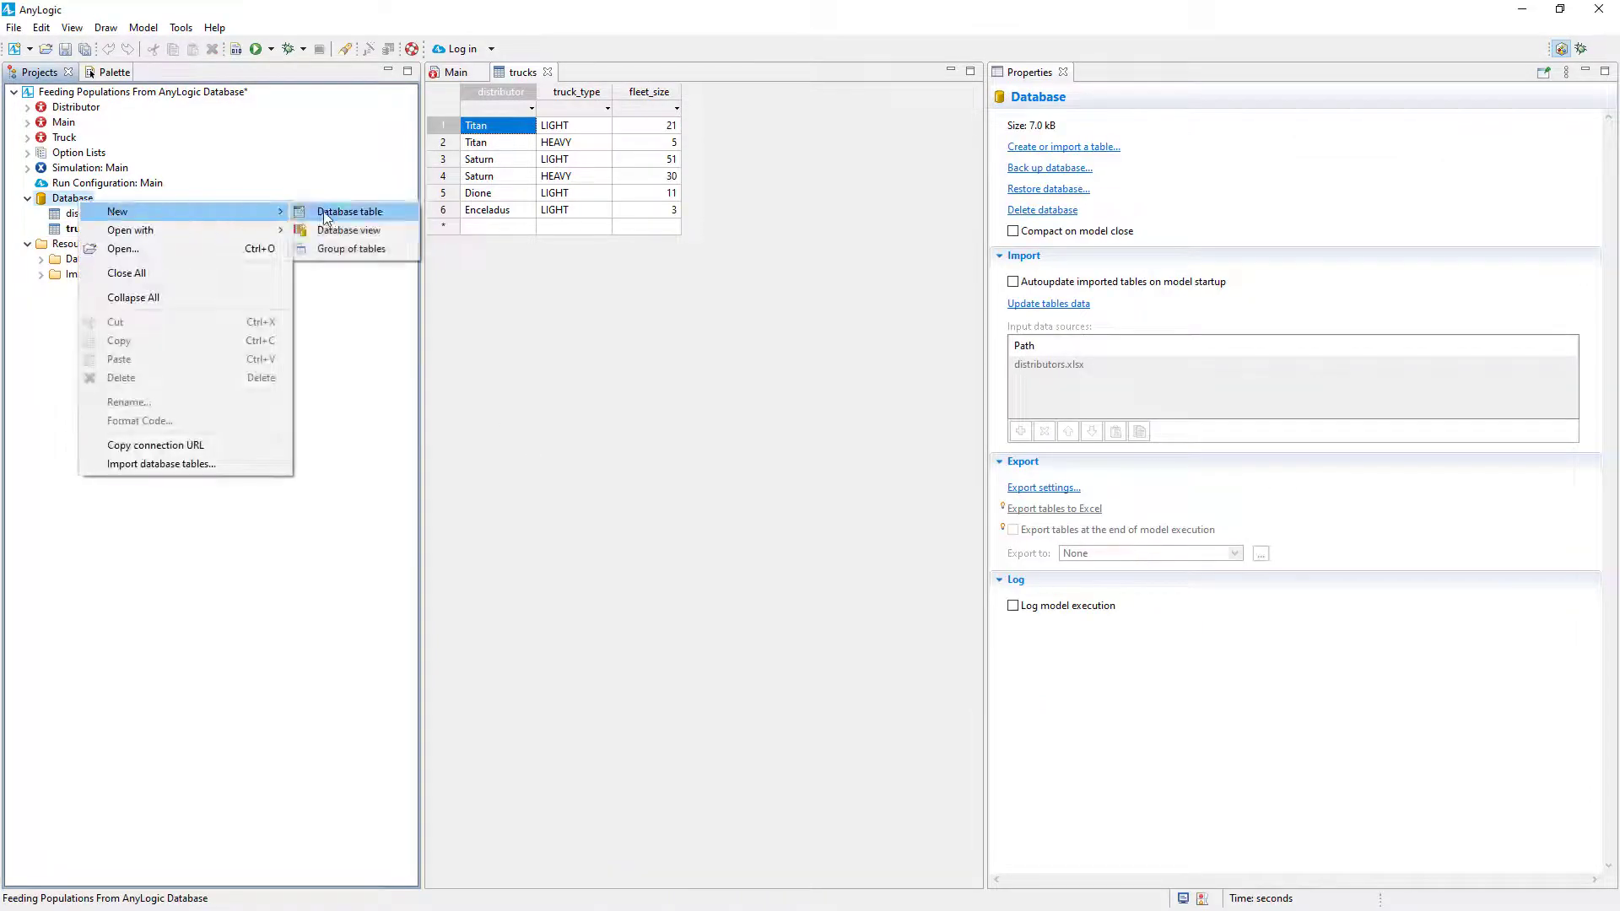
{"action": "left_click", "coordinate": [348, 211]}
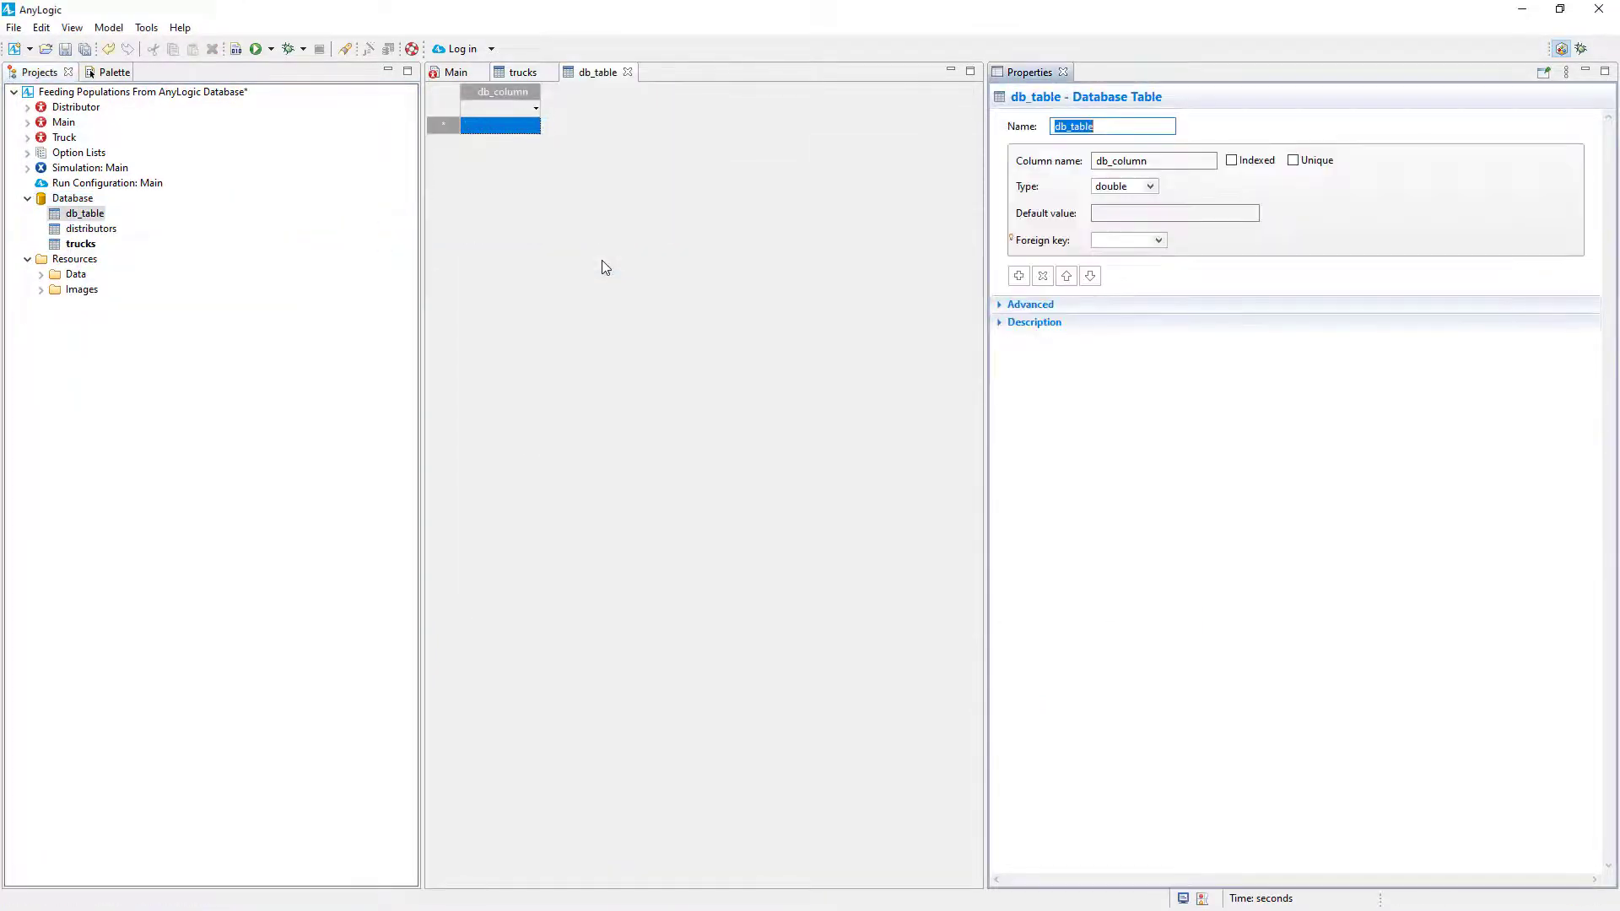
{"action": "type", "text": "results"}
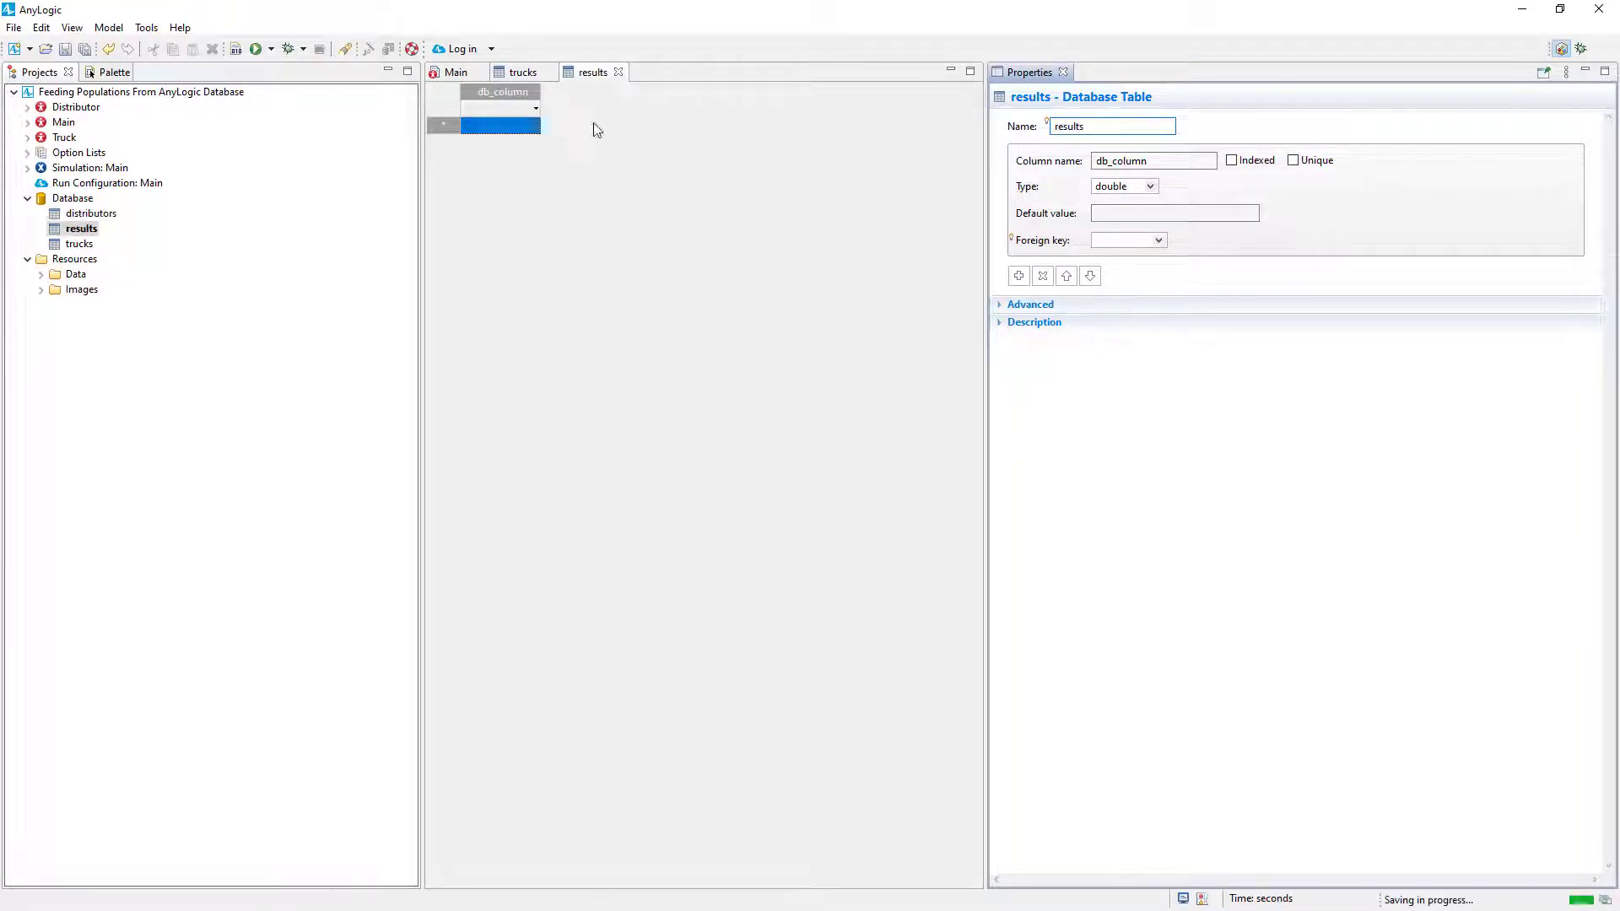
{"action": "left_click", "coordinate": [1153, 160]}
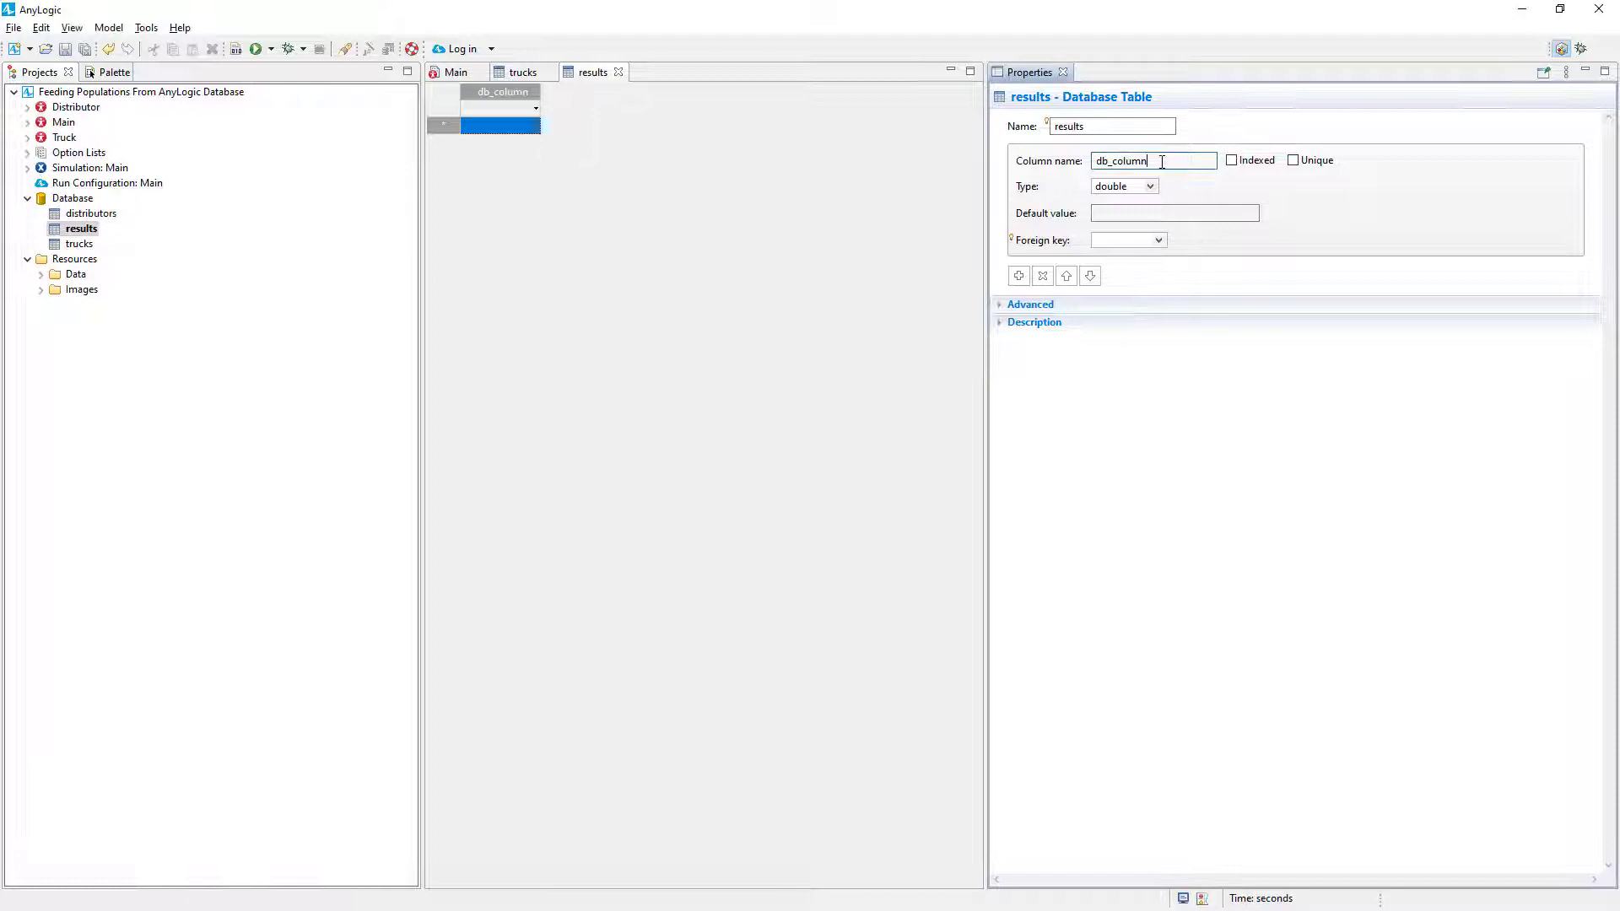
{"action": "type", "text": "distribut"}
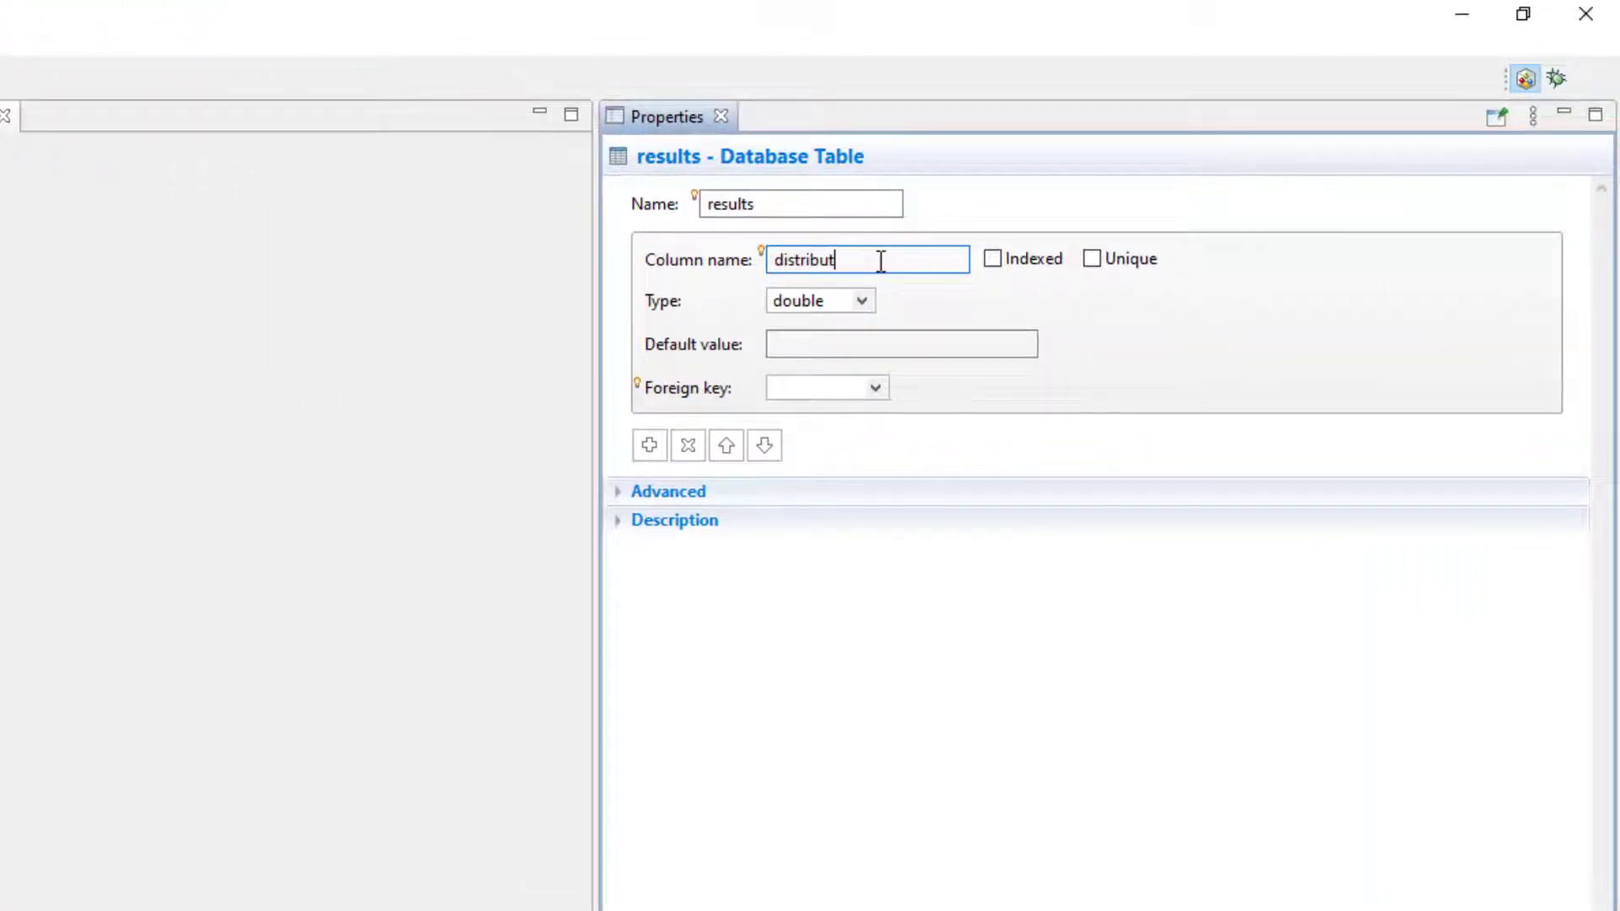
{"action": "type", "text": "or"}
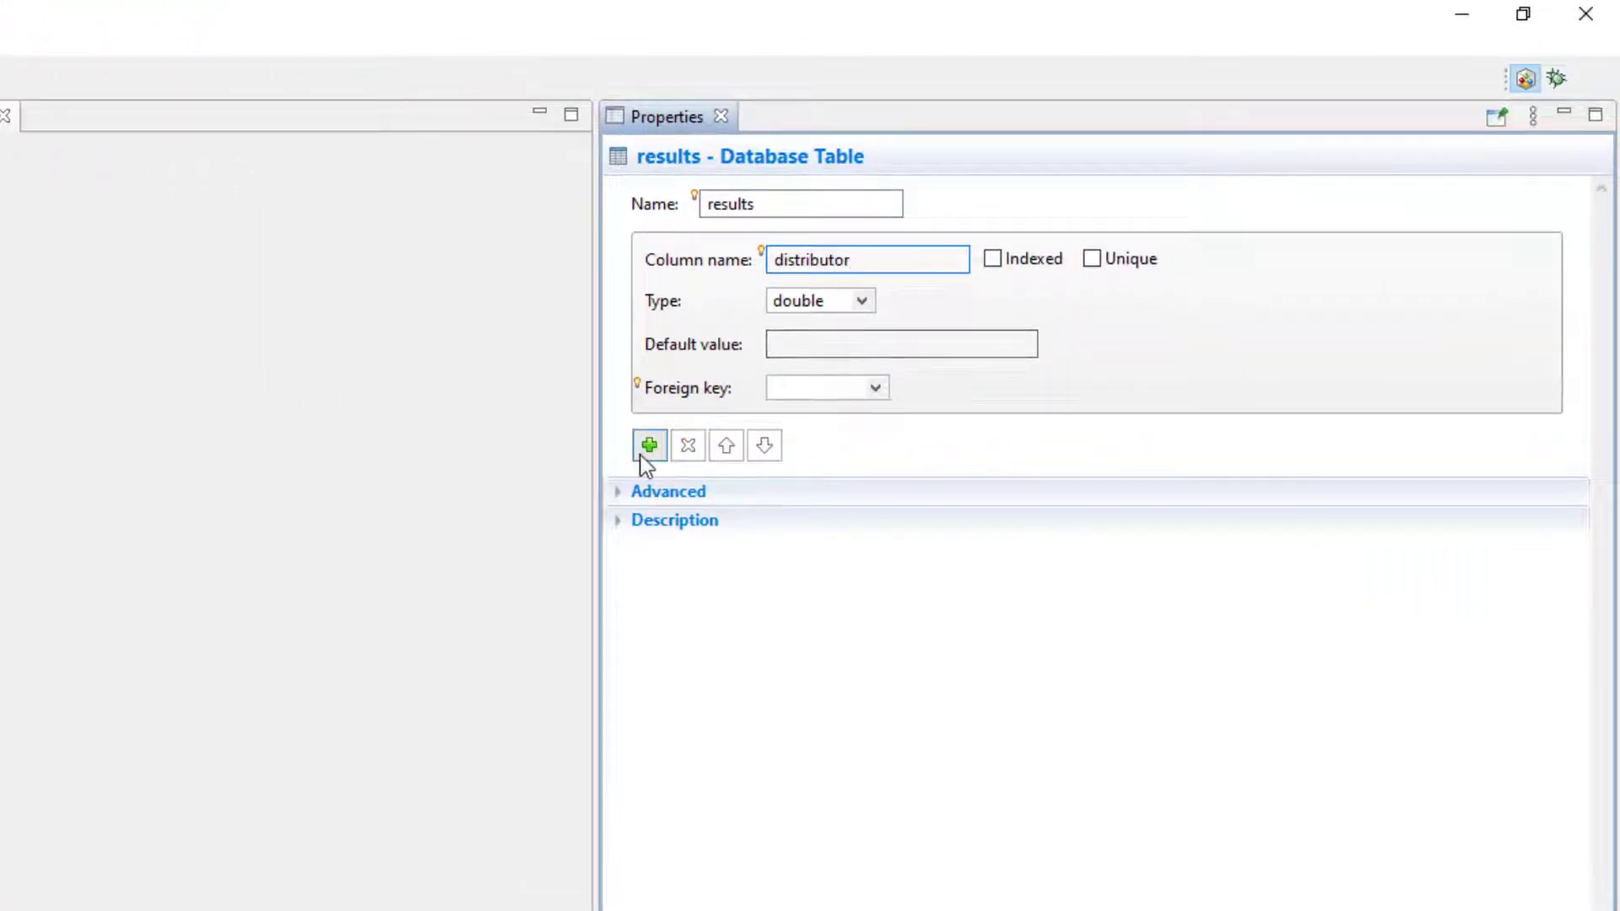
Add a fleet_size column and make the distributor column a String
{"action": "left_click", "coordinate": [648, 445]}
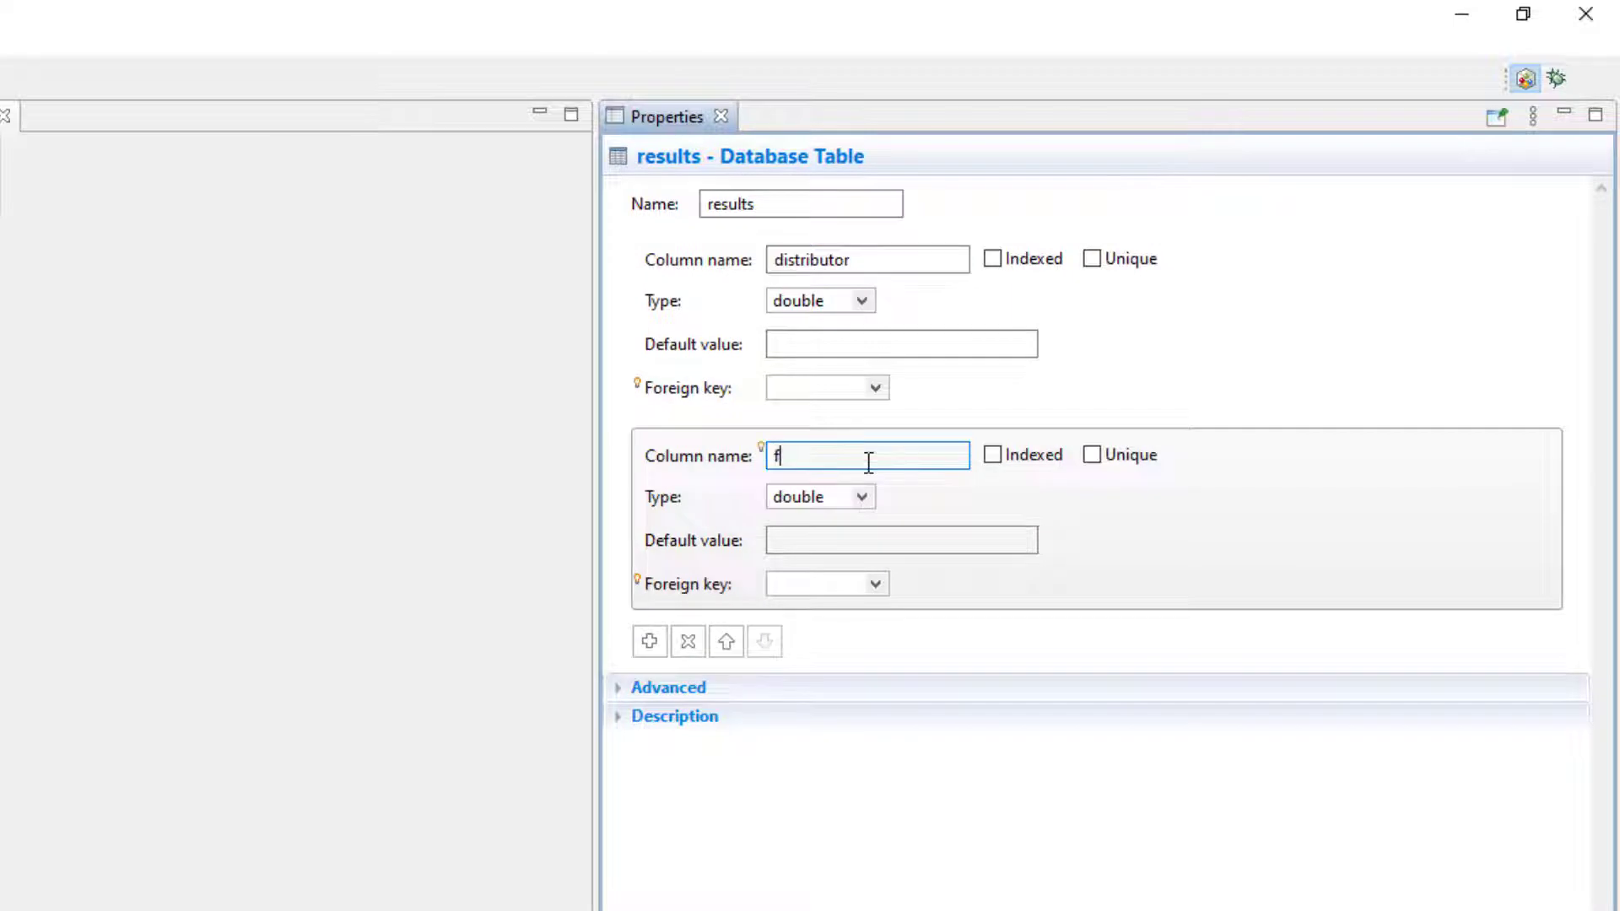
{"action": "type", "text": "leet_size"}
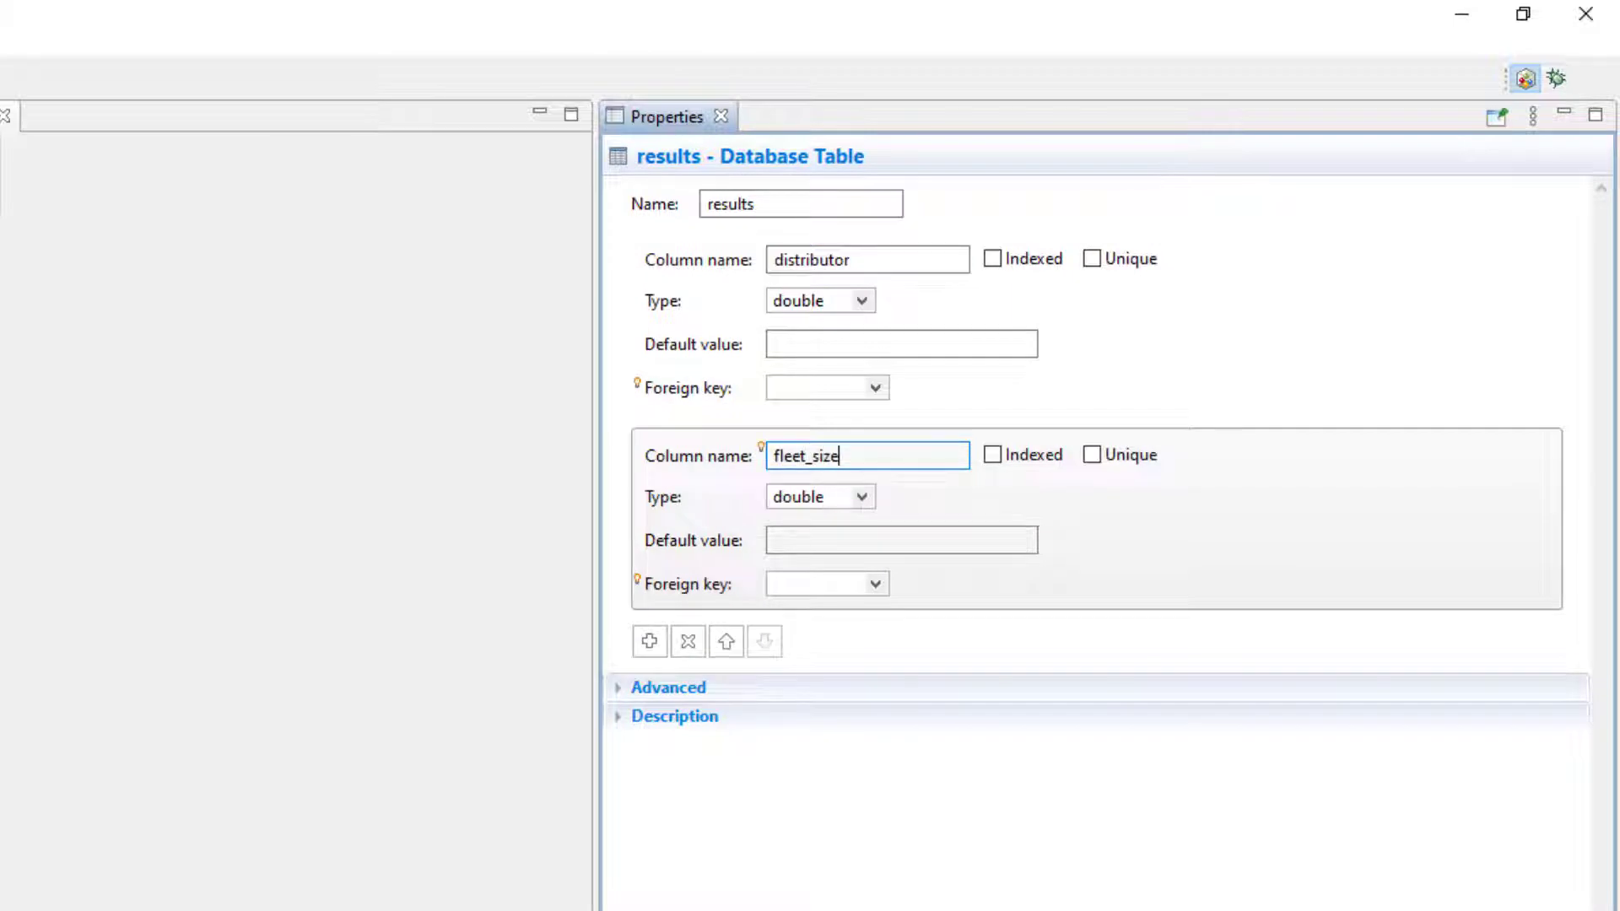
{"action": "left_click", "coordinate": [863, 300]}
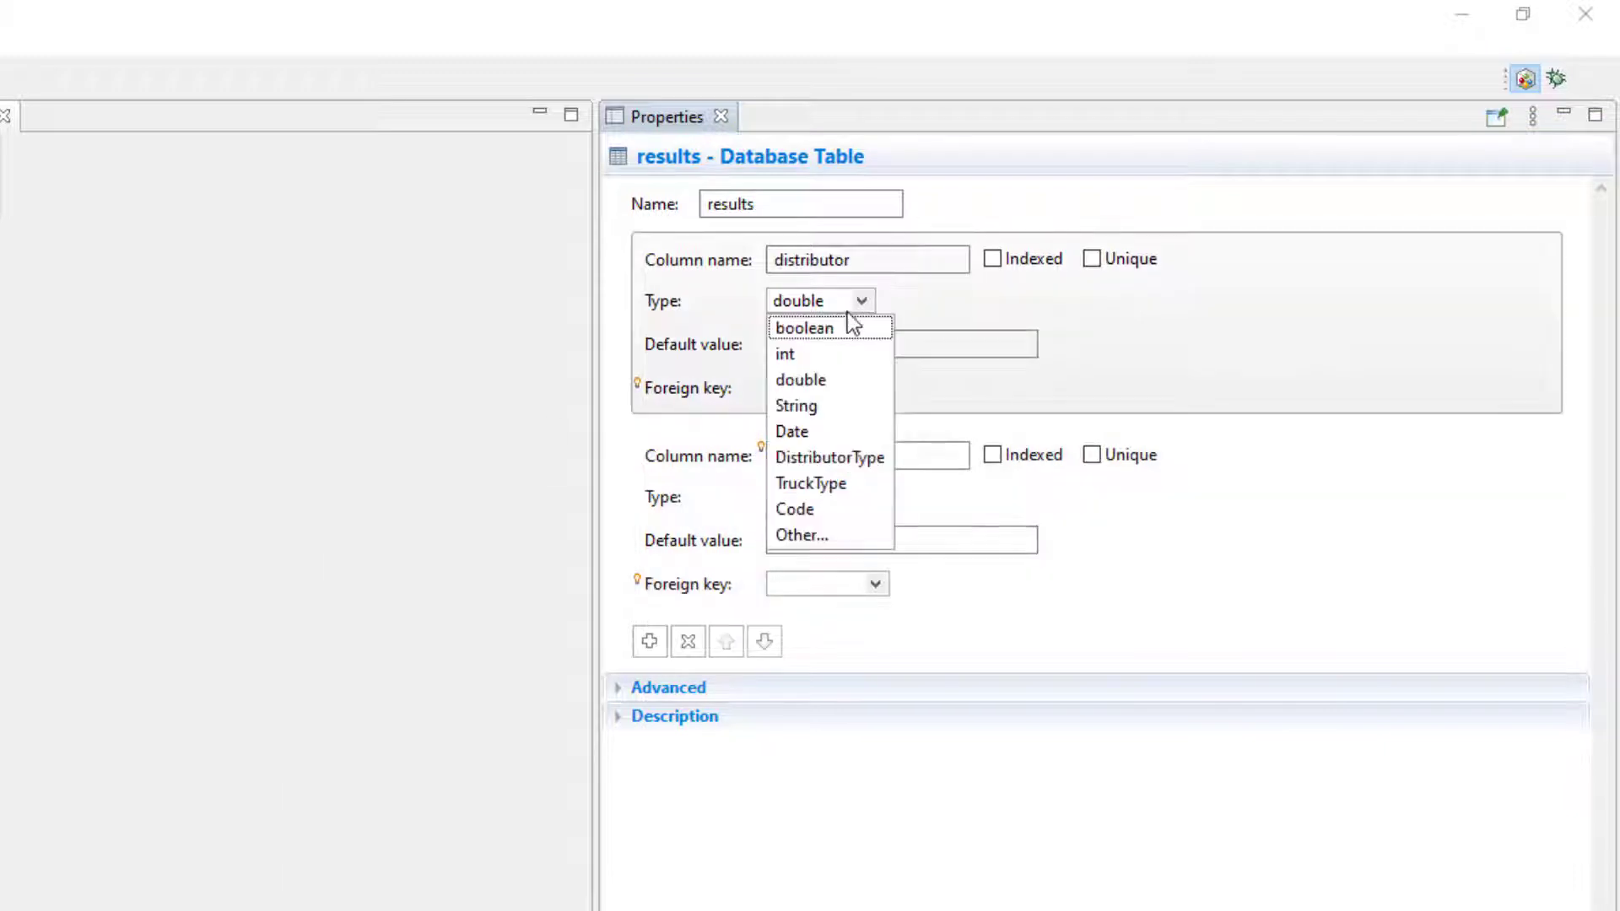
{"action": "left_click", "coordinate": [797, 405]}
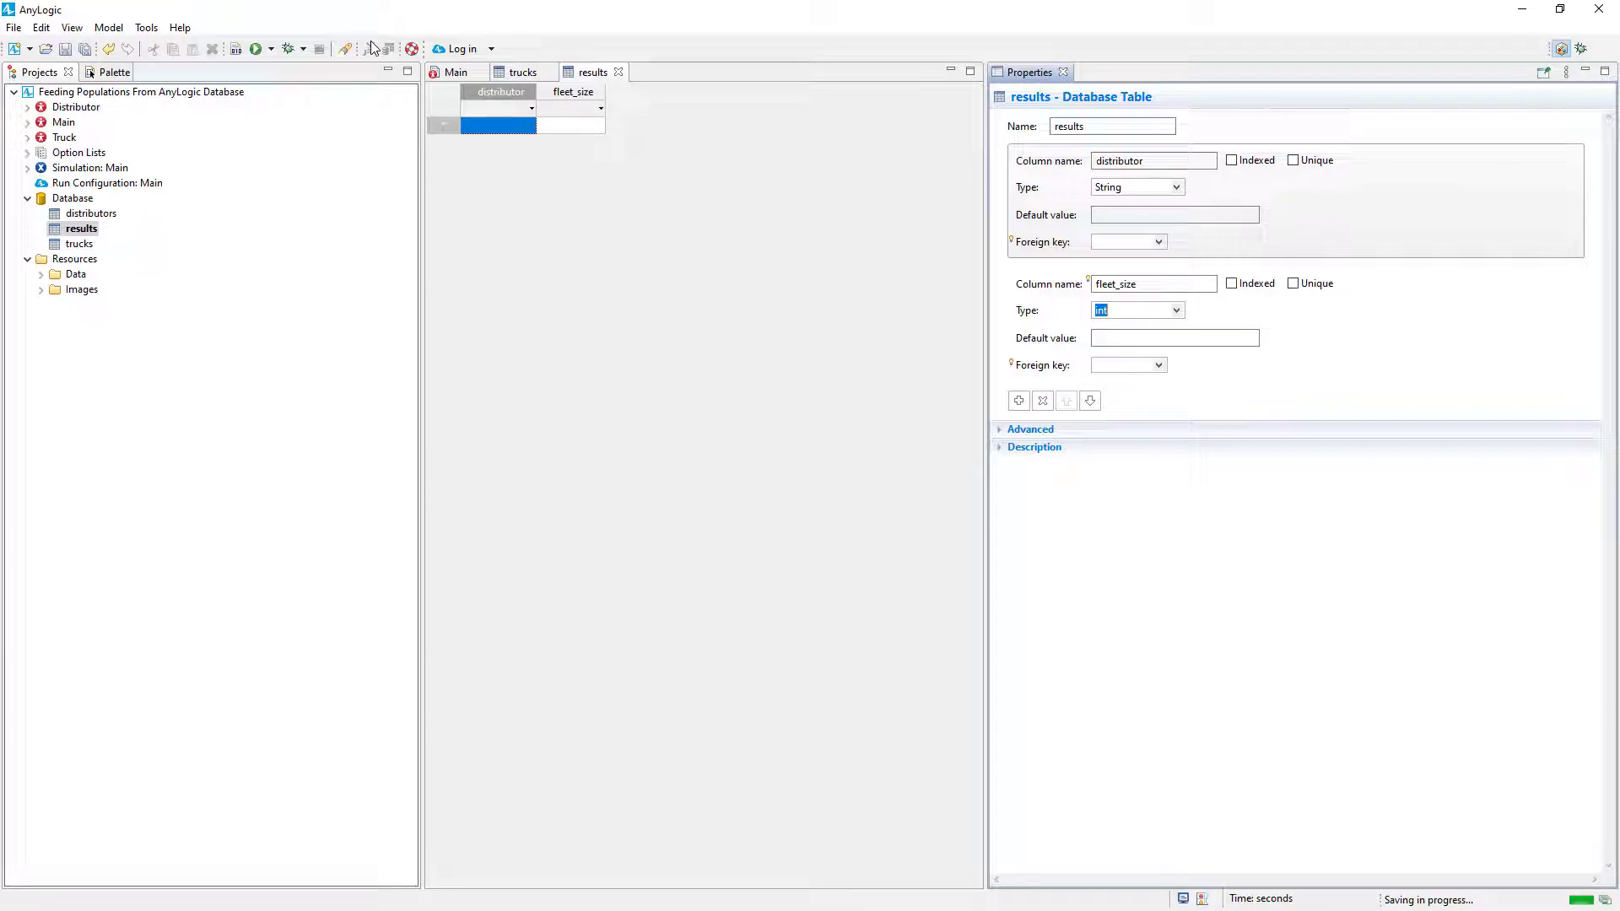
Select all database tables for export to distributors.xlsx and enable exporting at the end of model execution
{"action": "left_click", "coordinate": [73, 197]}
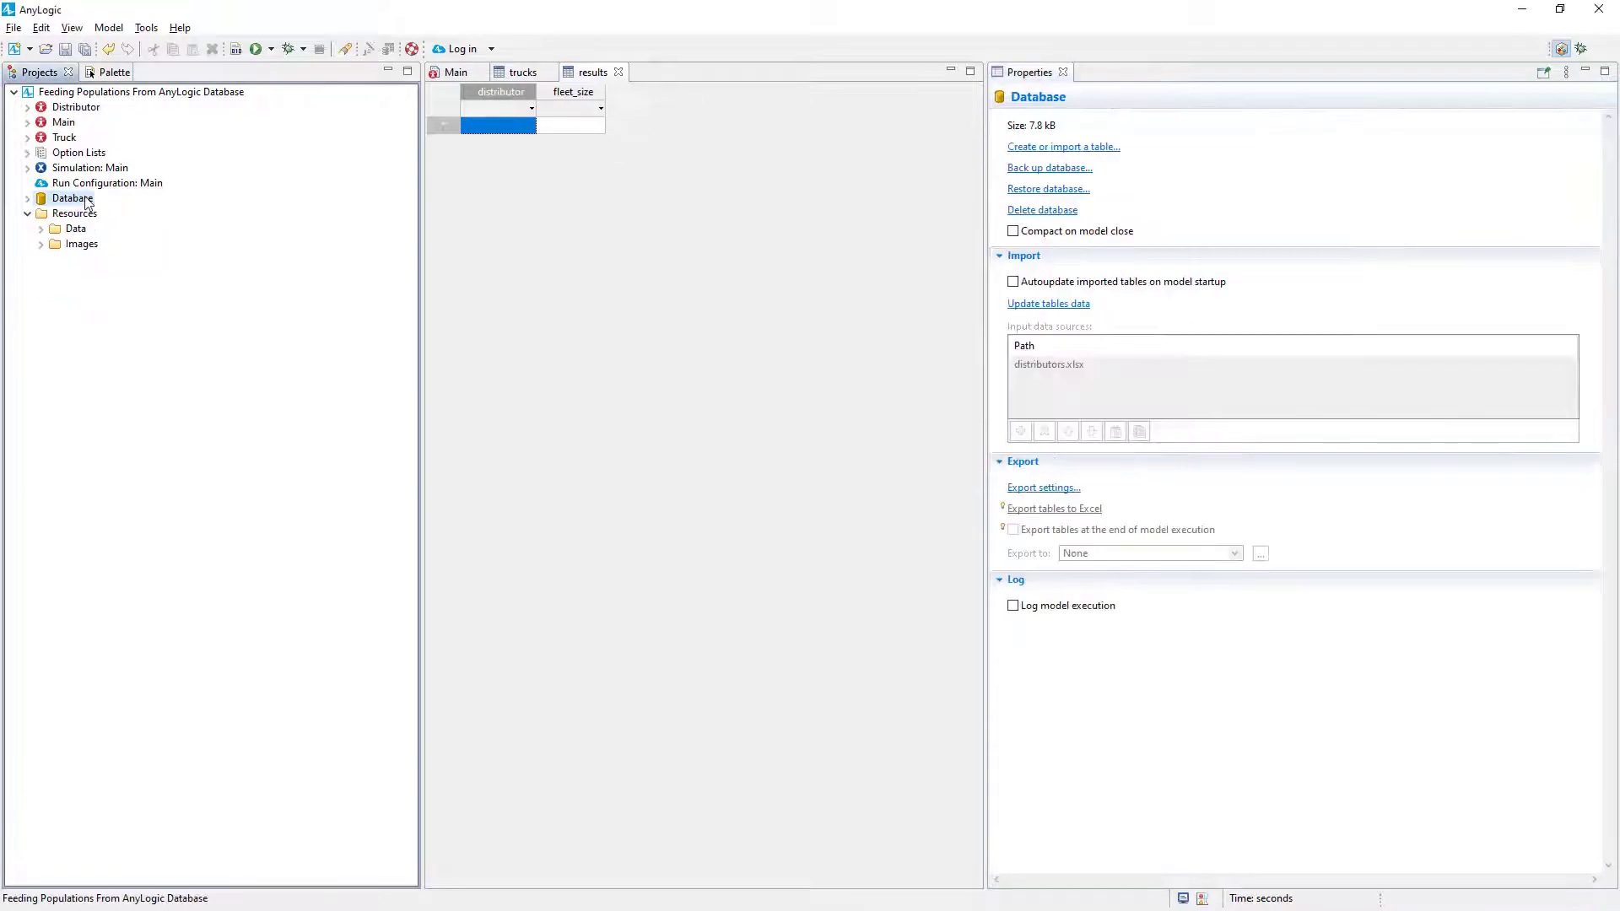
{"action": "left_click", "coordinate": [1043, 488]}
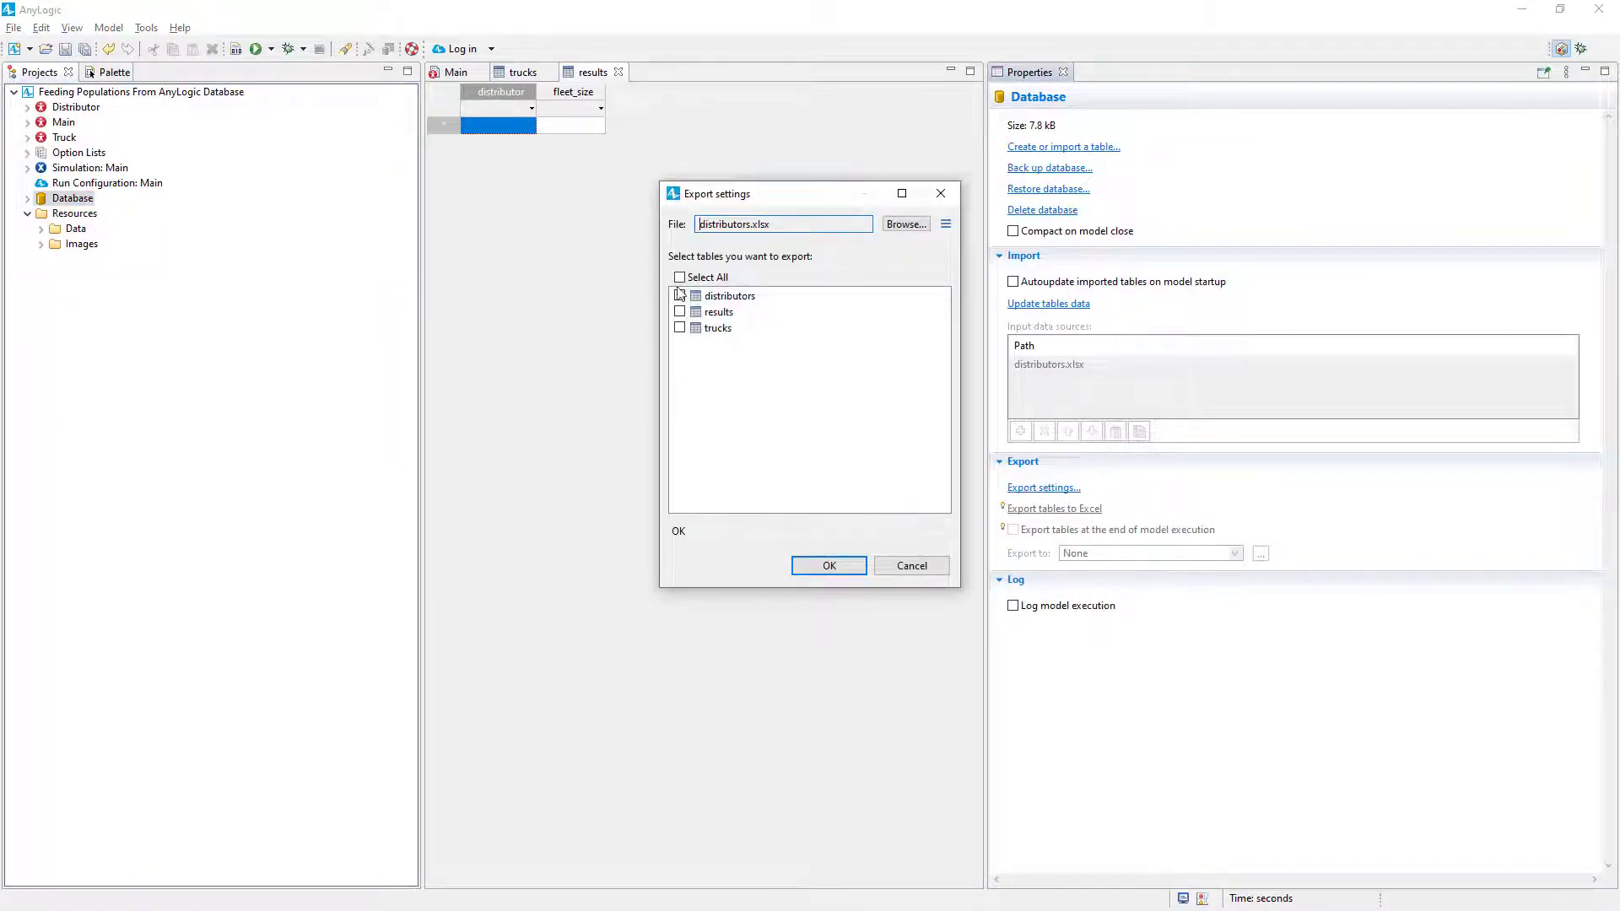
{"action": "left_click", "coordinate": [680, 276]}
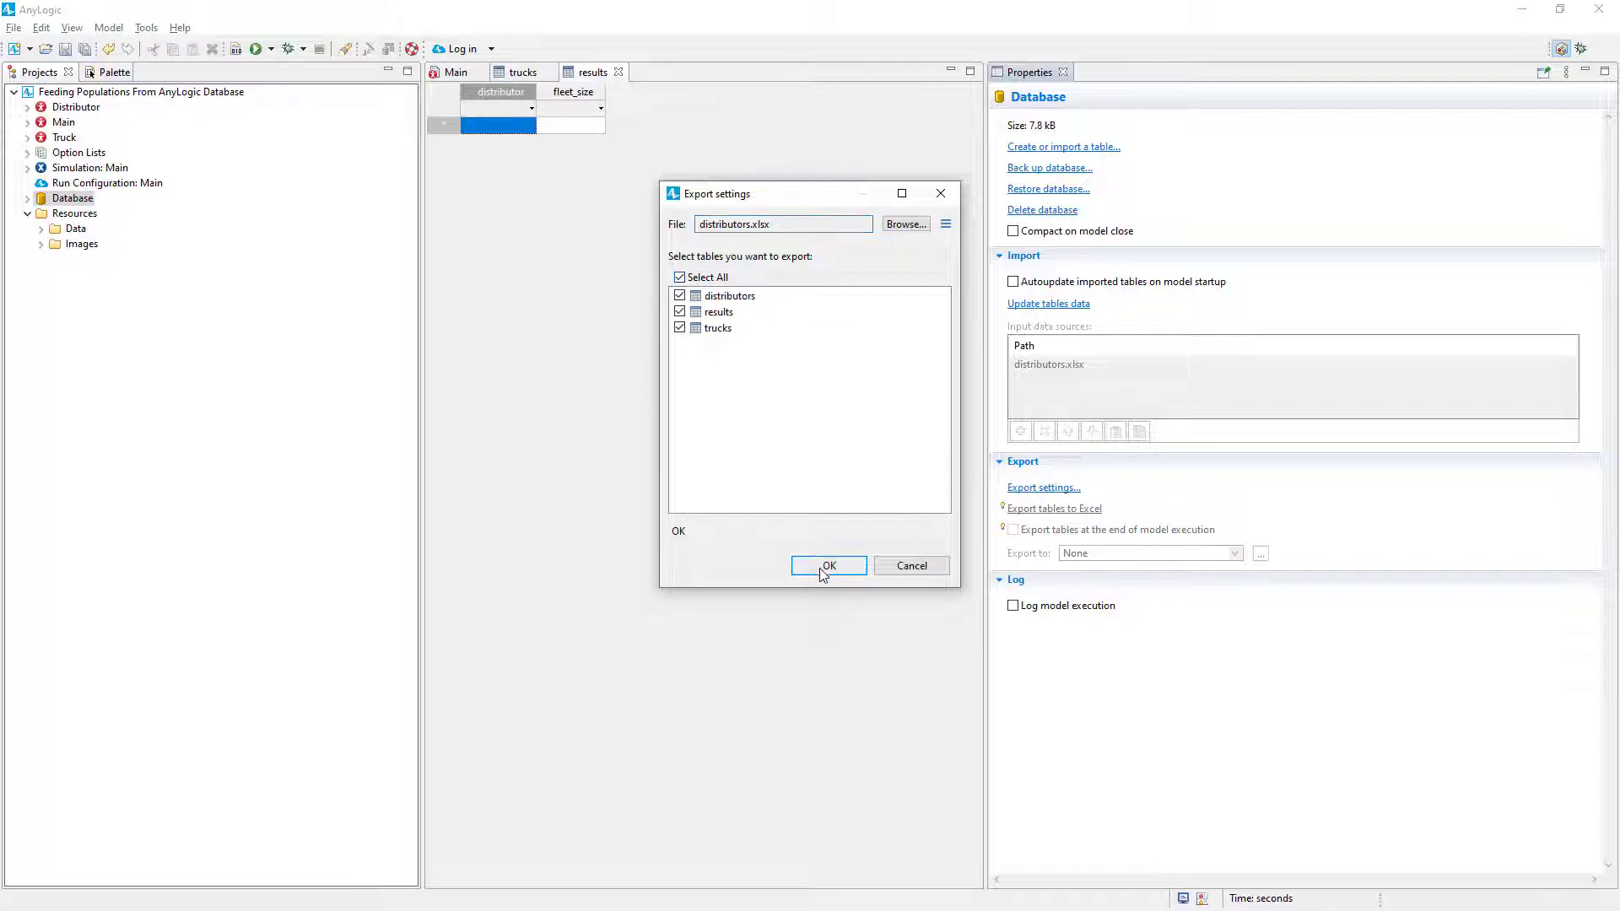
{"action": "left_click", "coordinate": [827, 565]}
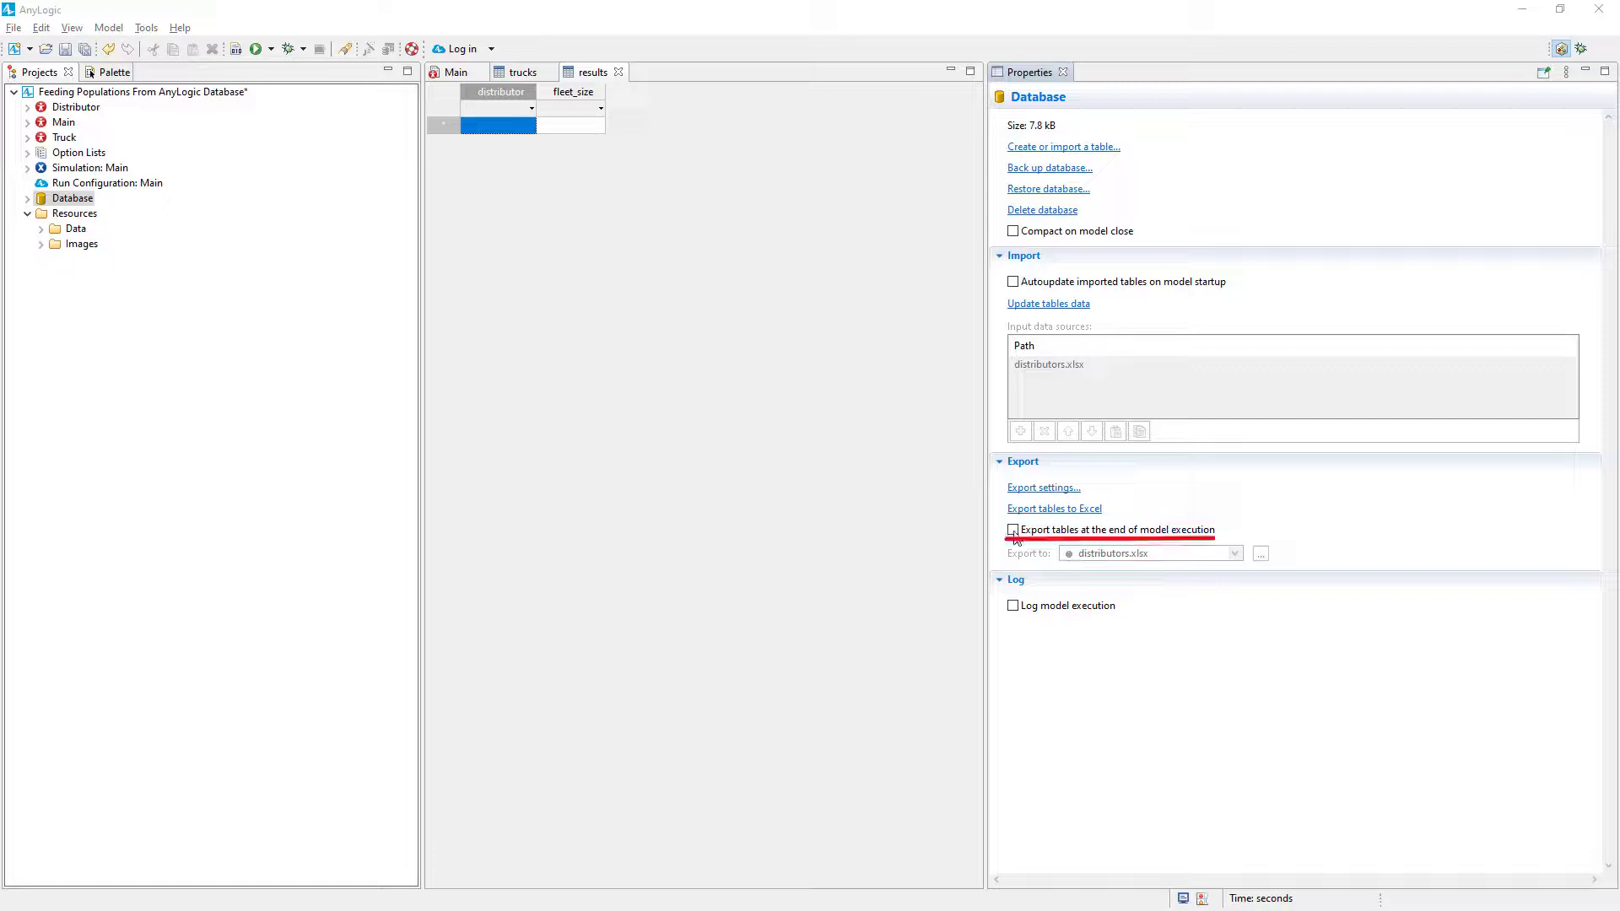
{"action": "left_click", "coordinate": [1012, 530]}
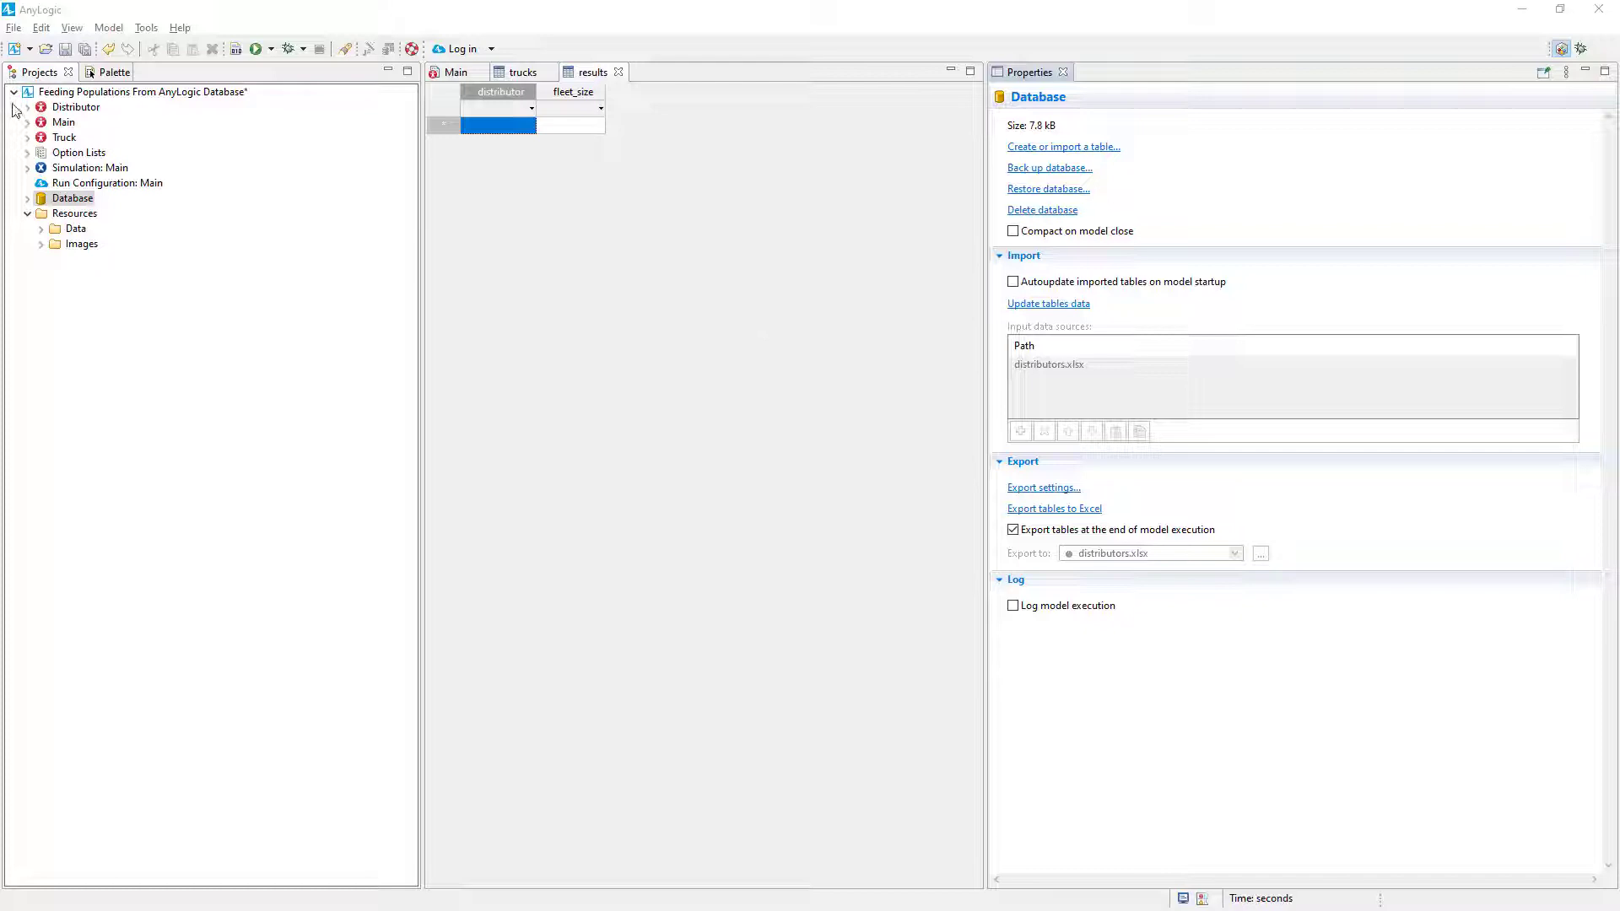
Give Distributor a startup action inserting name and truckFleet.size() into the results table's distributor and fleet_size columns
{"action": "double_click", "coordinate": [76, 106]}
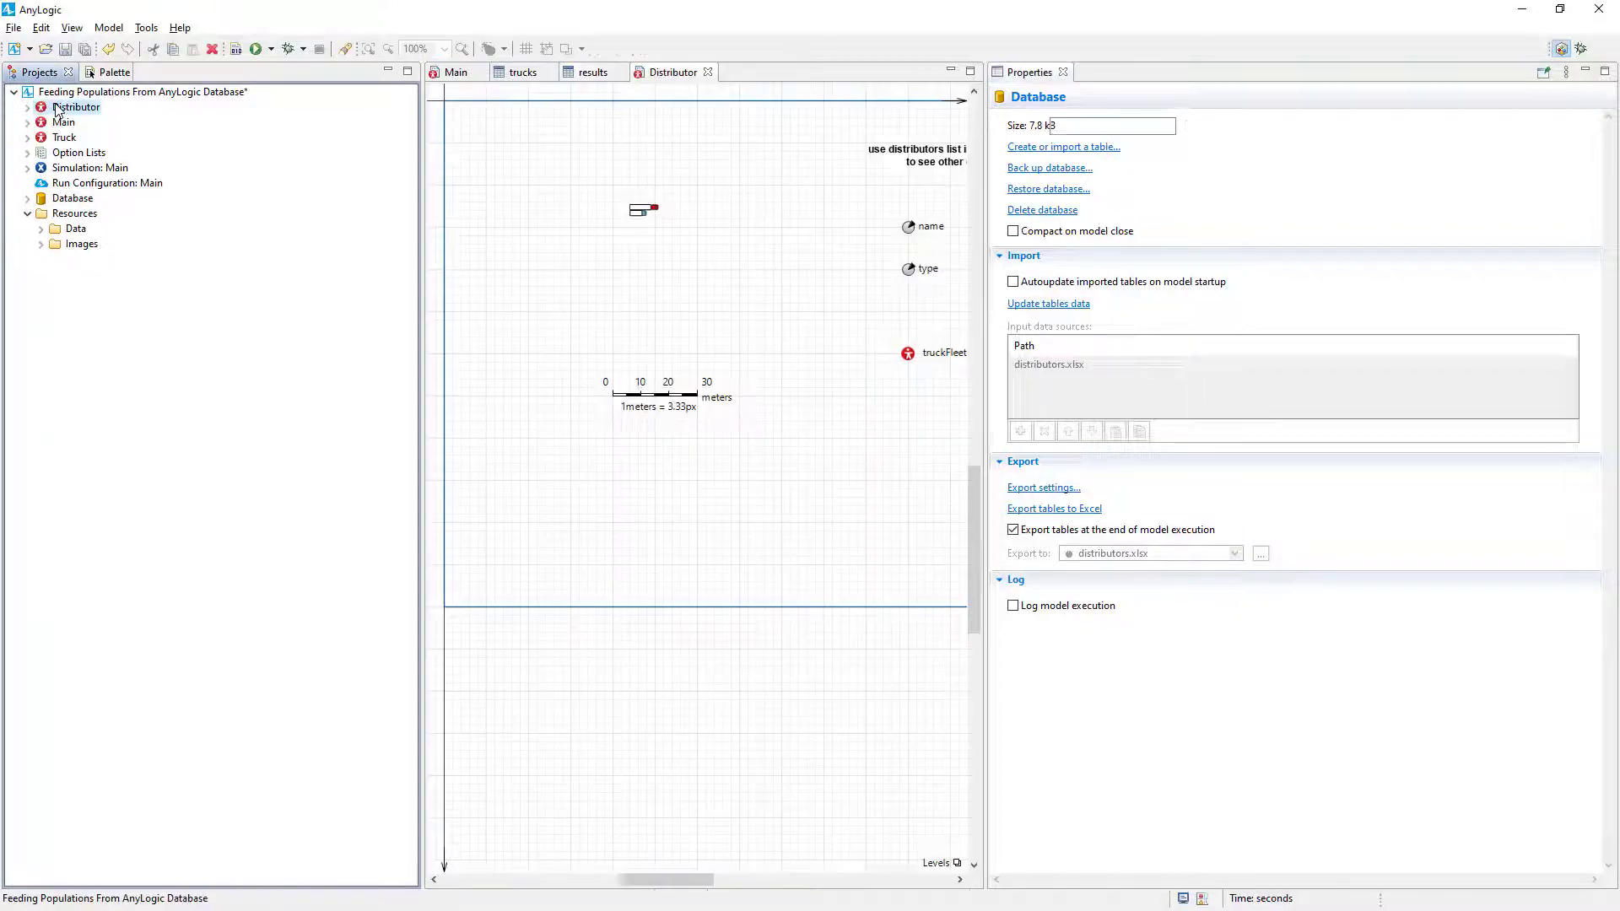
{"action": "left_click", "coordinate": [78, 107]}
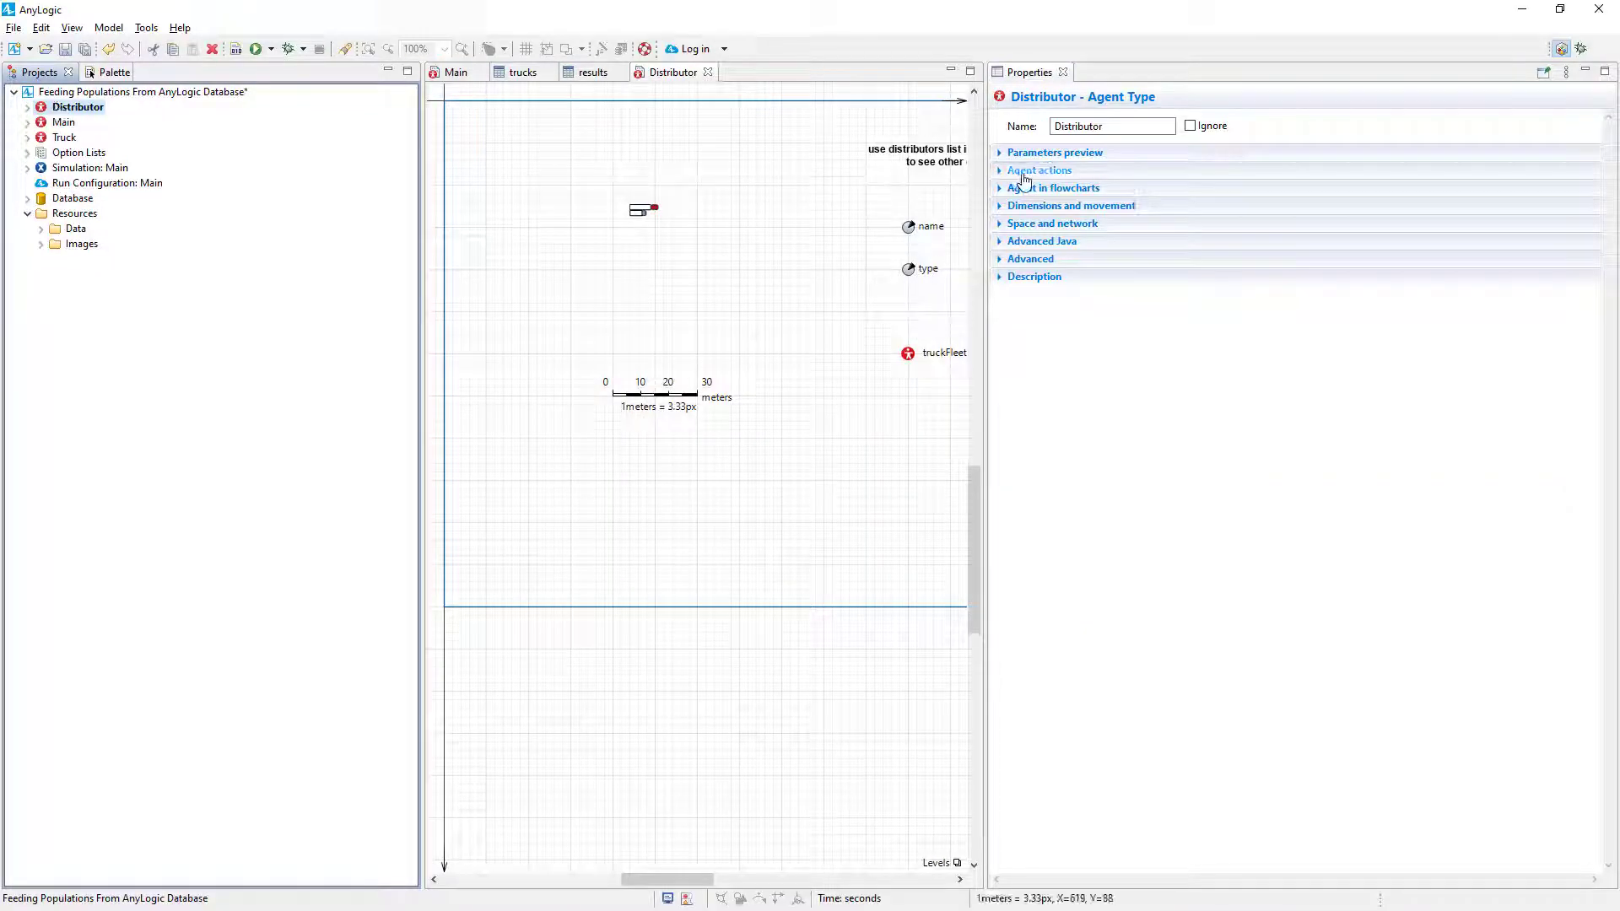
{"action": "left_click", "coordinate": [1038, 170]}
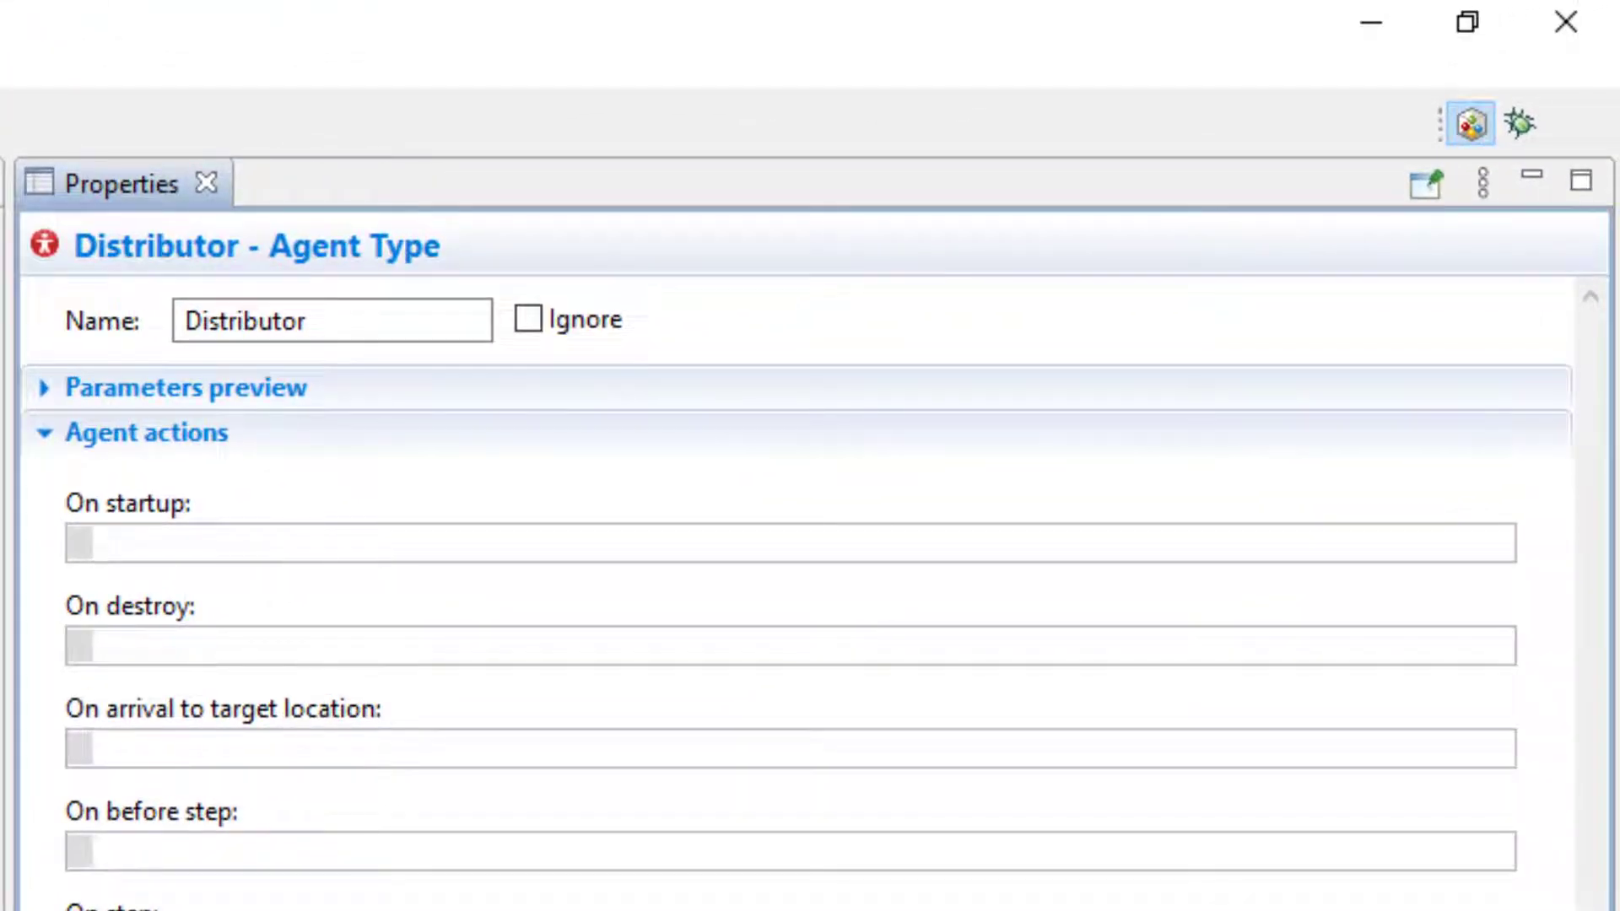
{"action": "type", "text": "insertI"}
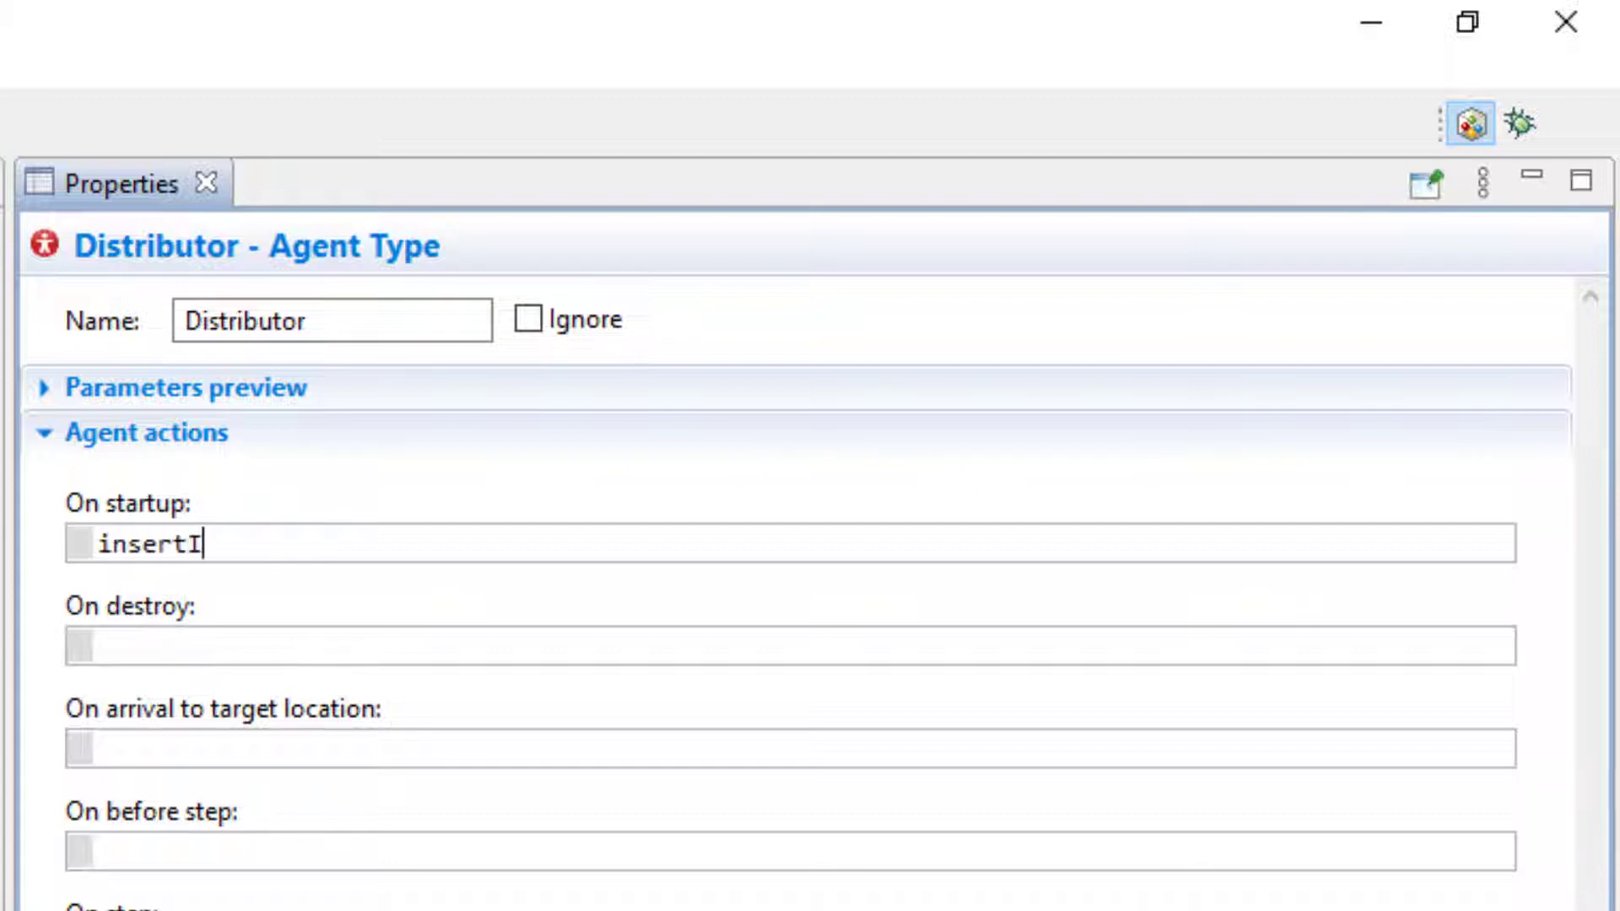
{"action": "type", "text": "nto( resu"}
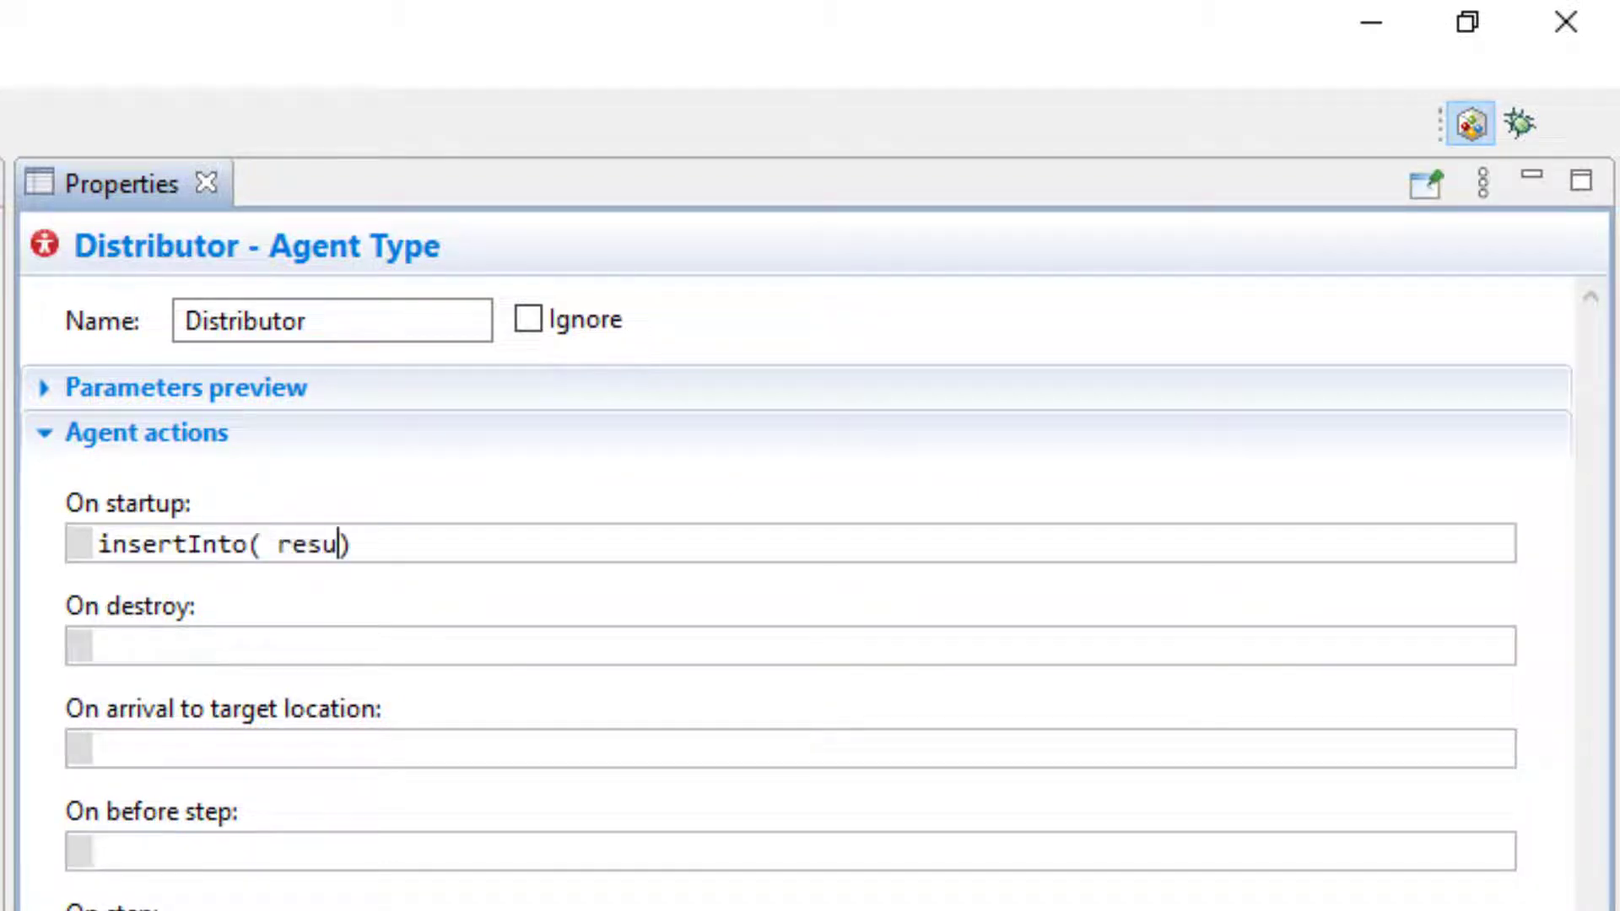
{"action": "type", "text": "lts"}
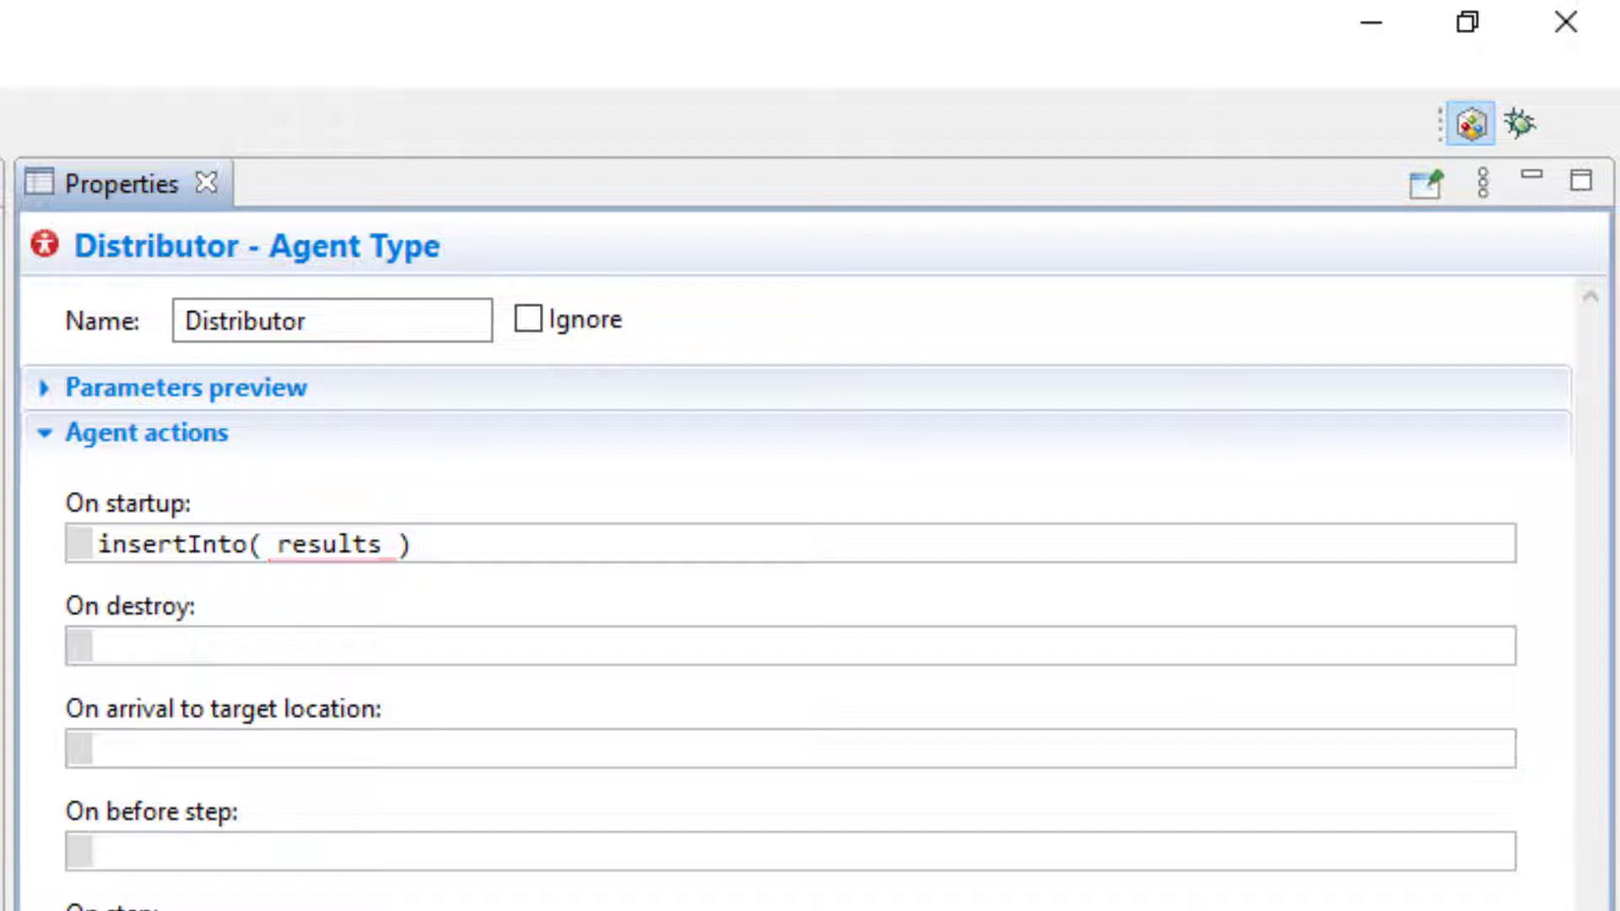
{"action": "type", "text": ".columns( results.d"}
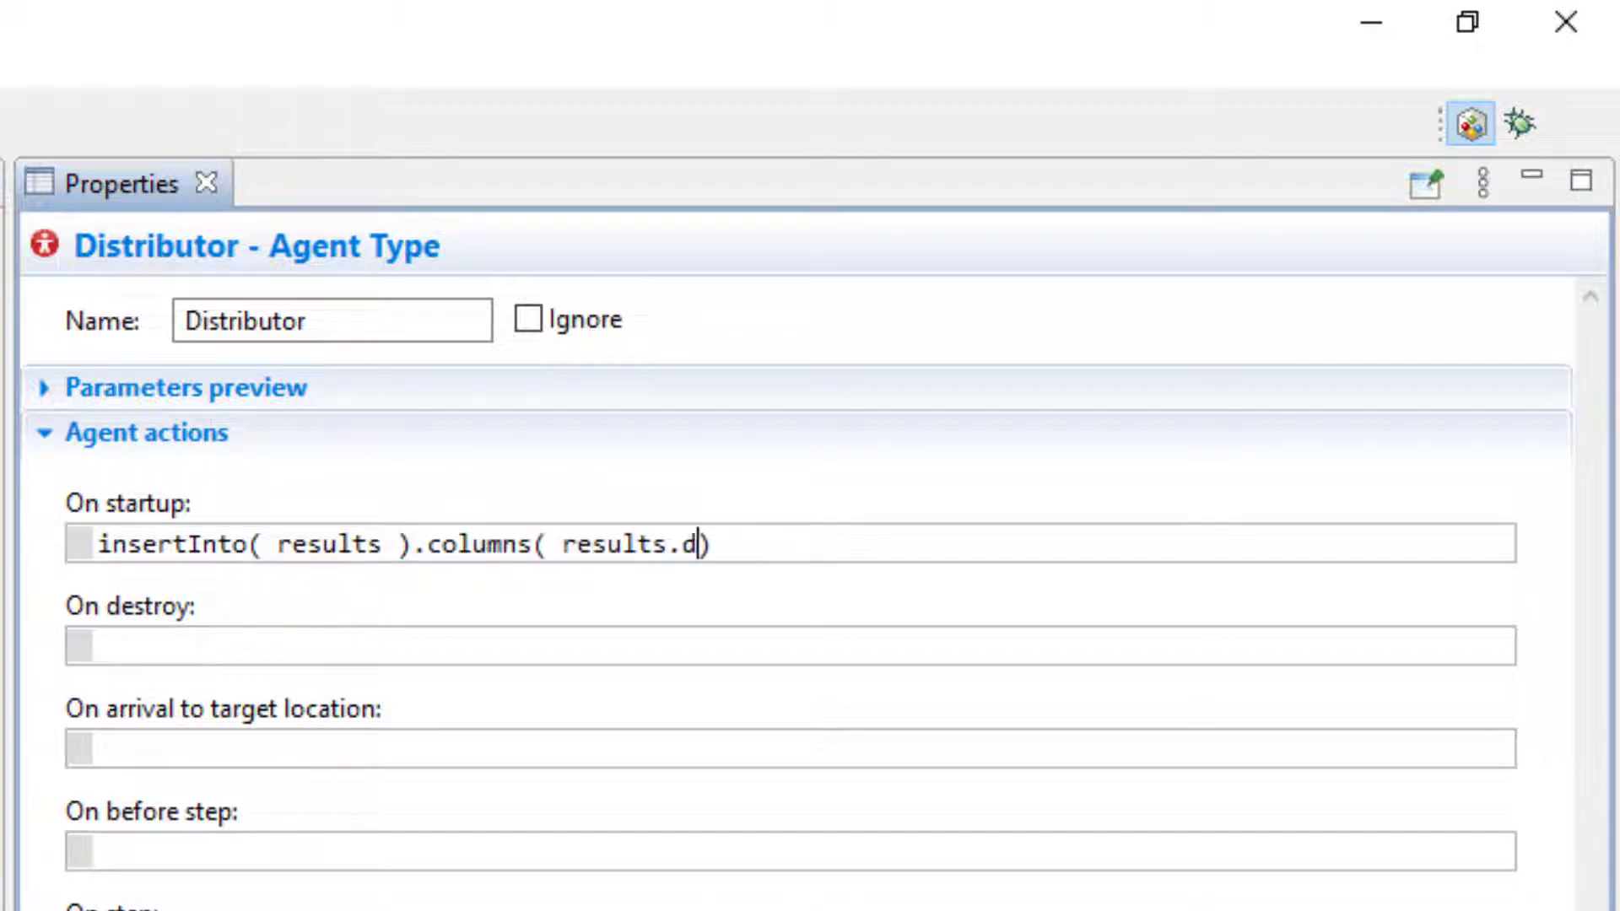
{"action": "type", "text": "istributor, results.fleet_size"}
{"action": "type", "text": ".value"}
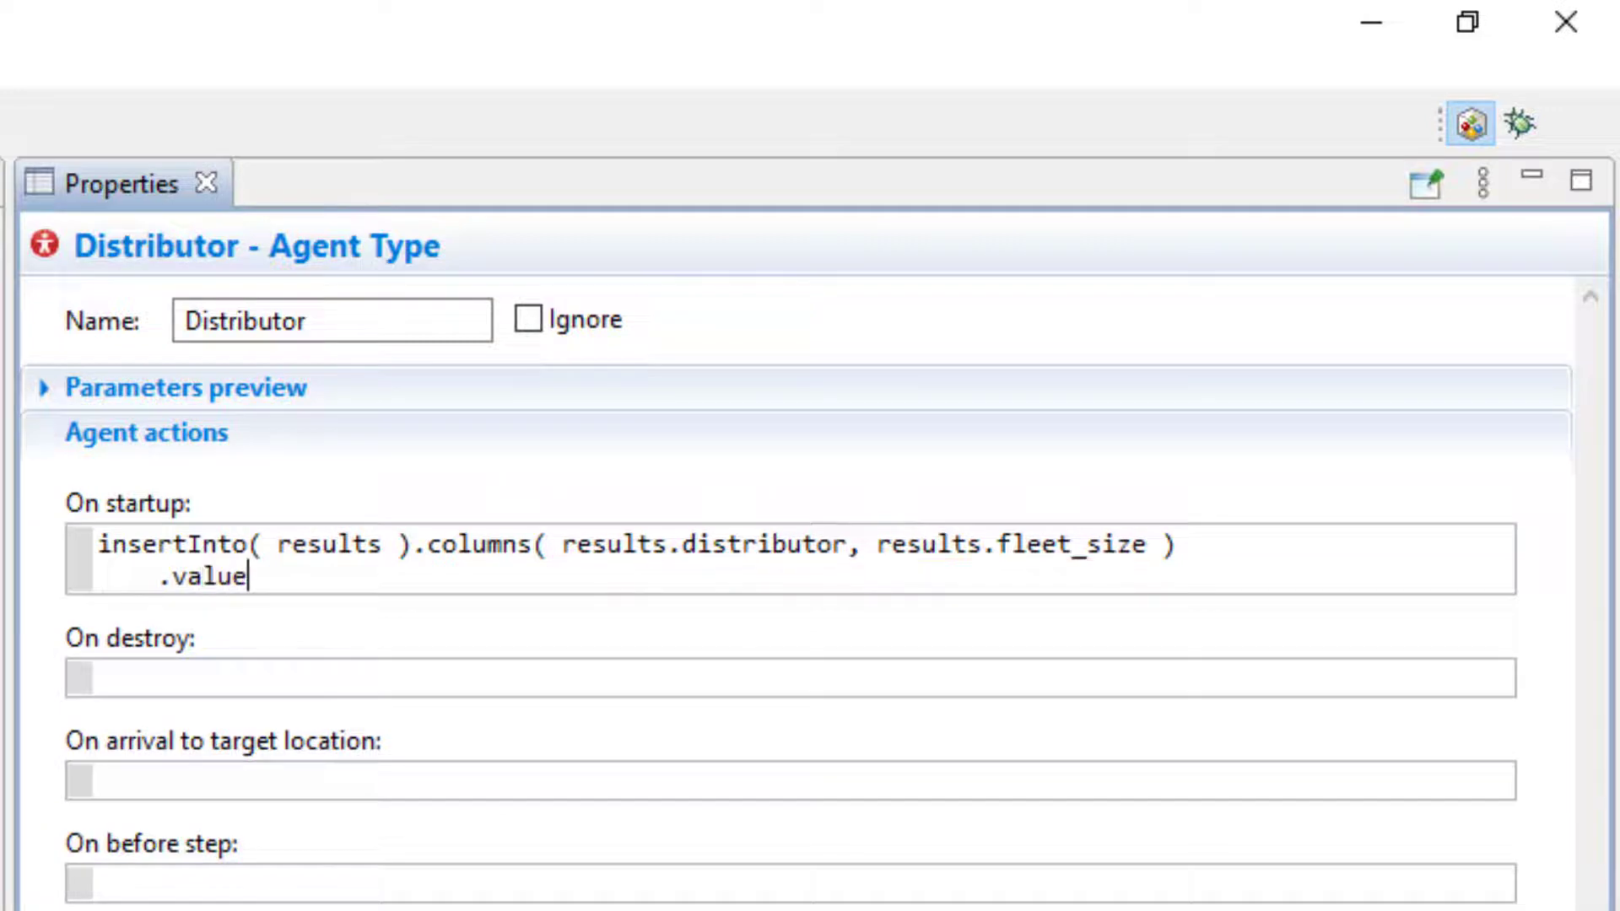
{"action": "type", "text": "s( n)"}
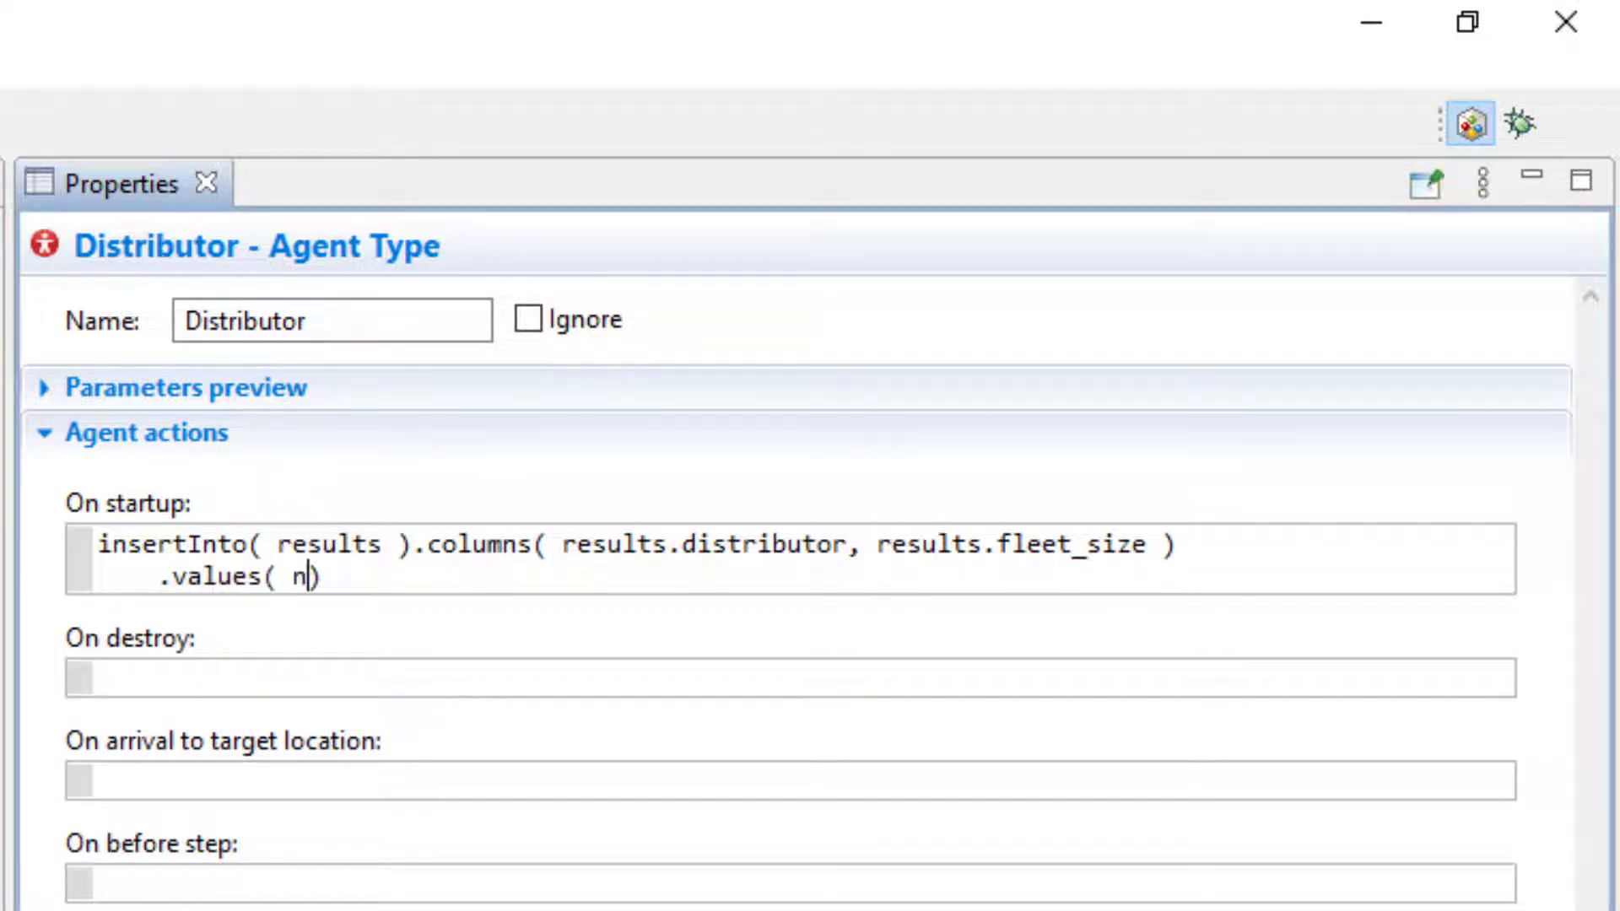
{"action": "type", "text": "ame,"}
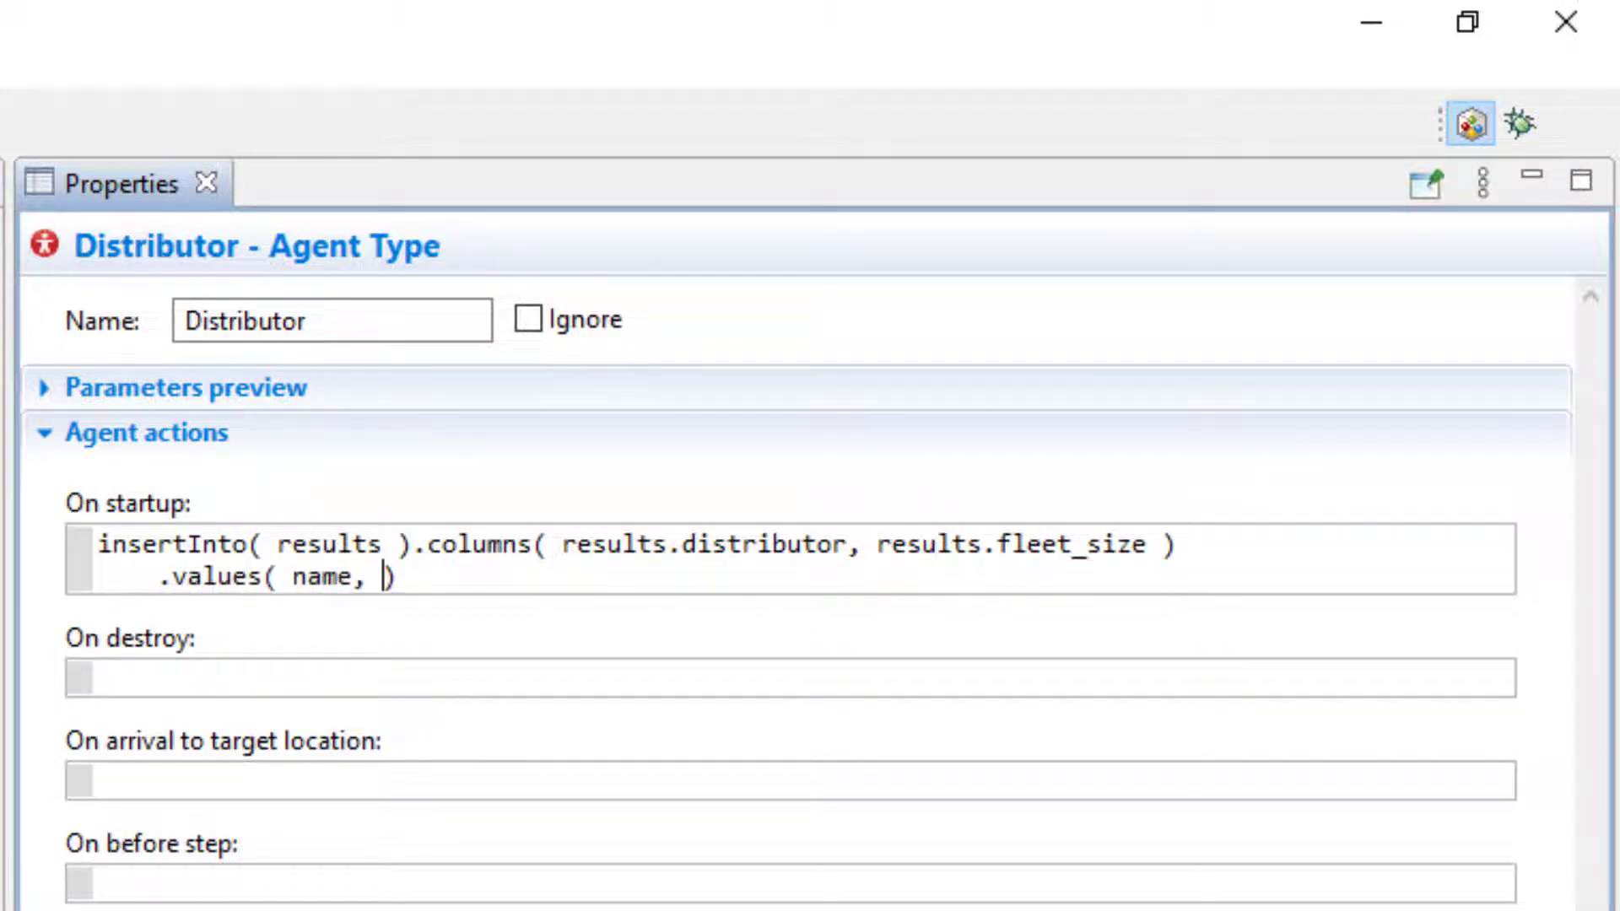
{"action": "type", "text": "truckFleet.s"}
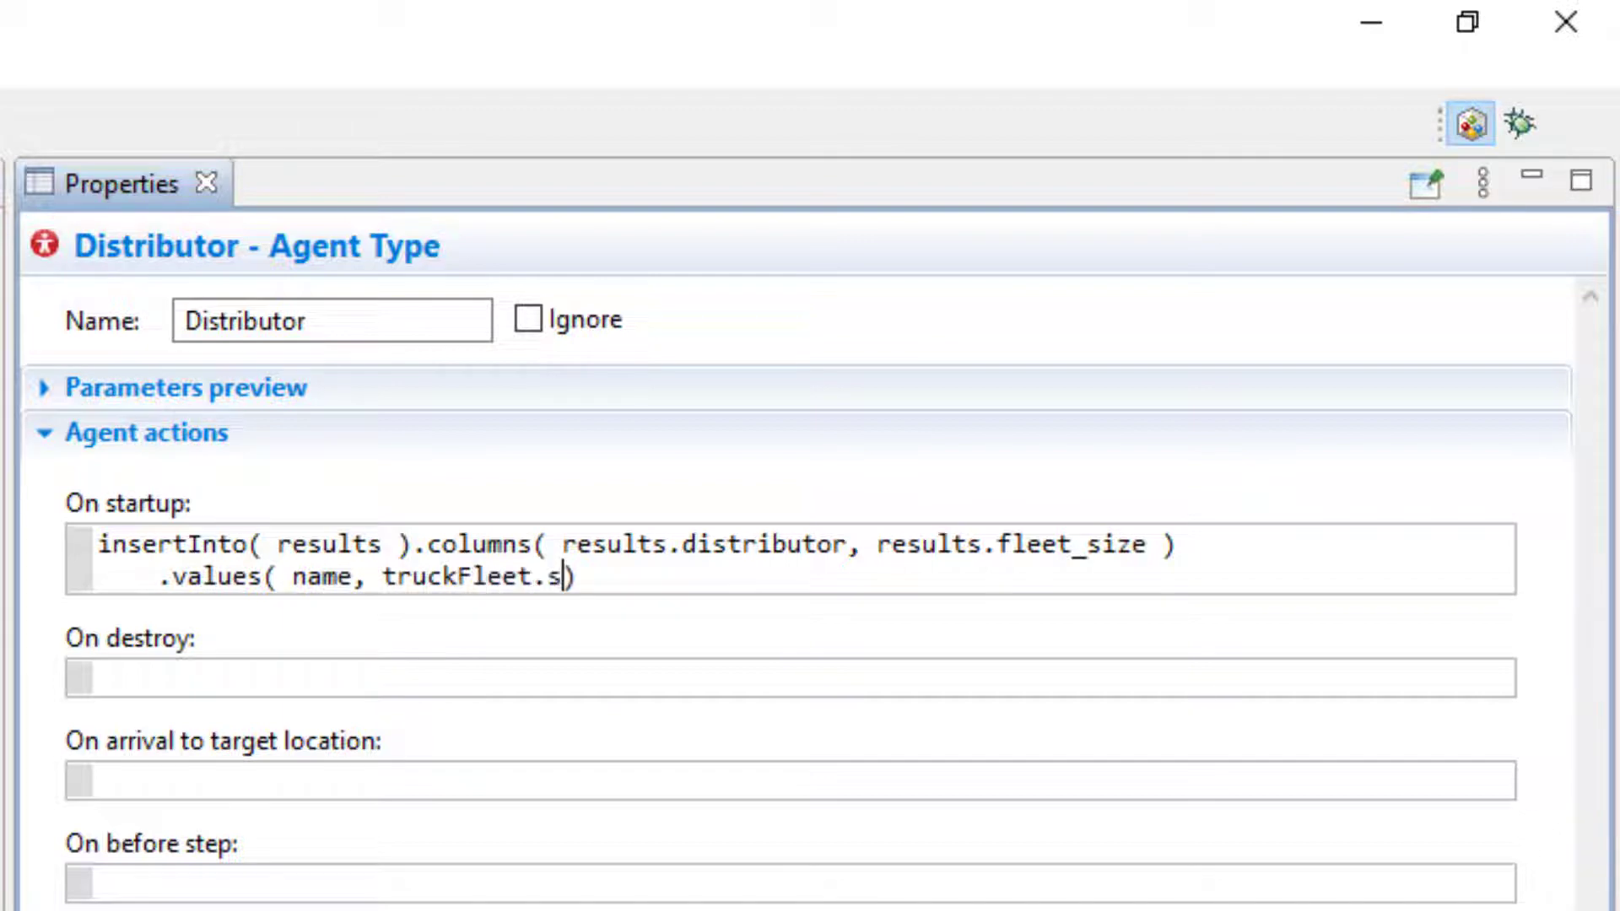
{"action": "type", "text": "ize()"}
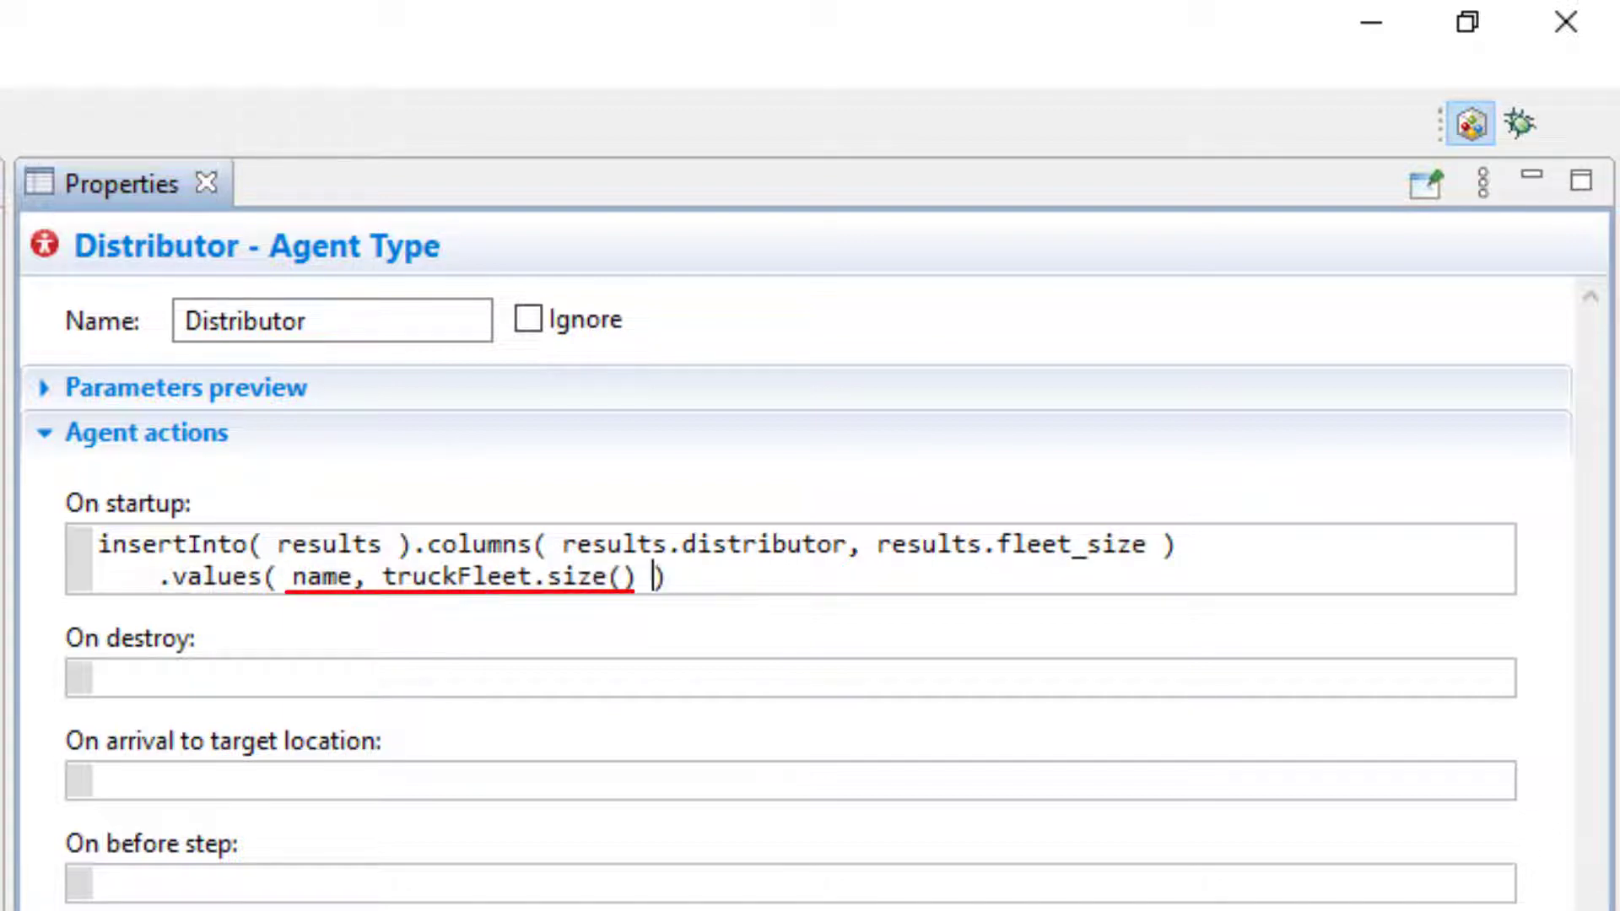
{"action": "type", "text": ".execute()"}
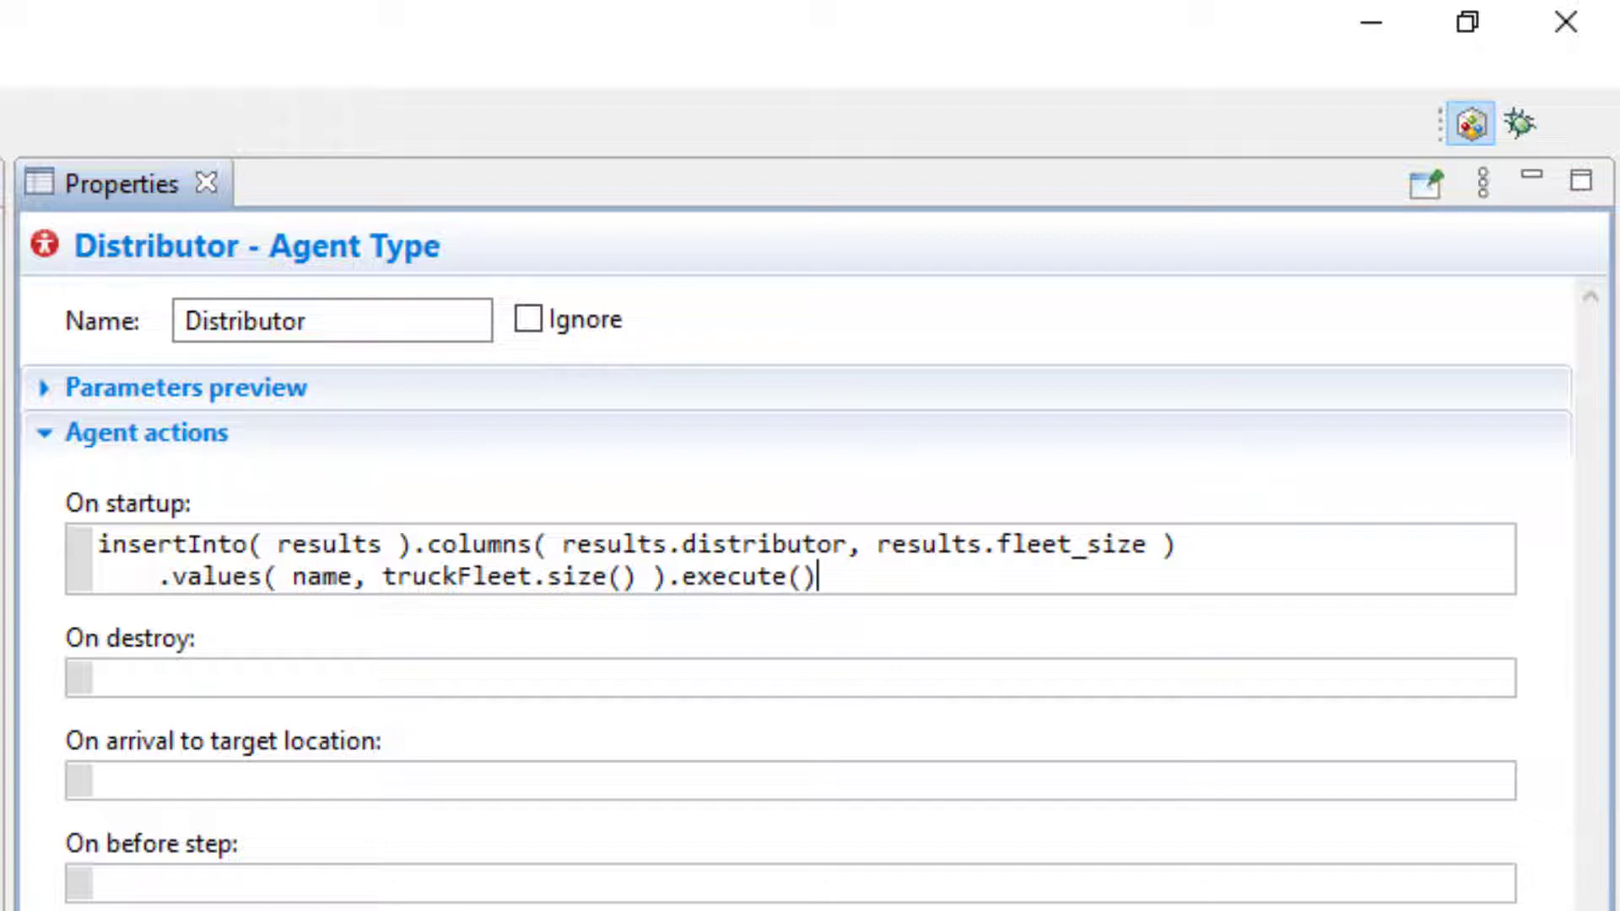
{"action": "type", "text": ";"}
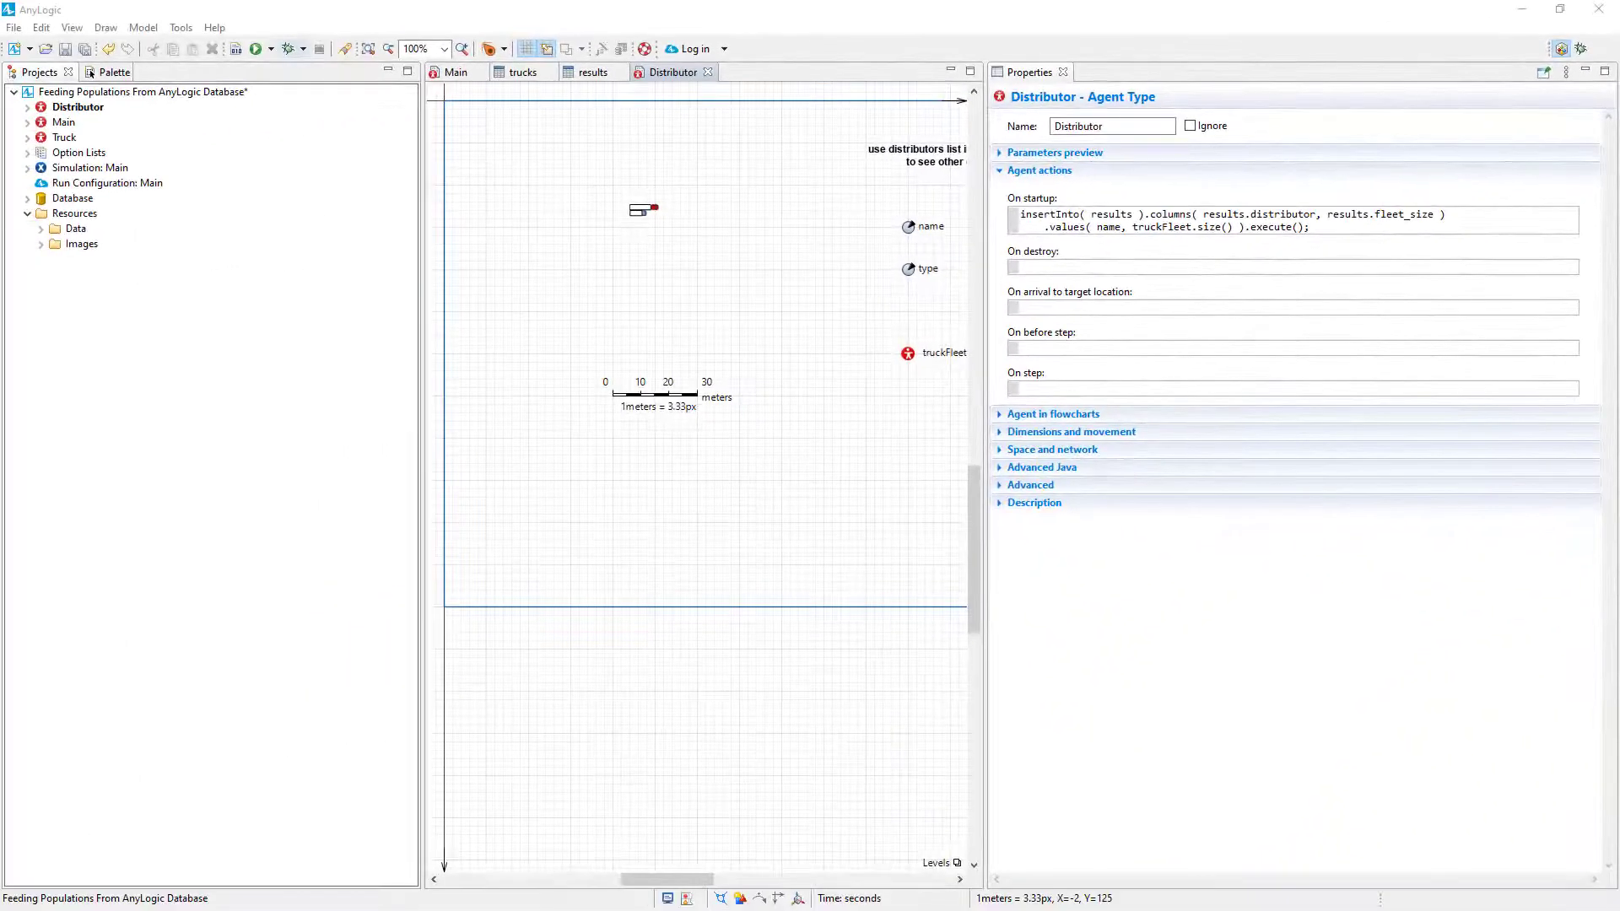
Run the Simulation experiment so the model executes and exports distributors.xlsx
{"action": "left_click", "coordinate": [252, 49]}
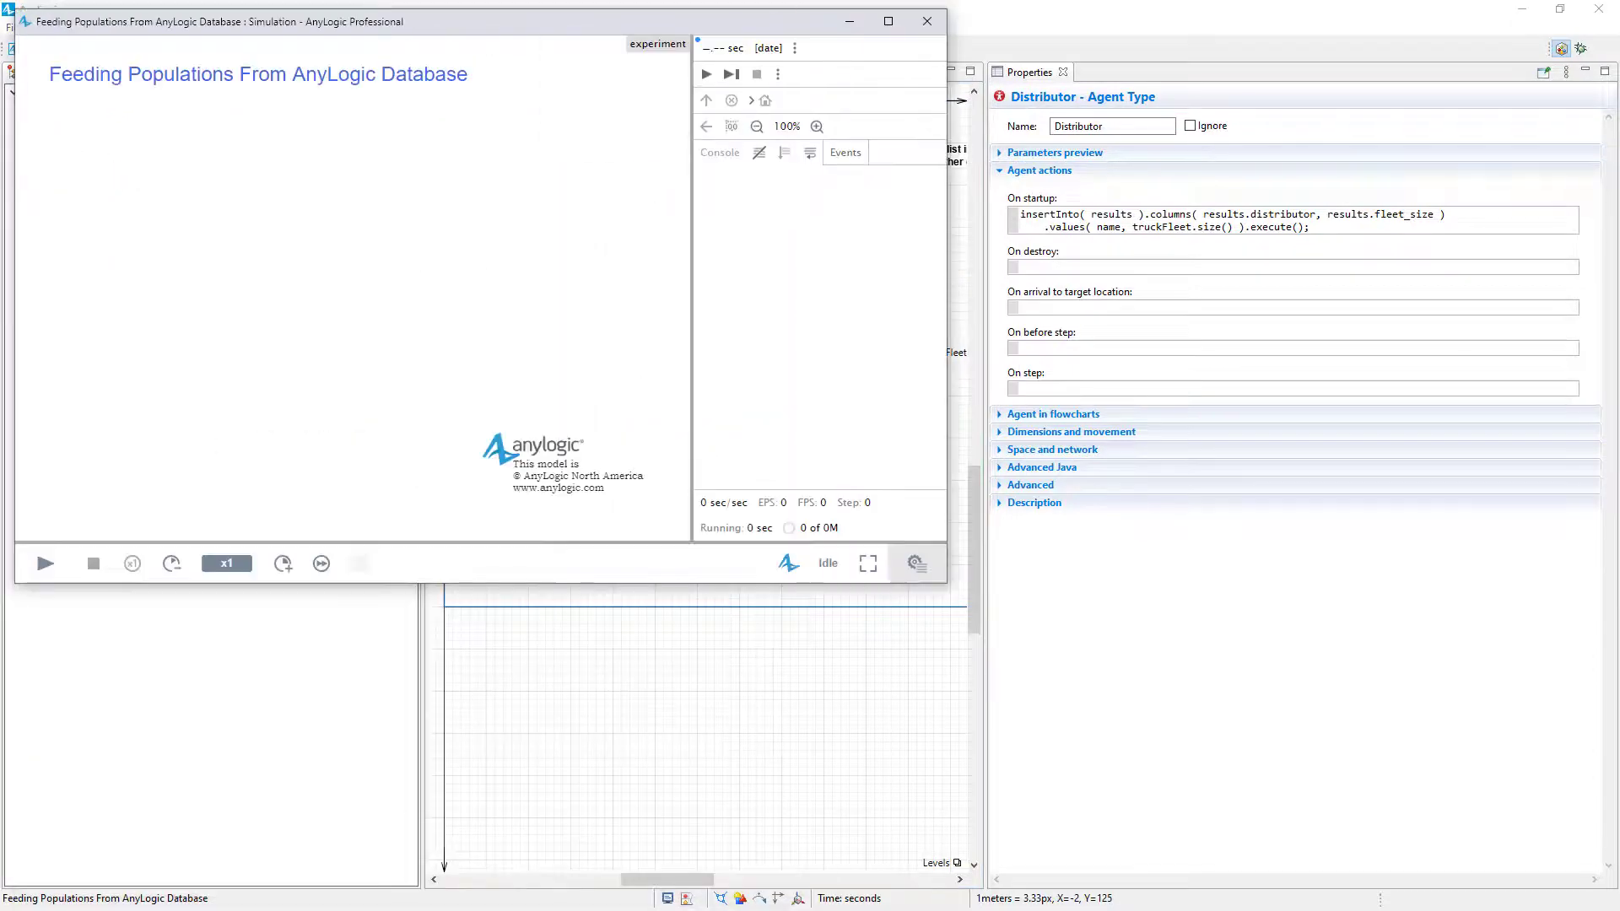
{"action": "left_click", "coordinate": [44, 564]}
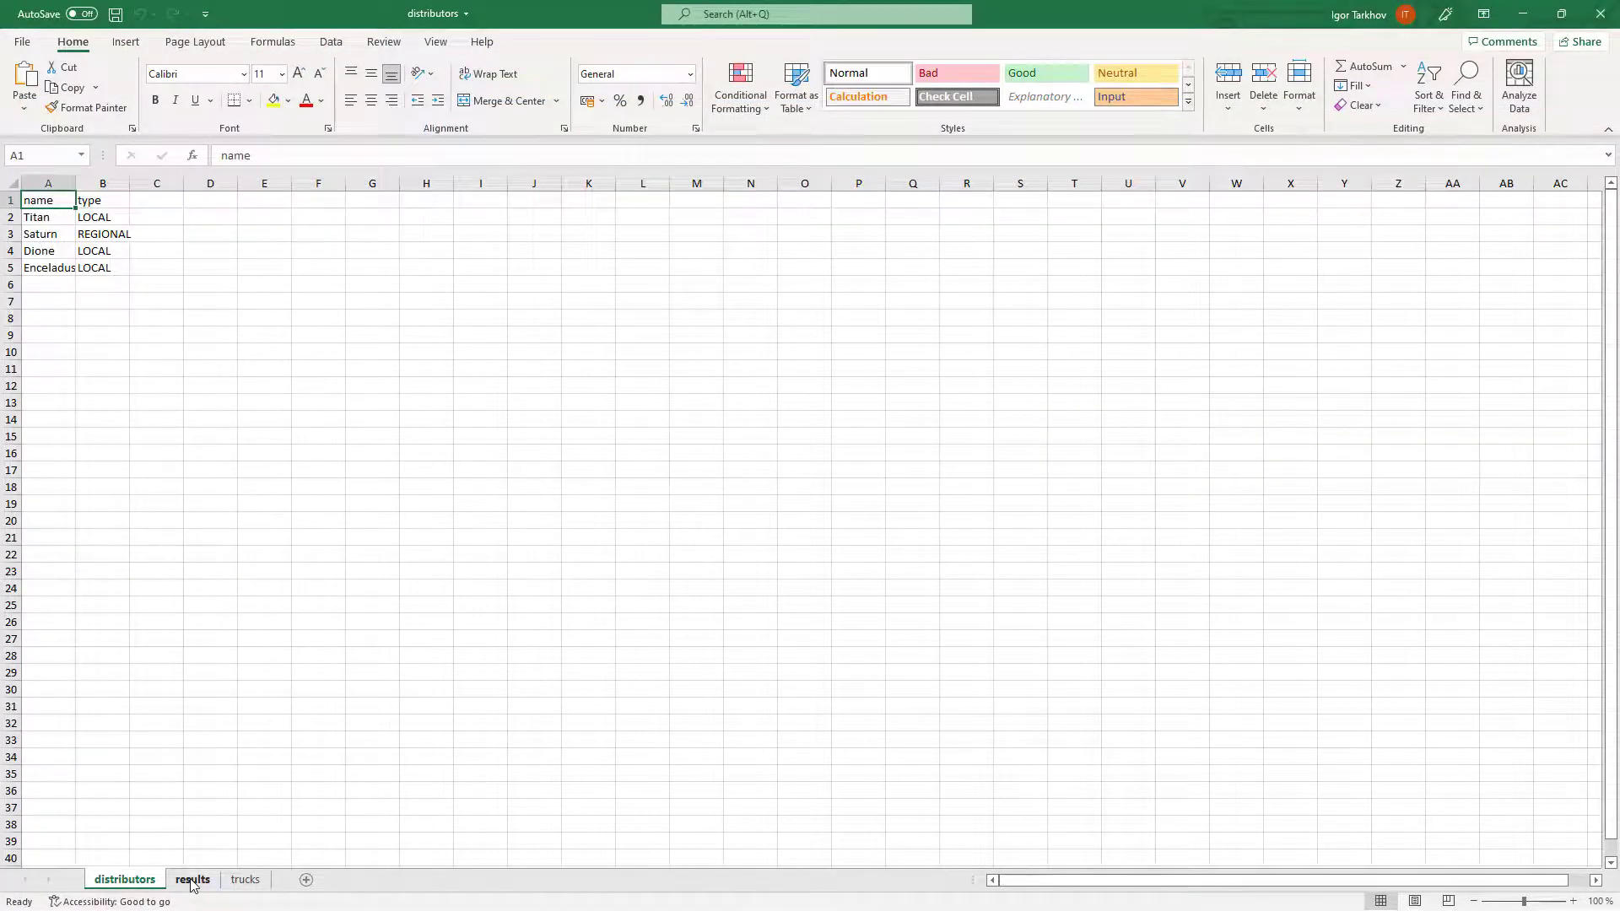
Inspect the results sheet of the distributors workbook in Excel
{"action": "left_click", "coordinate": [192, 879]}
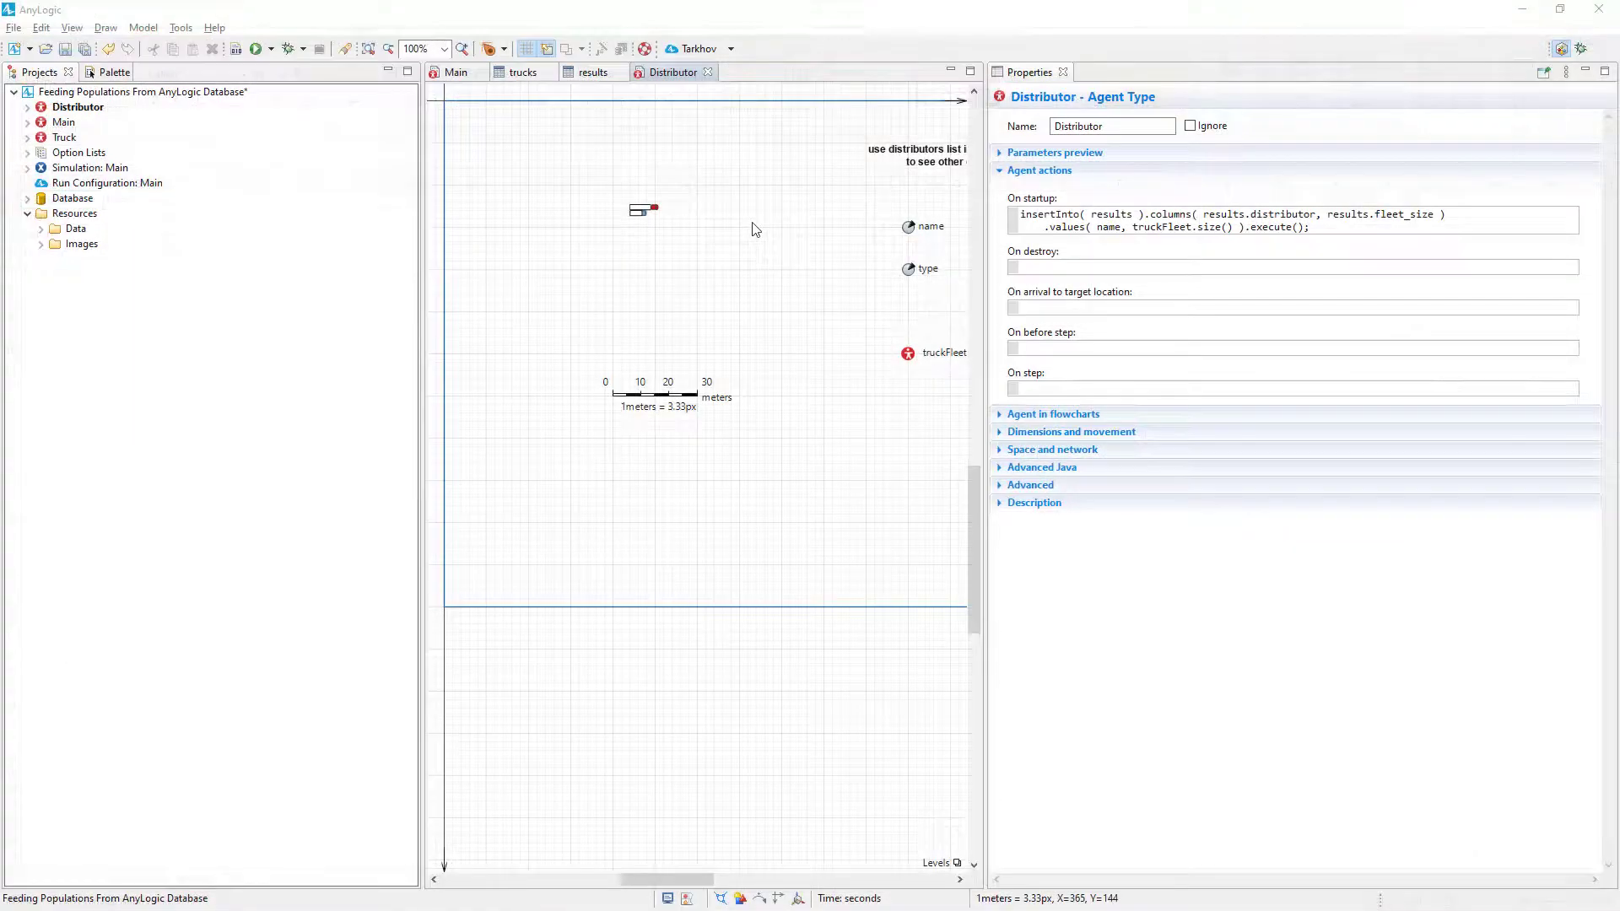
Give Main a startup action deleteFrom( results ).execute(); that purges the results table
{"action": "left_click", "coordinate": [63, 122]}
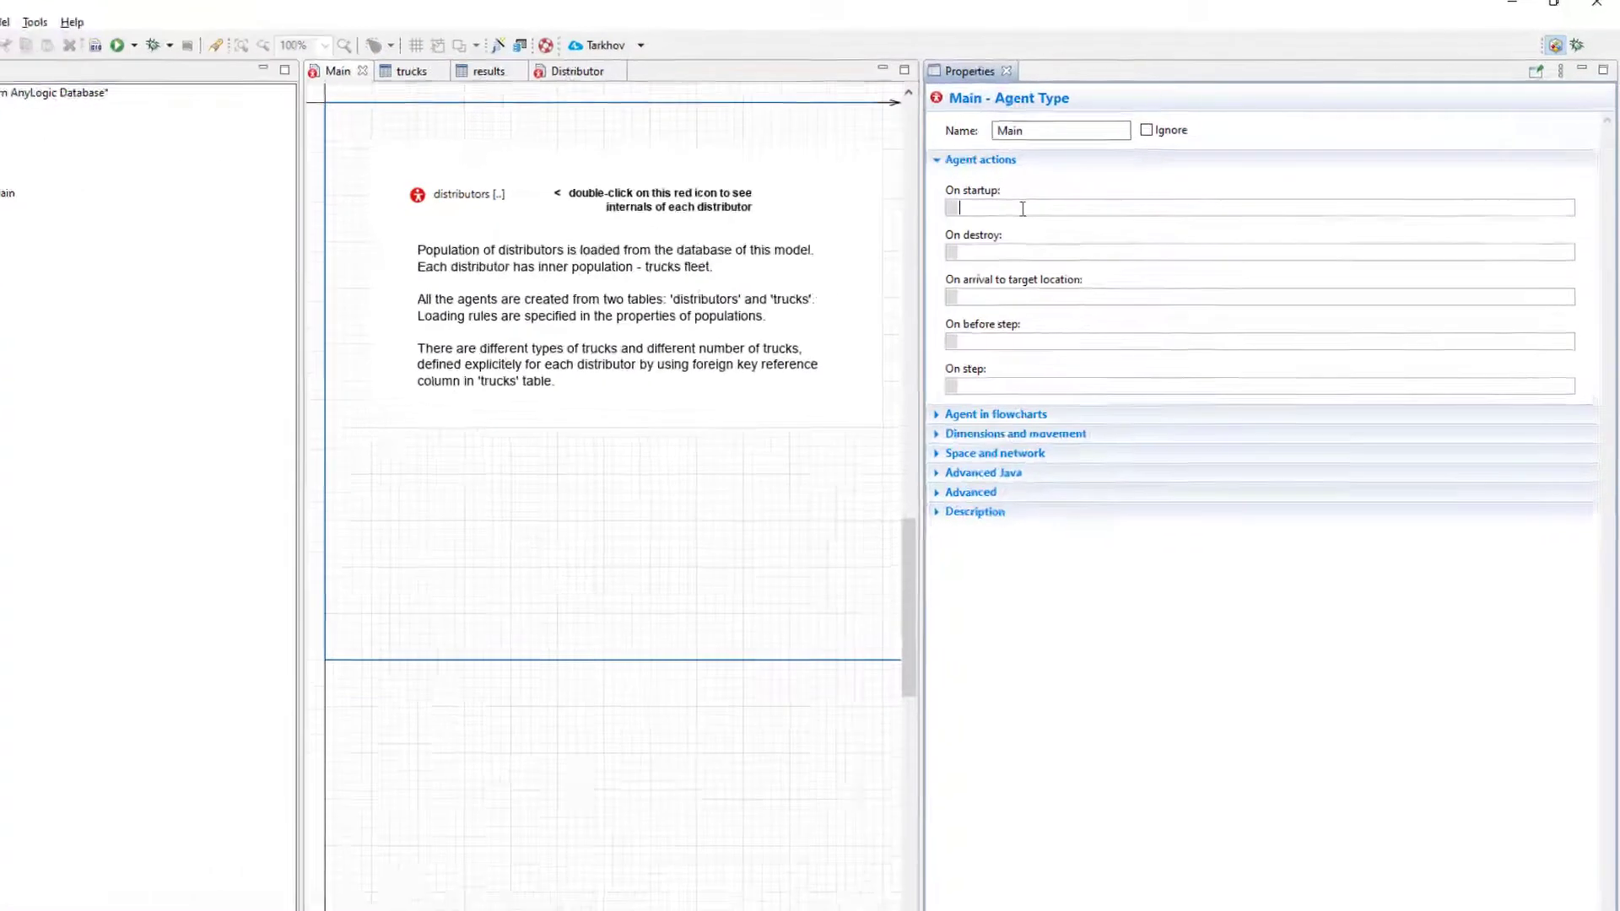
{"action": "type", "text": "deleteFr"}
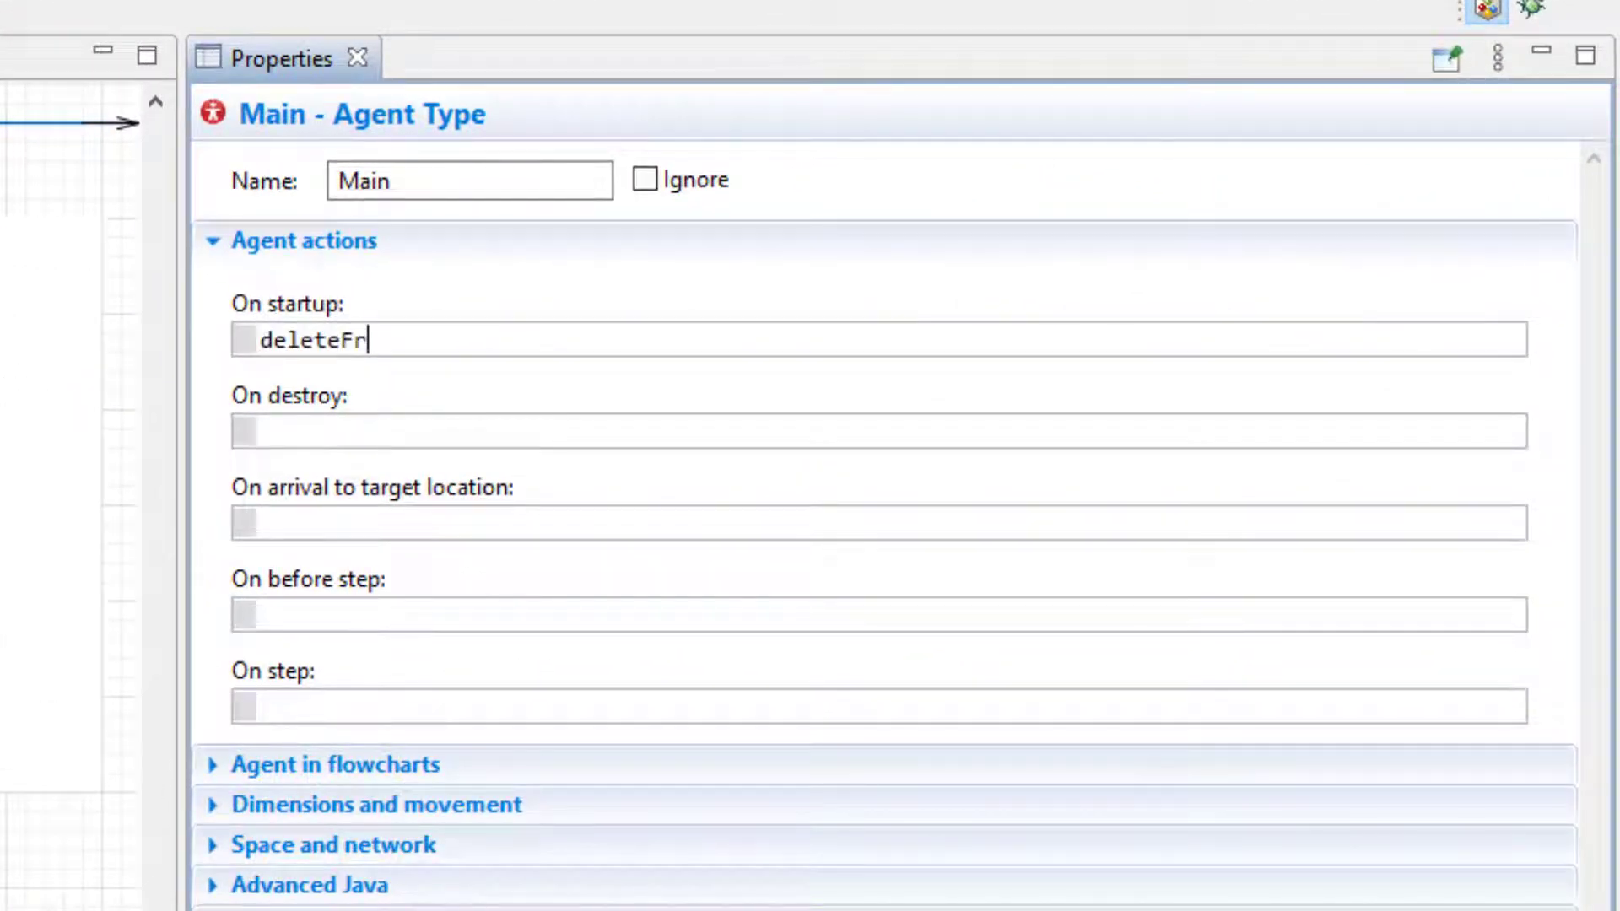
{"action": "type", "text": "om( results )"}
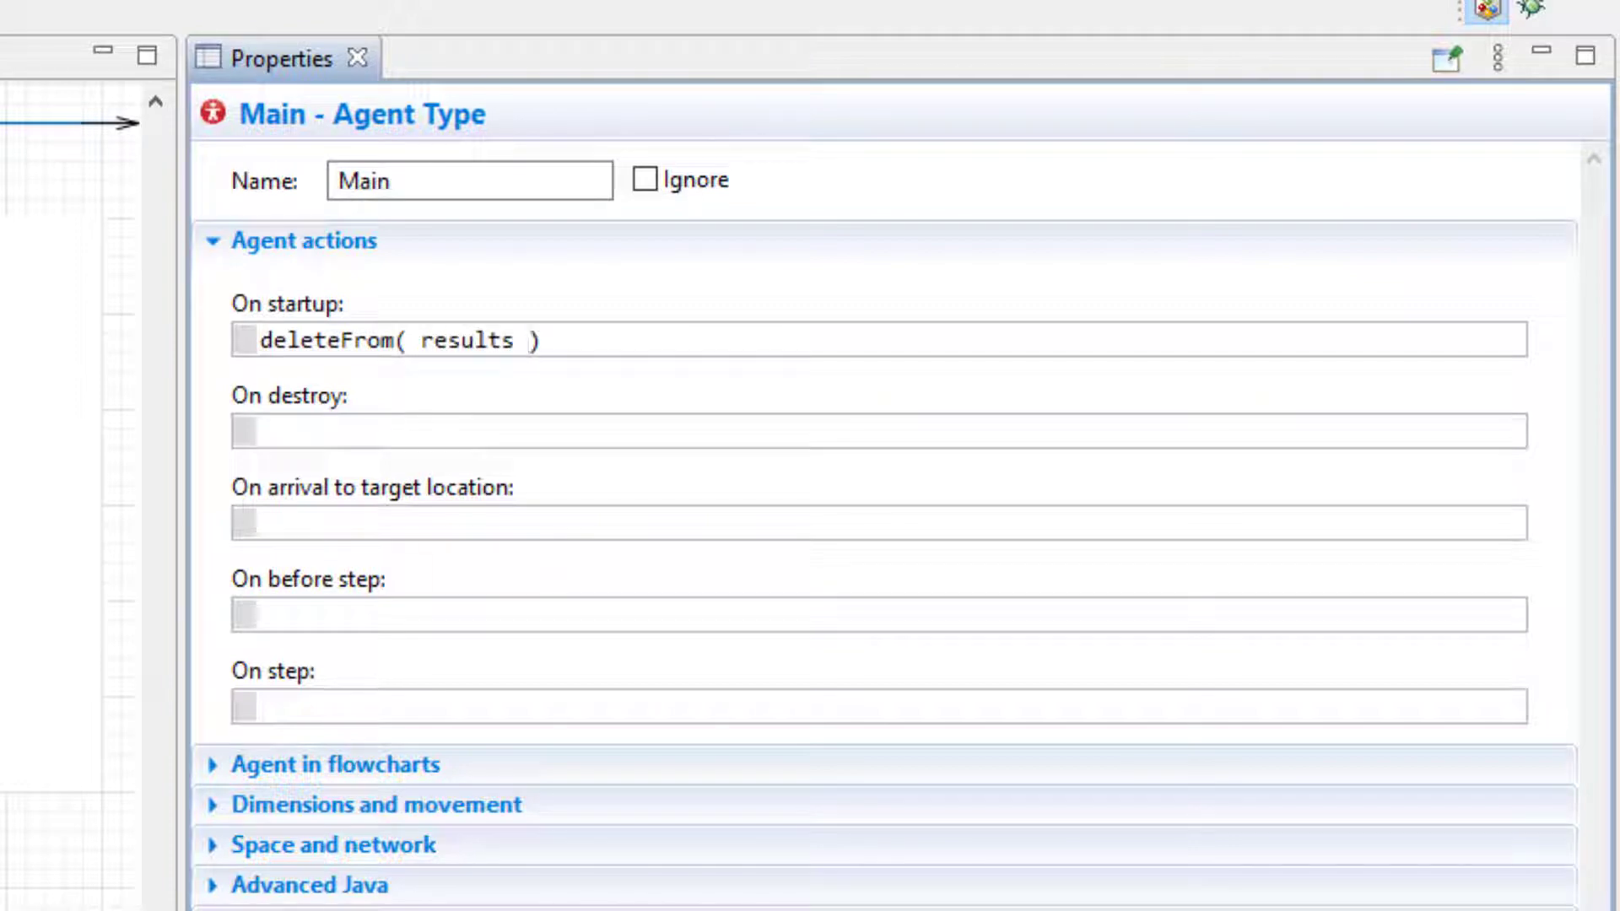
{"action": "type", "text": ".execute();"}
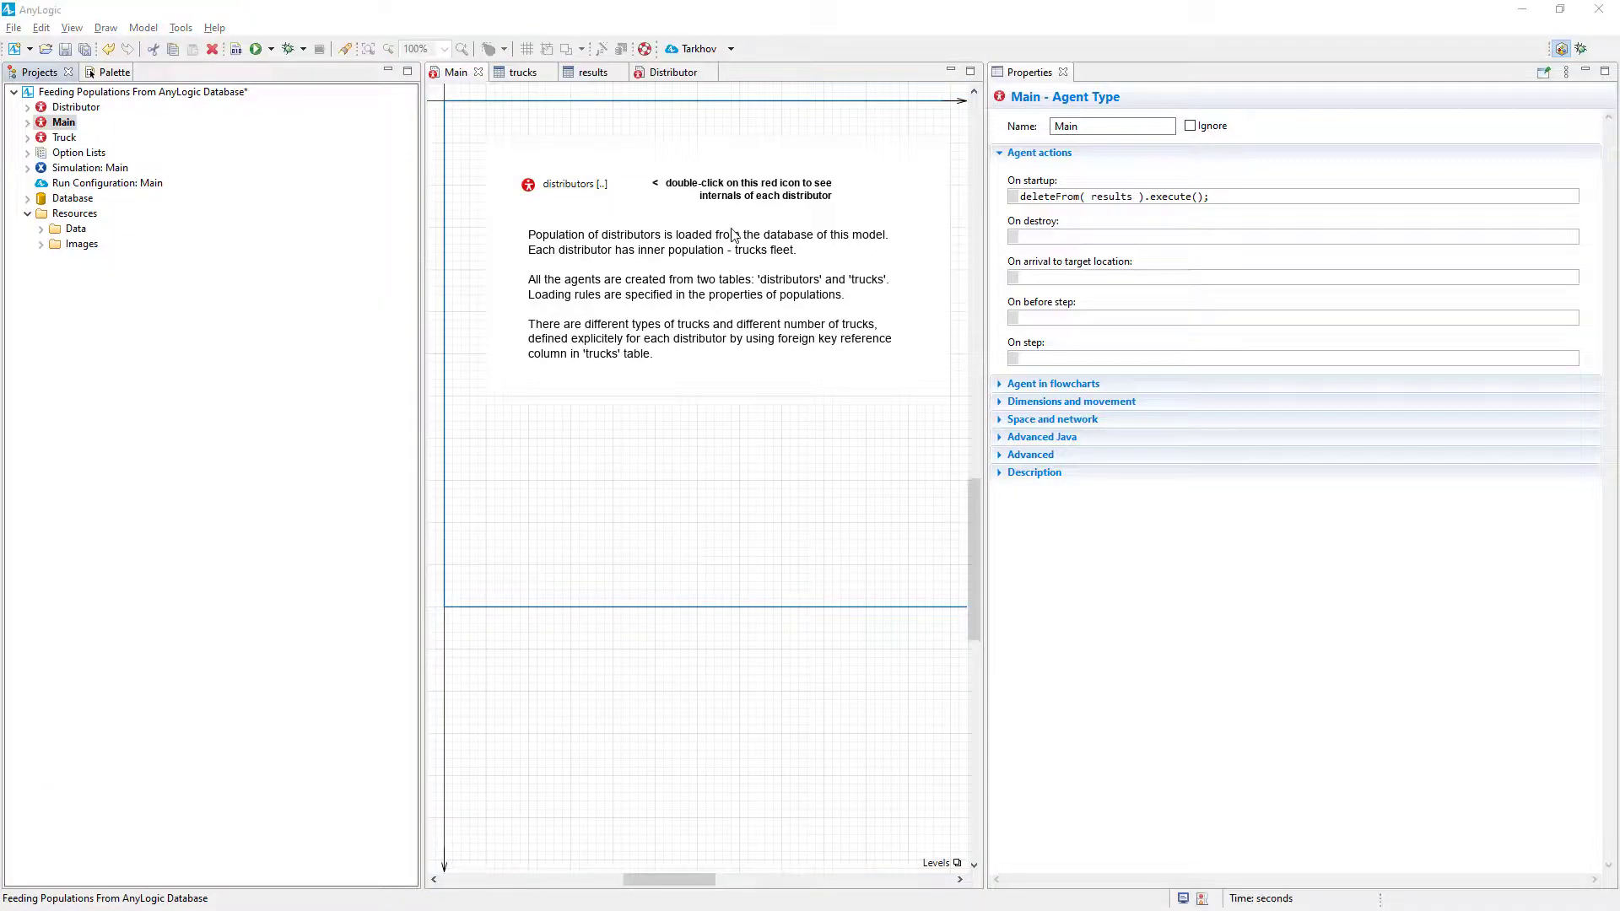
In Run Configuration: Main, add distributors.xlsx as both a model input and a model output
{"action": "double_click", "coordinate": [108, 183]}
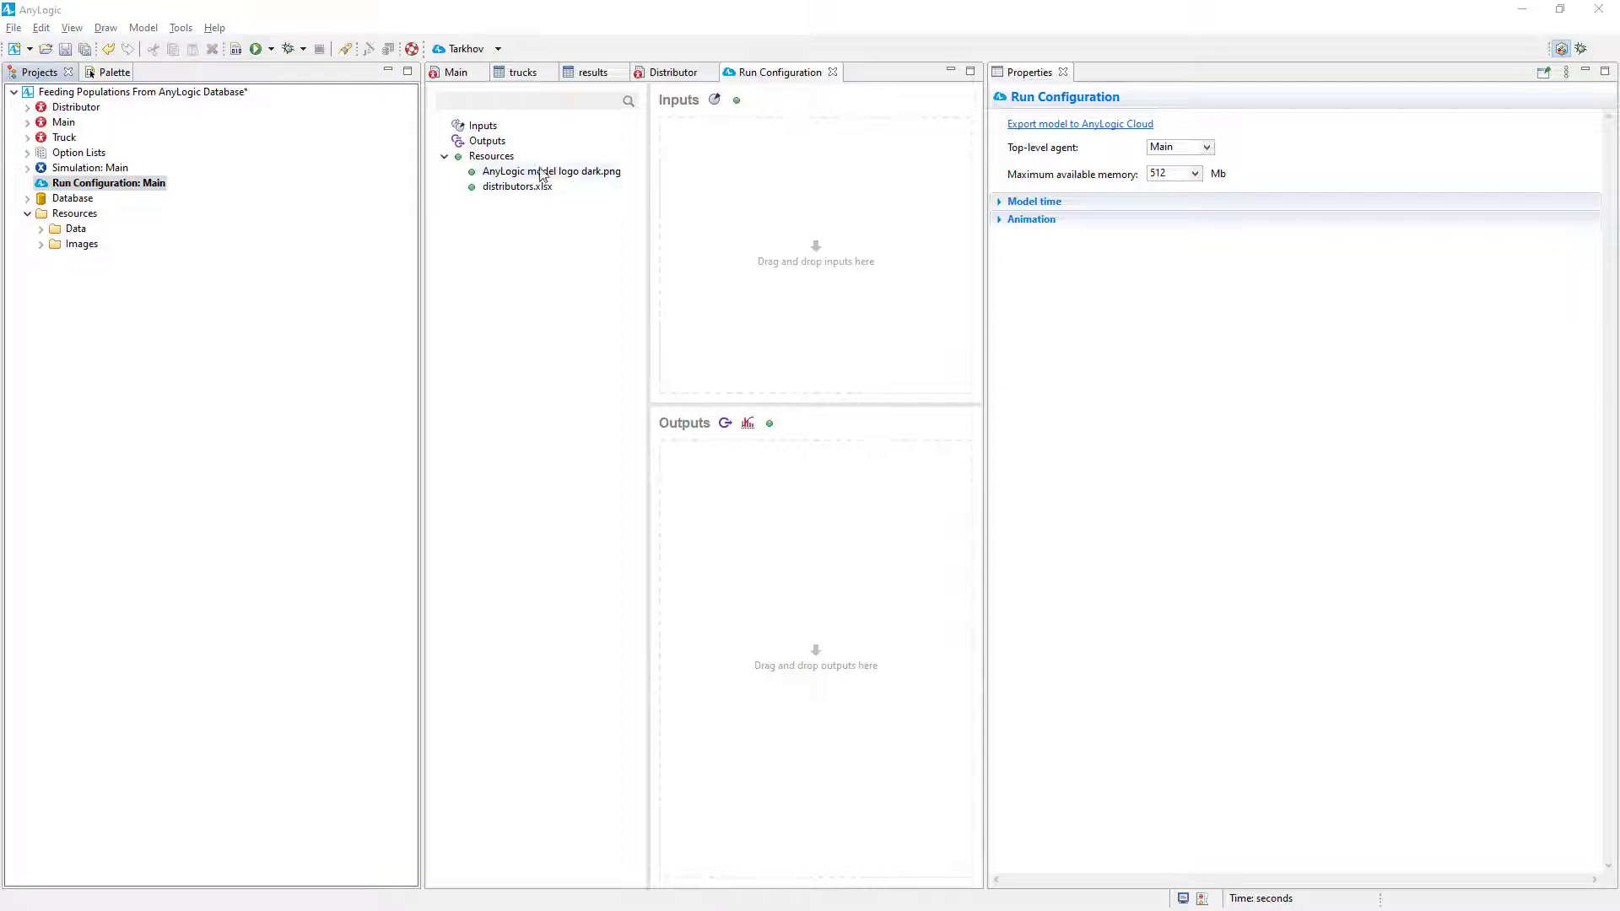
{"action": "left_click_drag", "start_coordinate": [516, 187], "coordinate": [721, 194]}
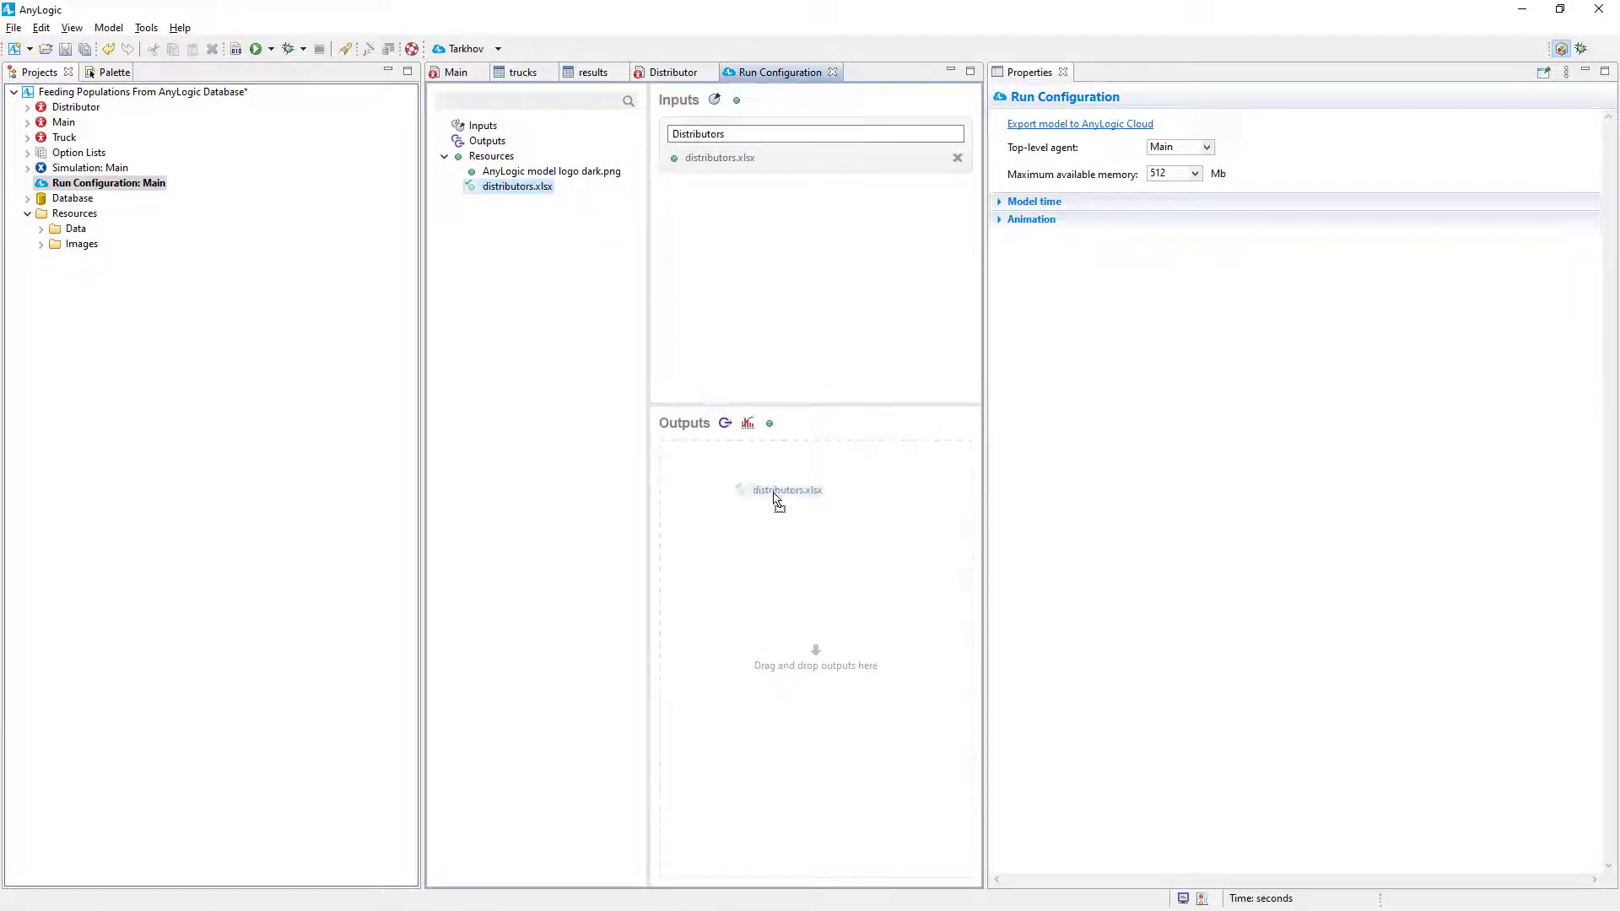
{"action": "left_click_drag", "start_coordinate": [788, 490], "coordinate": [815, 457]}
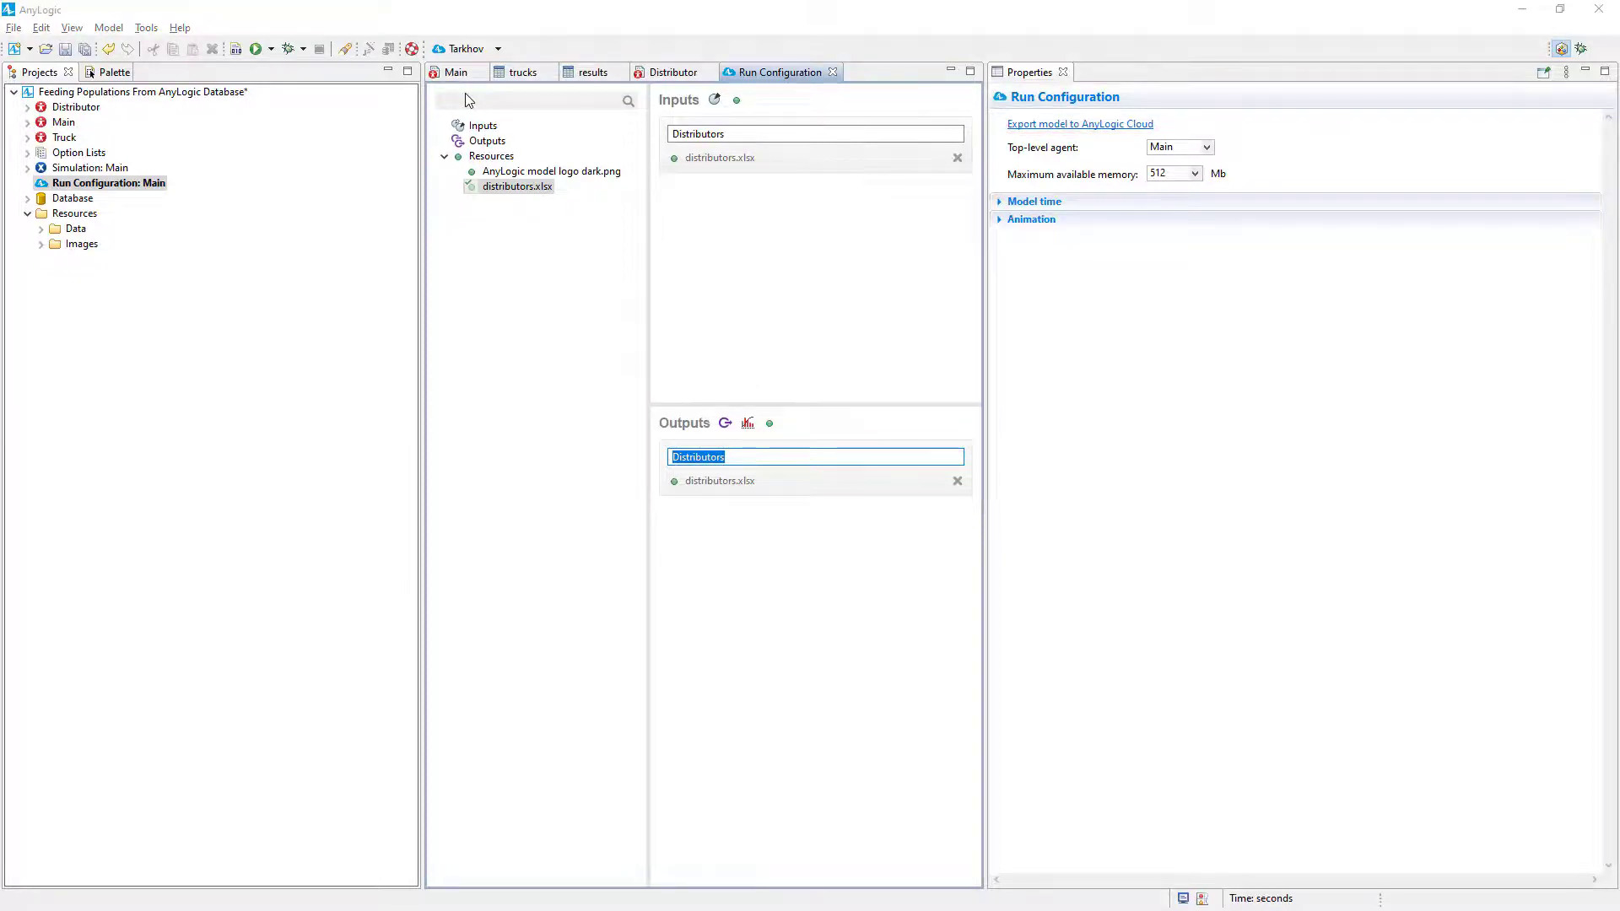
Upload the model to AnyLogic Cloud as a new model
{"action": "left_click", "coordinate": [1078, 123]}
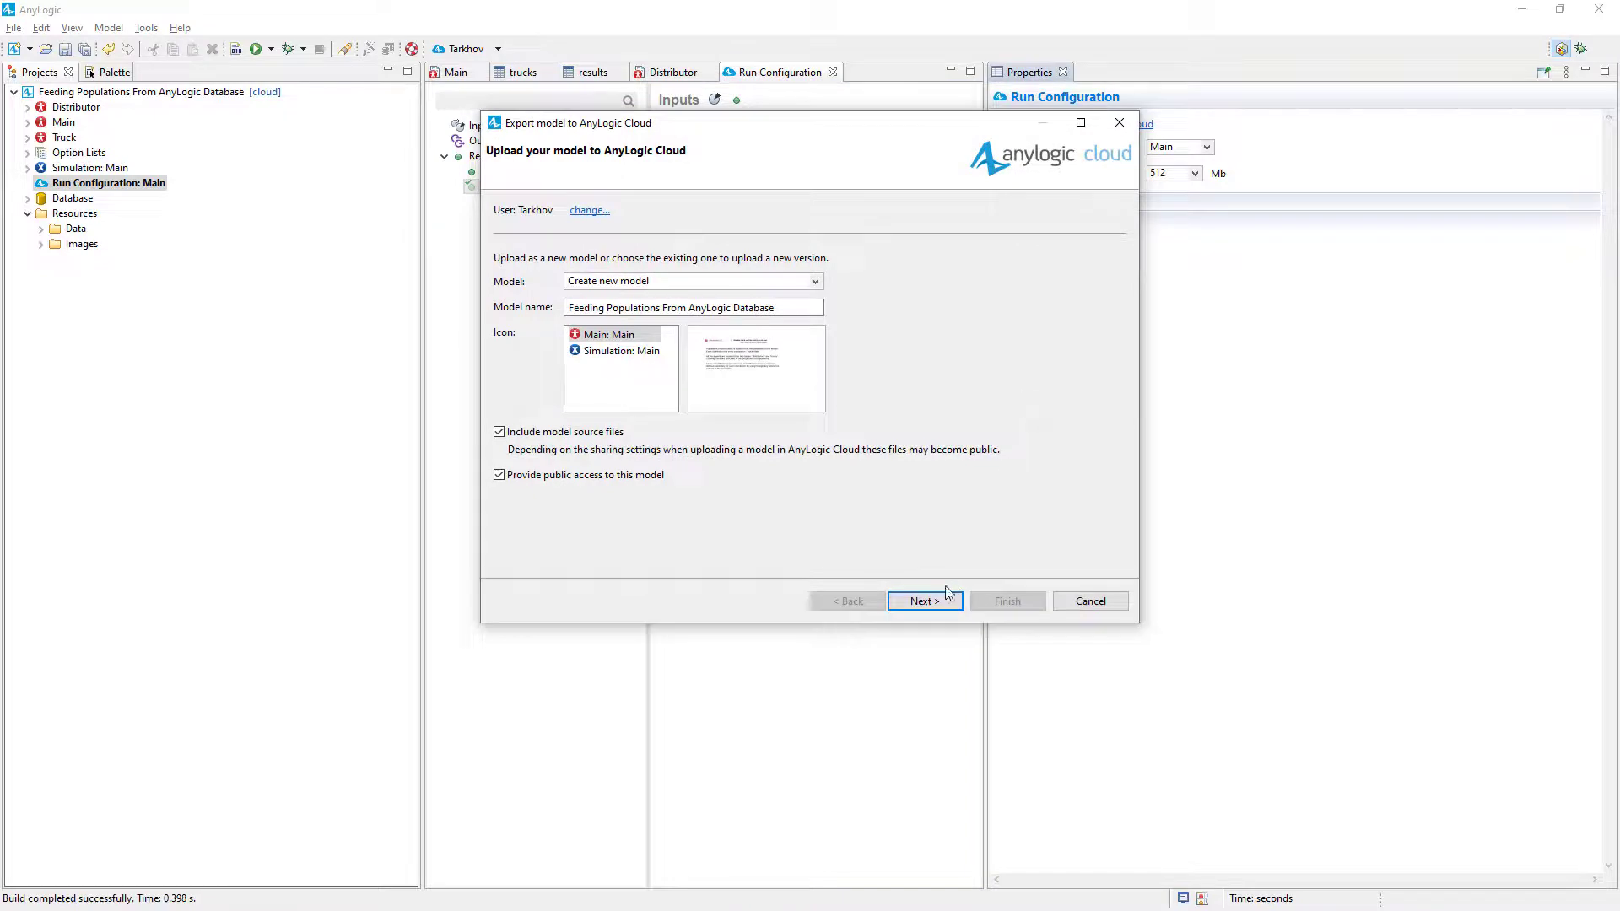
{"action": "left_click", "coordinate": [923, 601]}
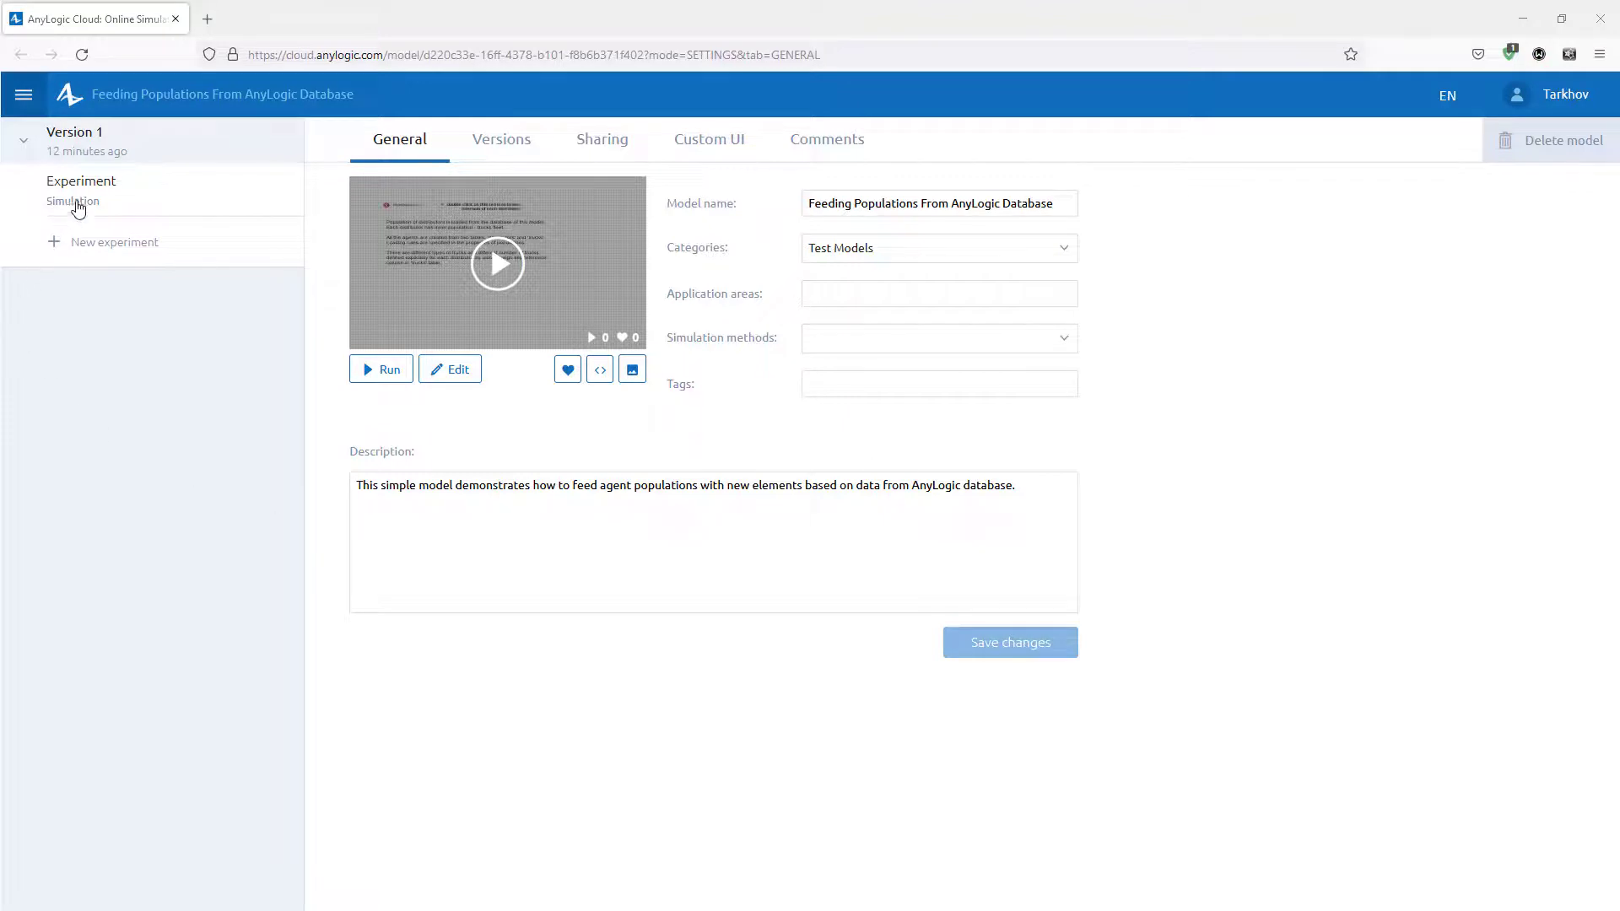
Run the Simulation experiment with distributors.xlsx in AnyLogic Cloud
{"action": "left_click", "coordinate": [73, 201]}
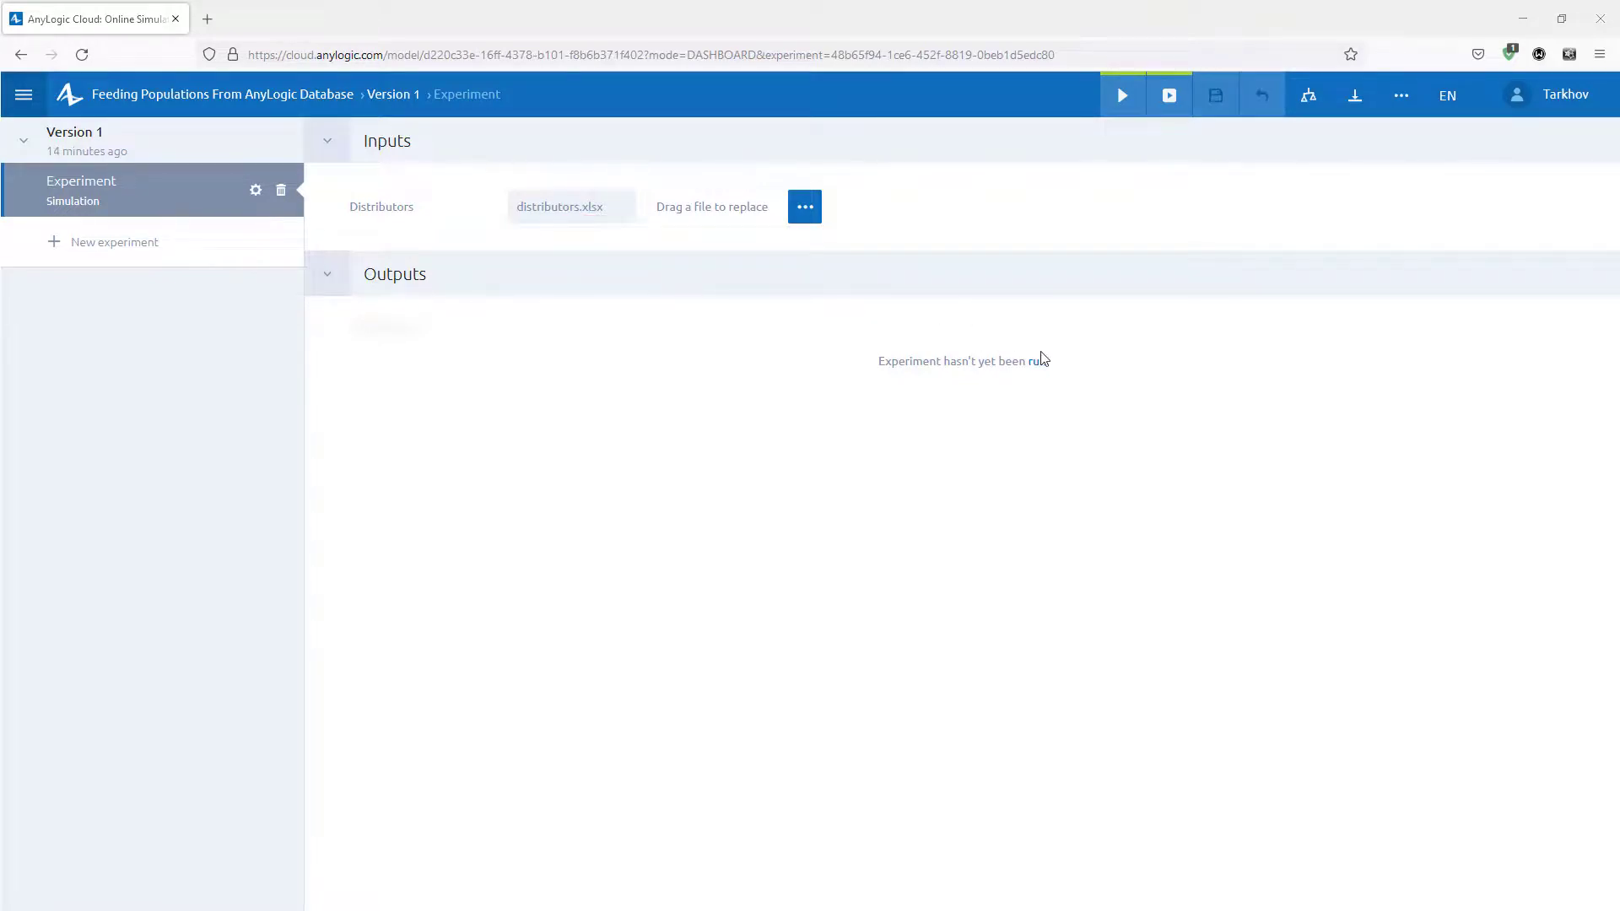
{"action": "left_click", "coordinate": [1122, 95]}
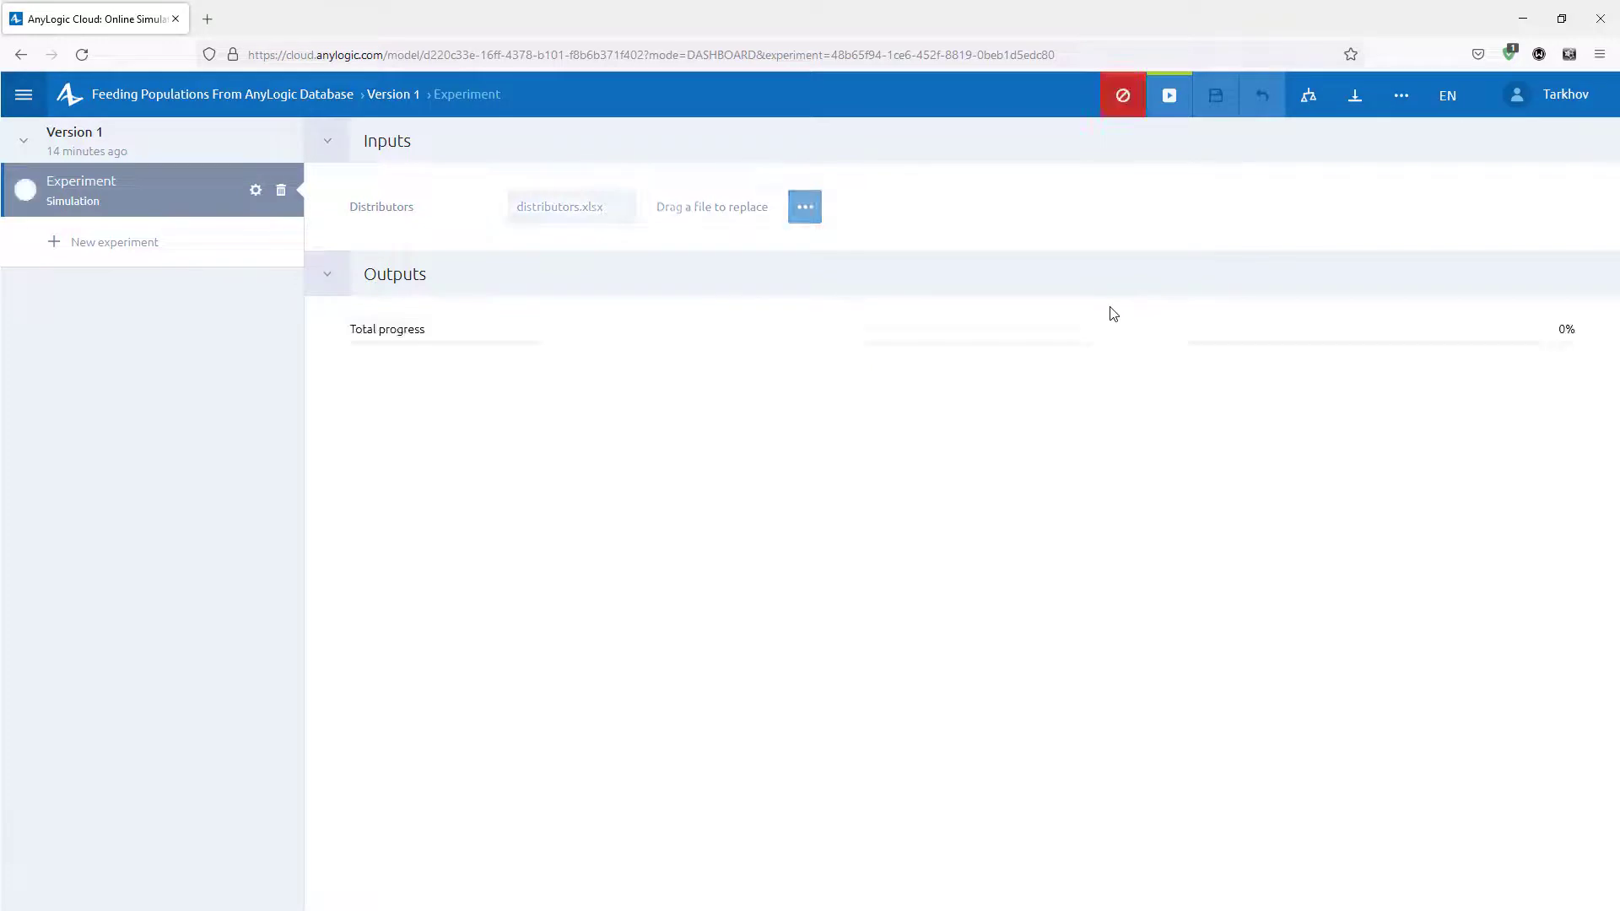